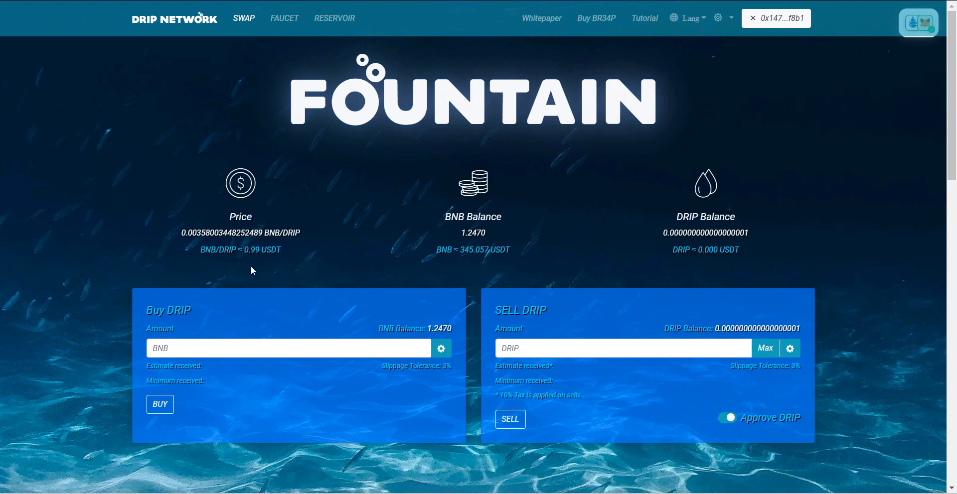
pyautogui.moveTo(257, 268)
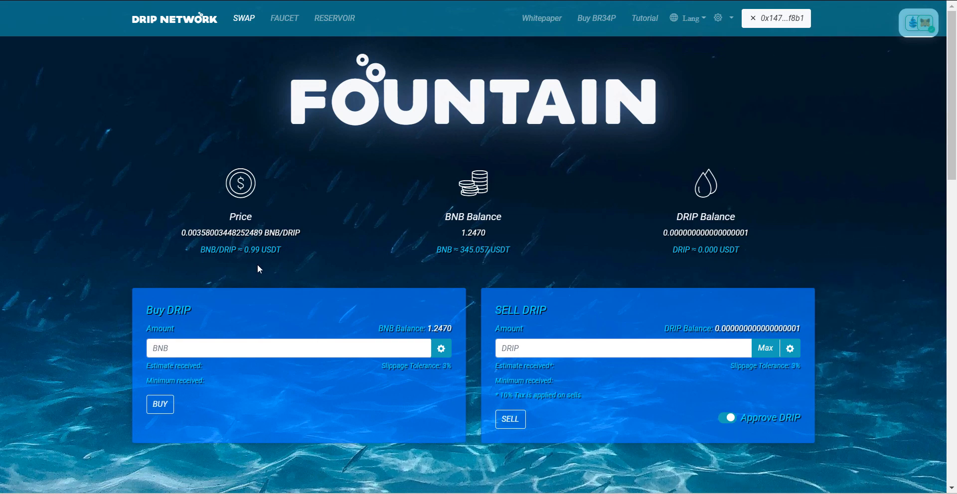
pyautogui.moveTo(268, 268)
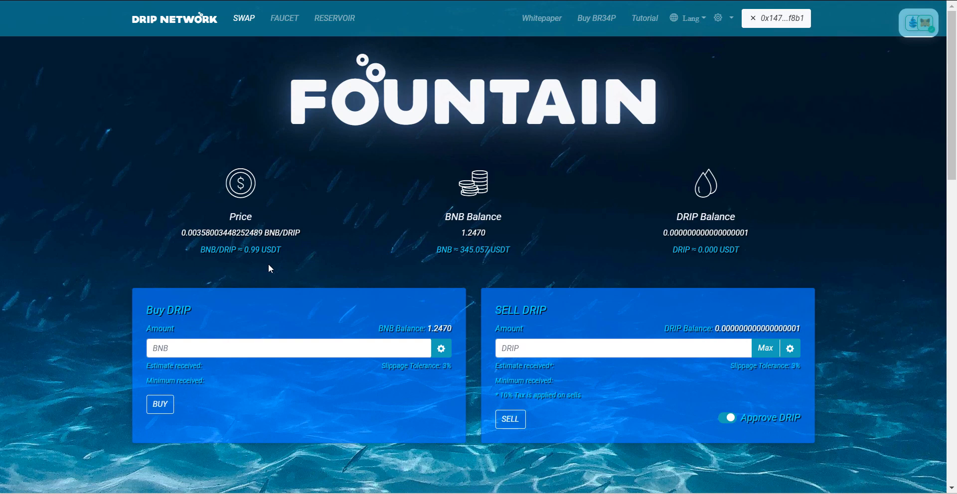
pyautogui.moveTo(333, 268)
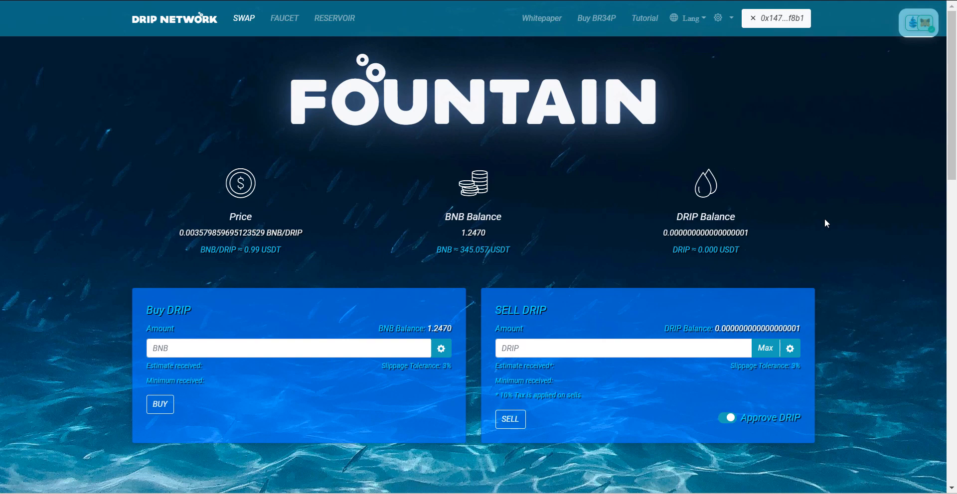
pyautogui.moveTo(850, 238)
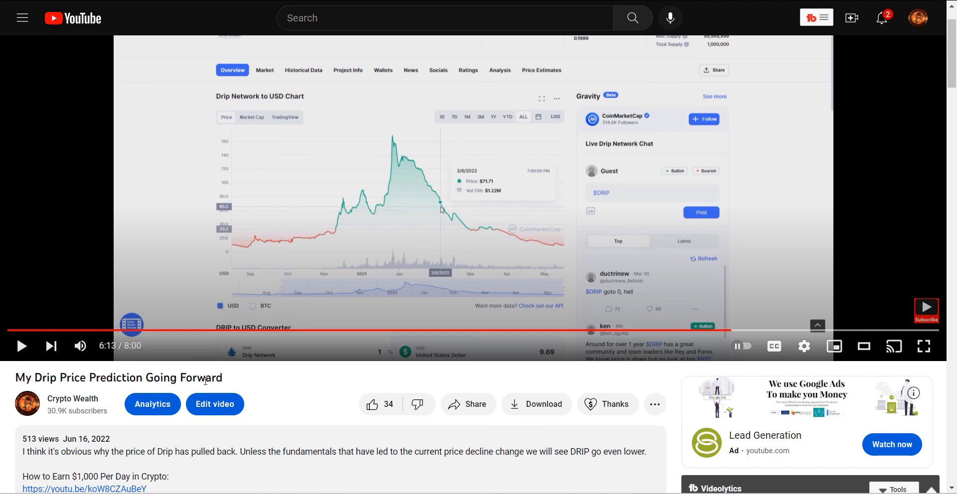
pyautogui.moveTo(109, 358)
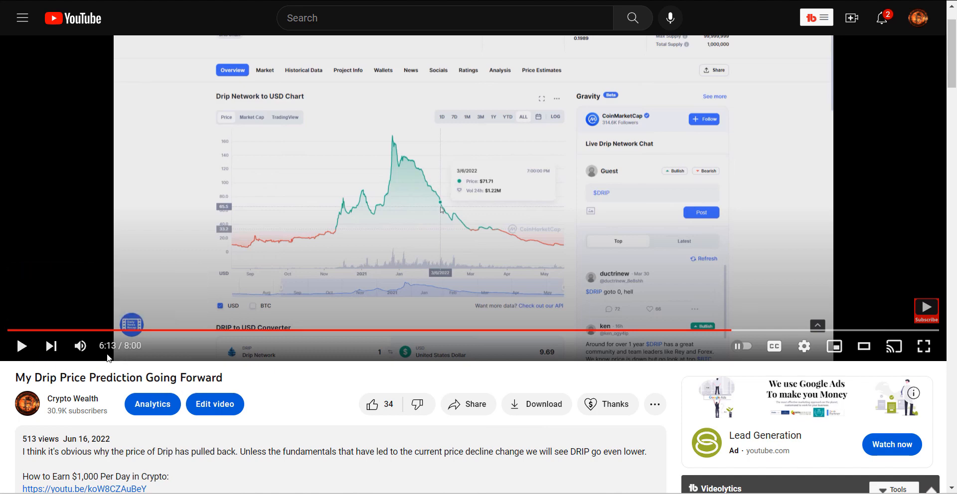
pyautogui.moveTo(274, 376)
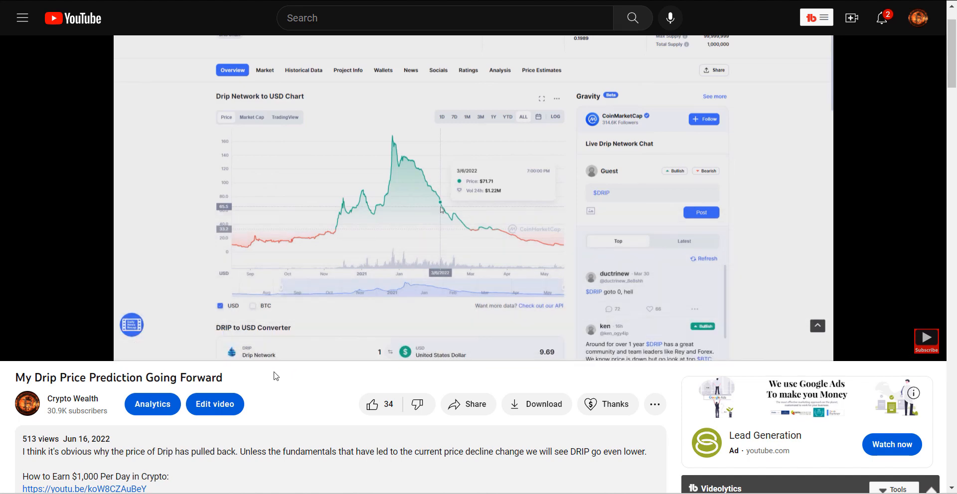
pyautogui.moveTo(527, 239)
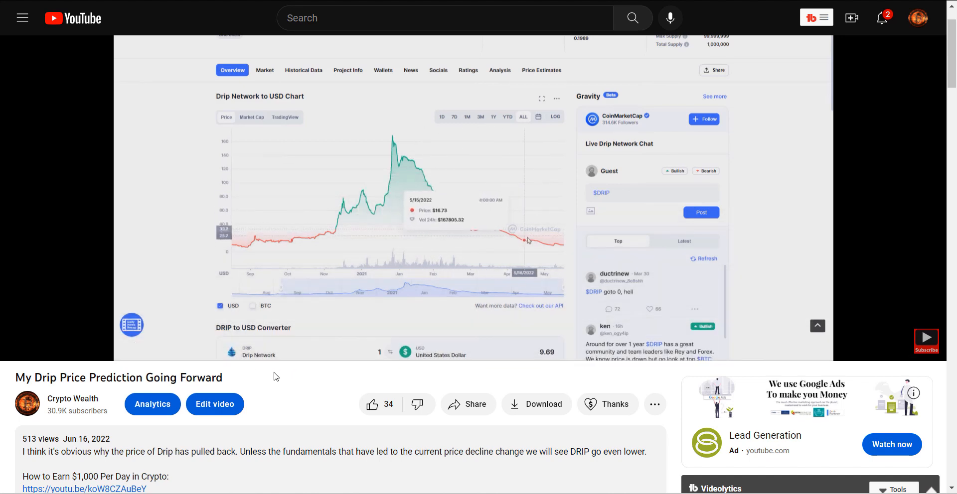
pyautogui.moveTo(556, 242)
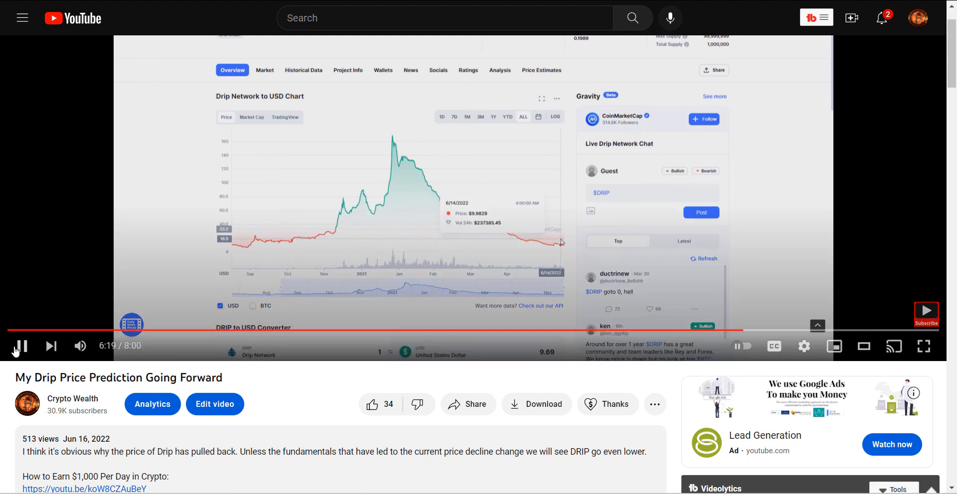
# Play the Drip price prediction video through its DRIP-to-USD price history chart near 6:13
pyautogui.click(18, 346)
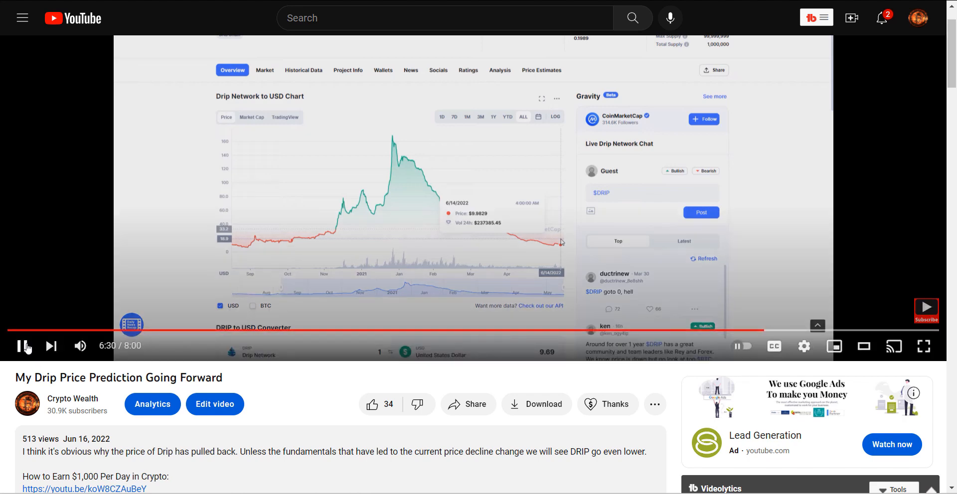
pyautogui.click(23, 346)
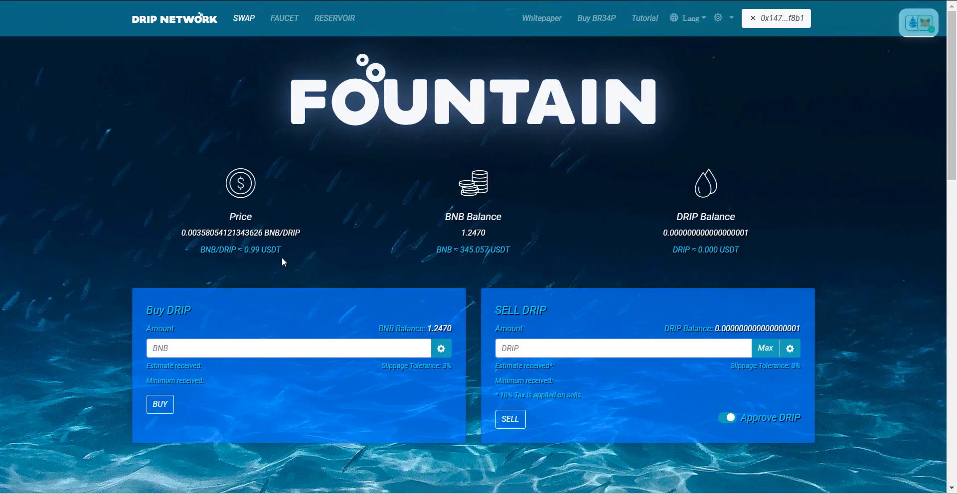
pyautogui.moveTo(299, 259)
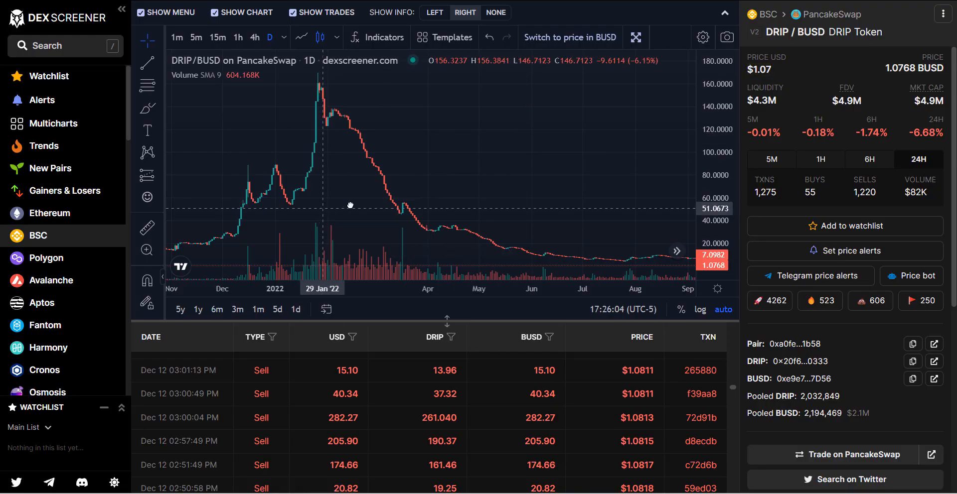
# Zoom the DRIP/BUSD chart out to its full history since August 2021
pyautogui.scroll(-3)
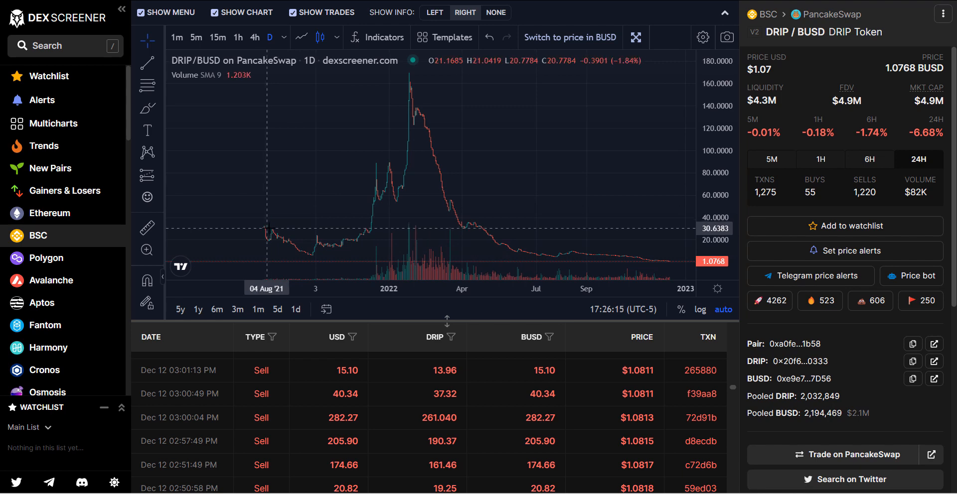
pyautogui.moveTo(312, 255)
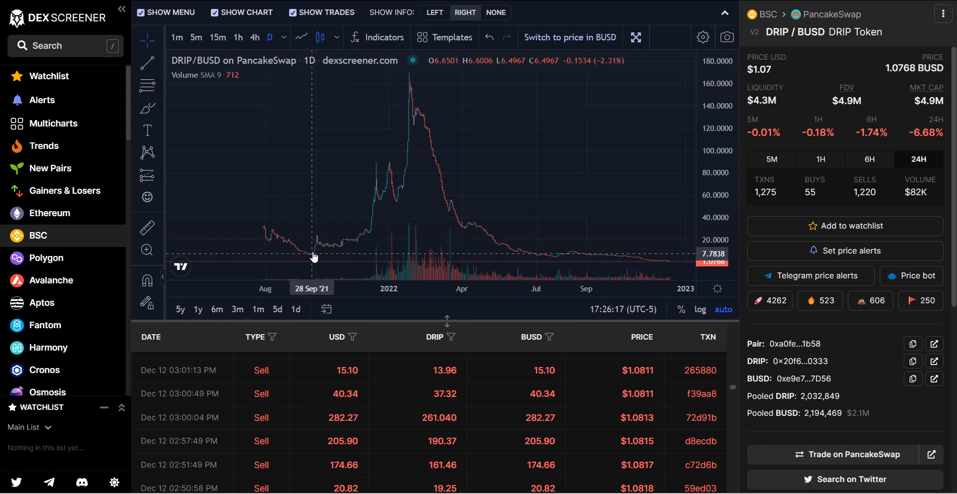
pyautogui.moveTo(395, 152)
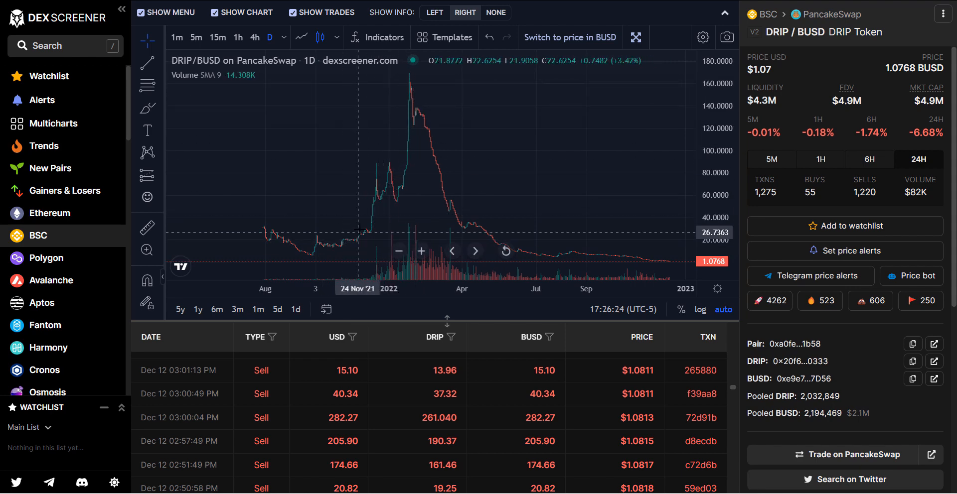
pyautogui.moveTo(422, 142)
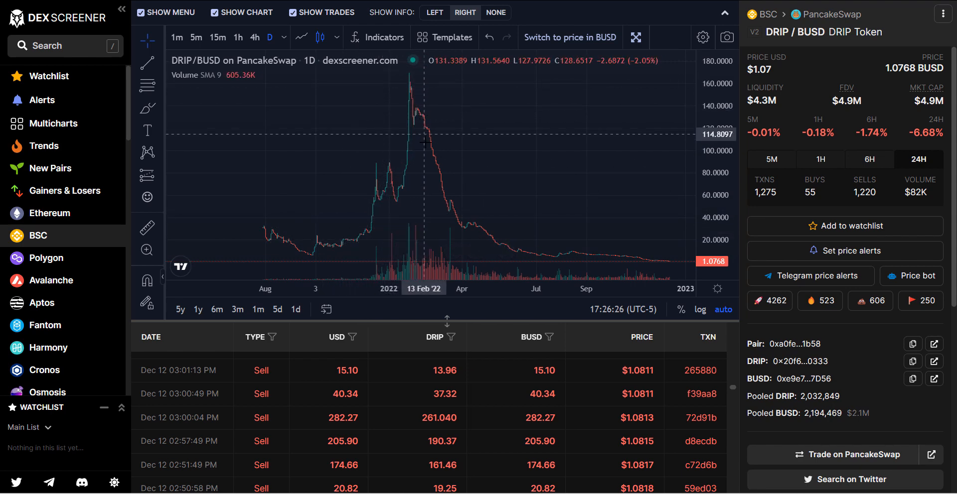
pyautogui.moveTo(601, 250)
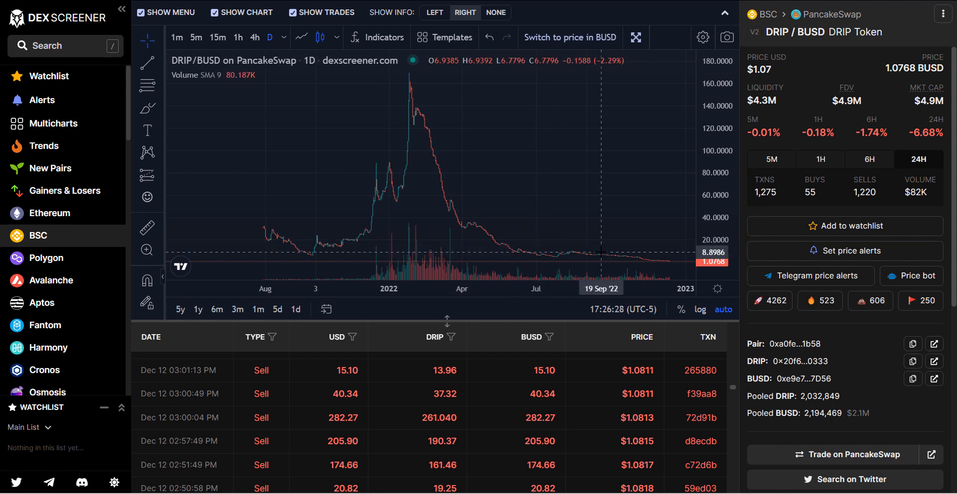
pyautogui.moveTo(498, 231)
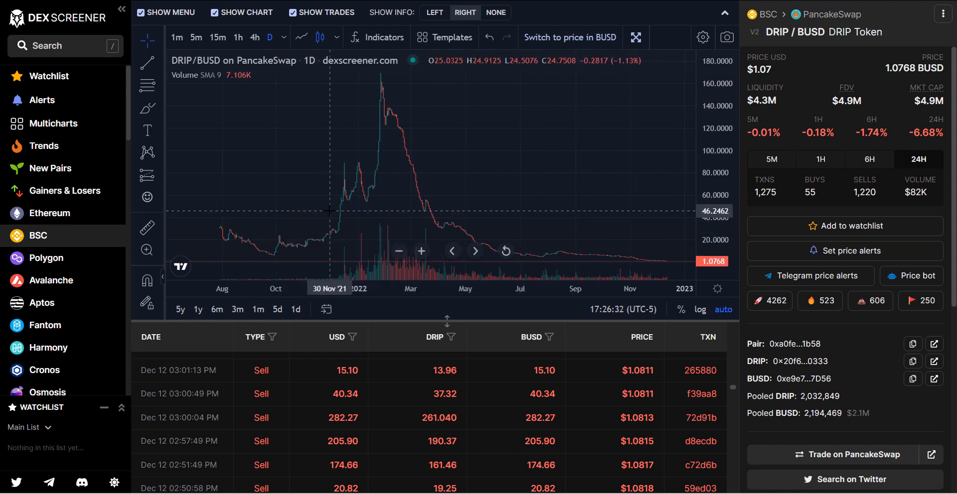
pyautogui.moveTo(284, 211)
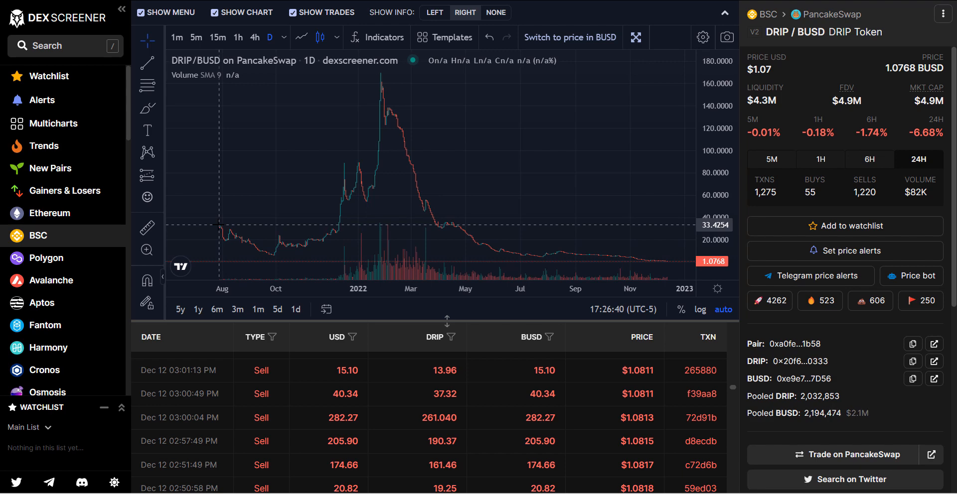
pyautogui.moveTo(229, 226)
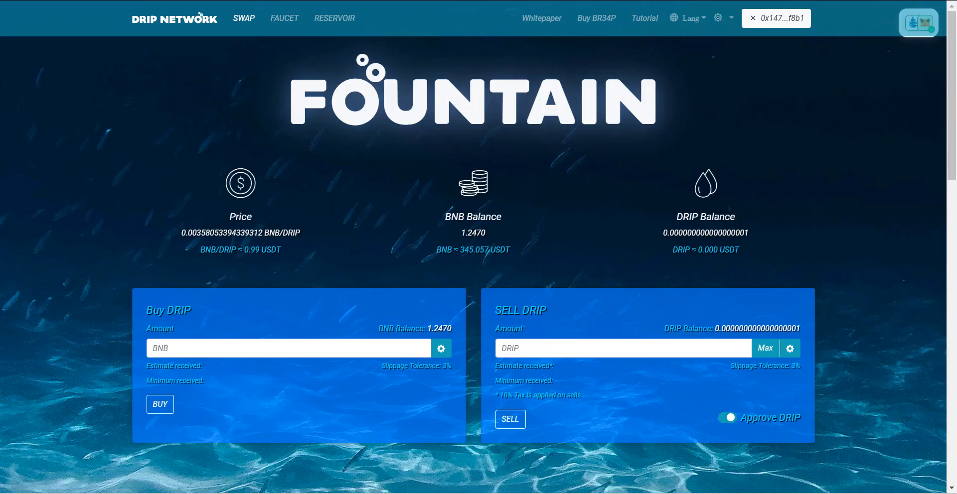
pyautogui.moveTo(284, 18)
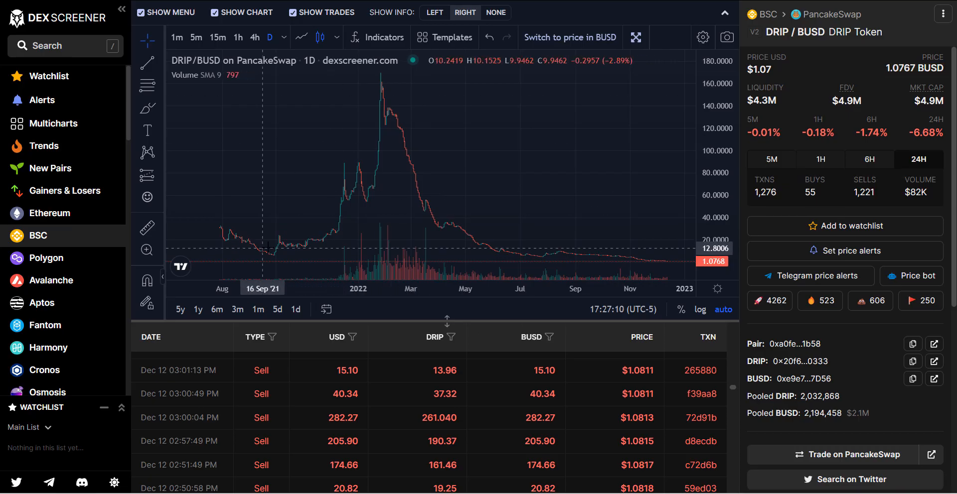
pyautogui.moveTo(322, 242)
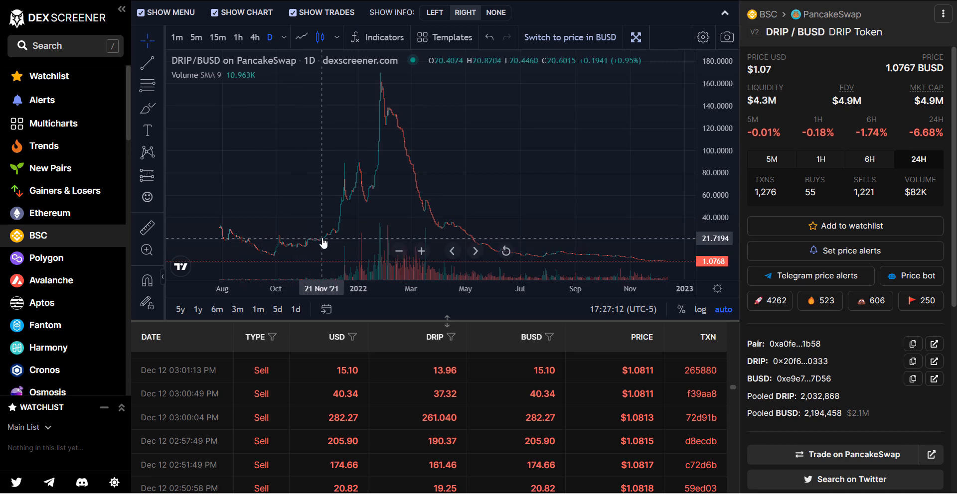
pyautogui.moveTo(324, 237)
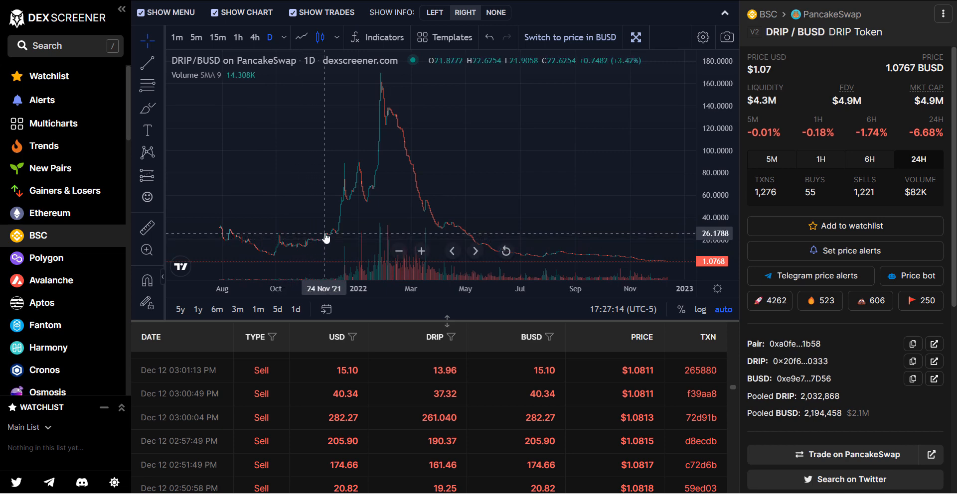
pyautogui.moveTo(335, 235)
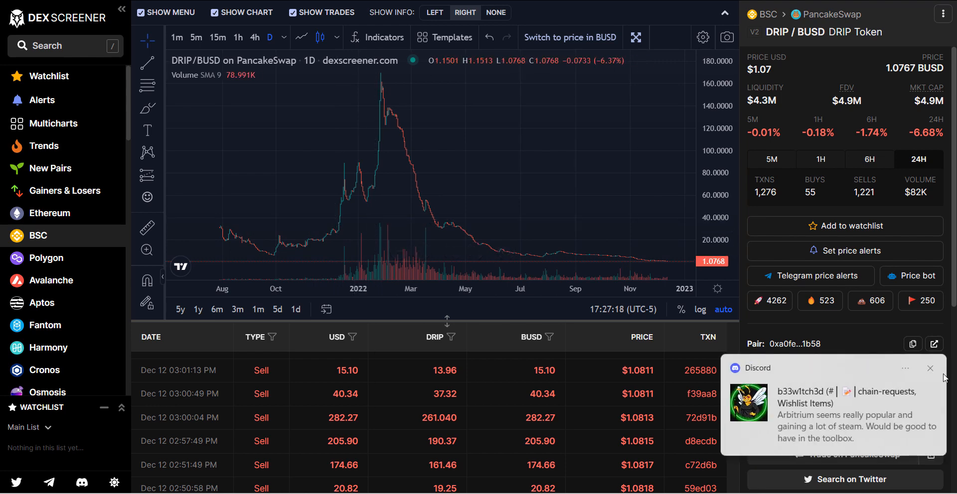
pyautogui.click(929, 368)
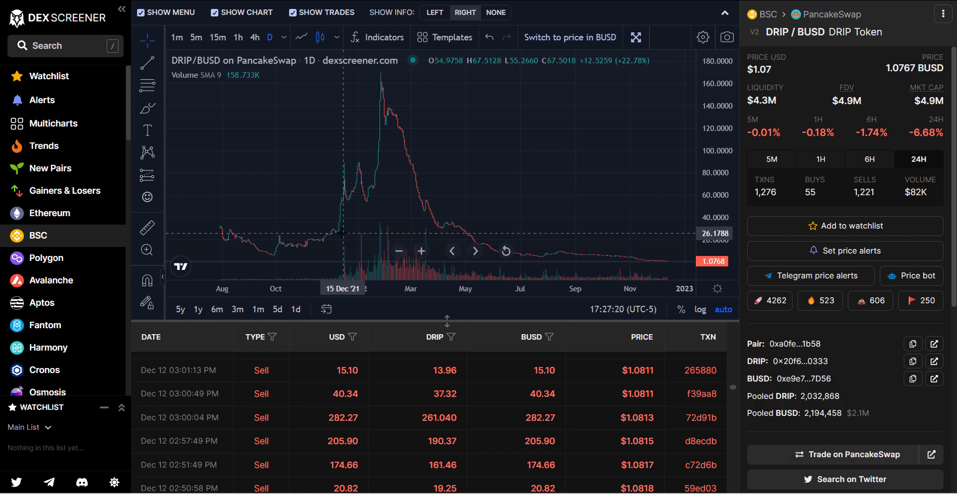
pyautogui.moveTo(336, 233)
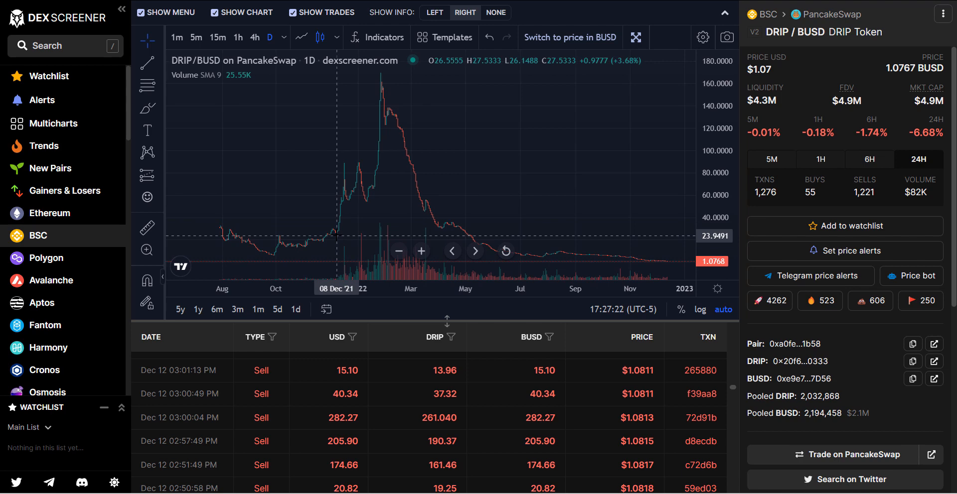
pyautogui.moveTo(341, 220)
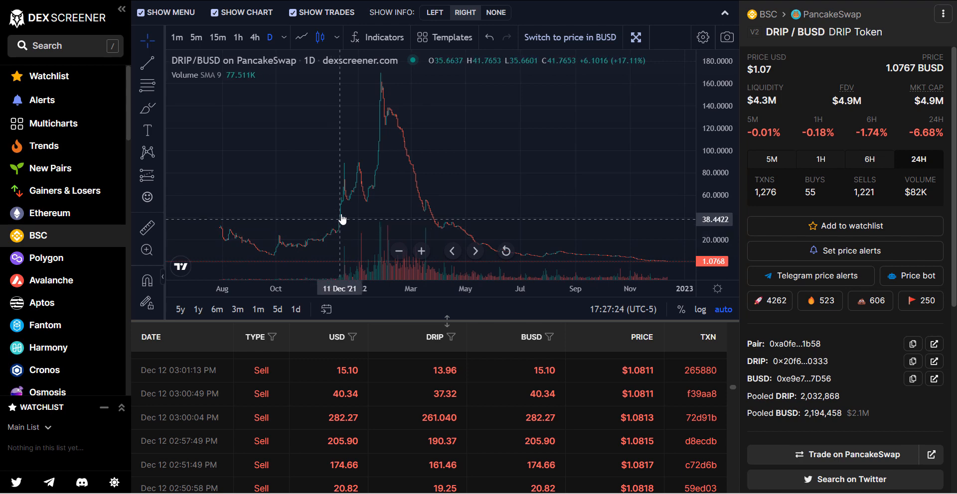
pyautogui.moveTo(276, 243)
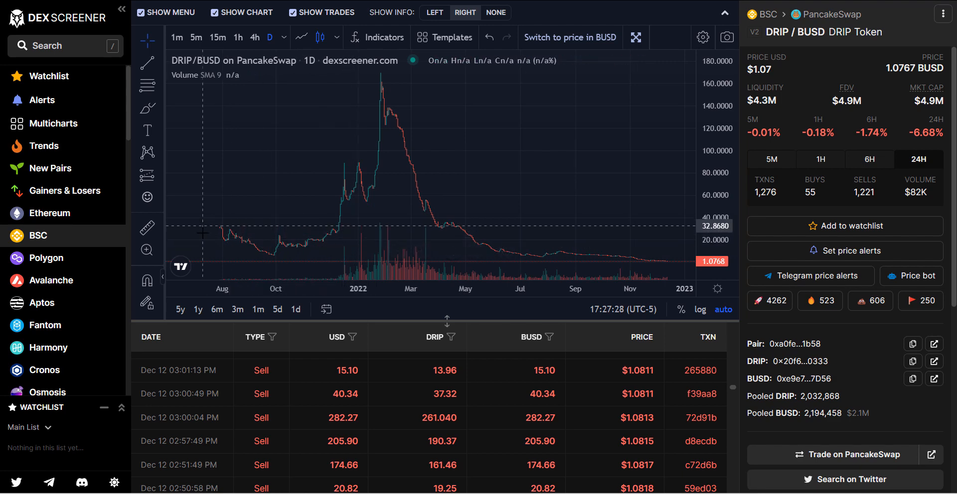
pyautogui.moveTo(323, 240)
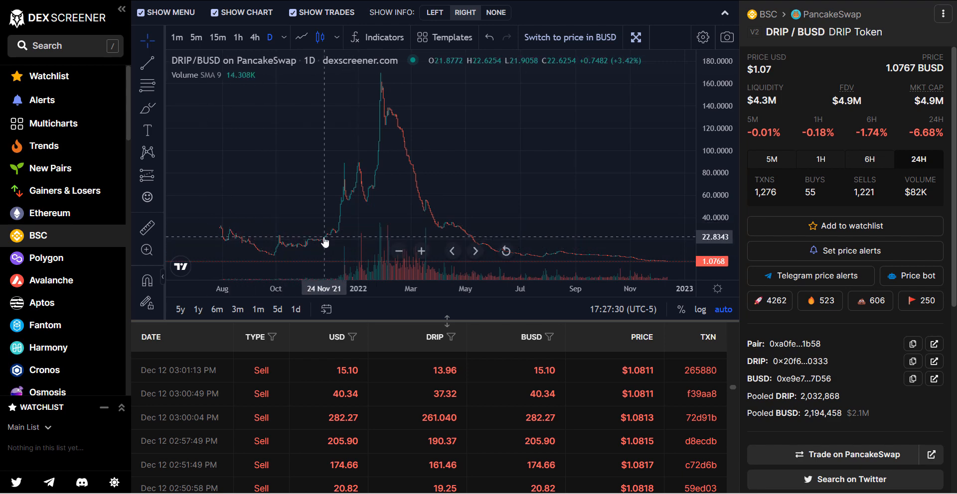
pyautogui.moveTo(339, 219)
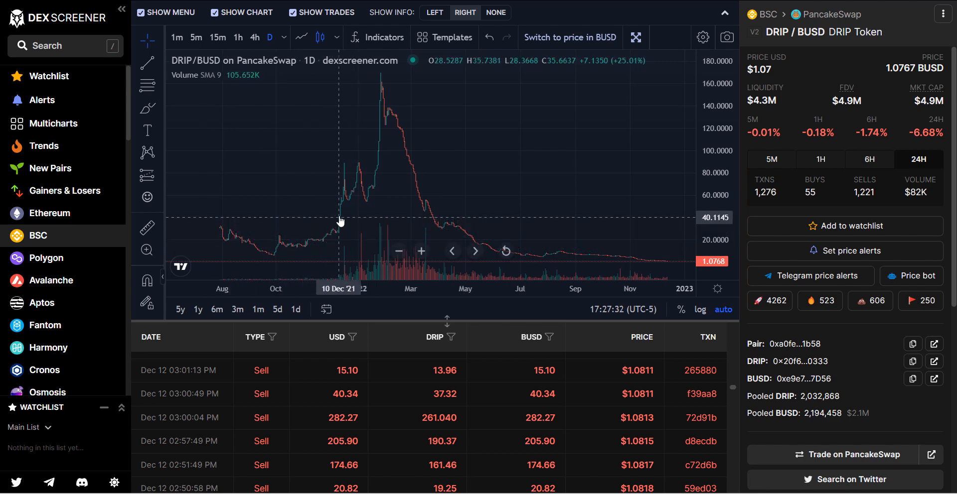
pyautogui.moveTo(382, 91)
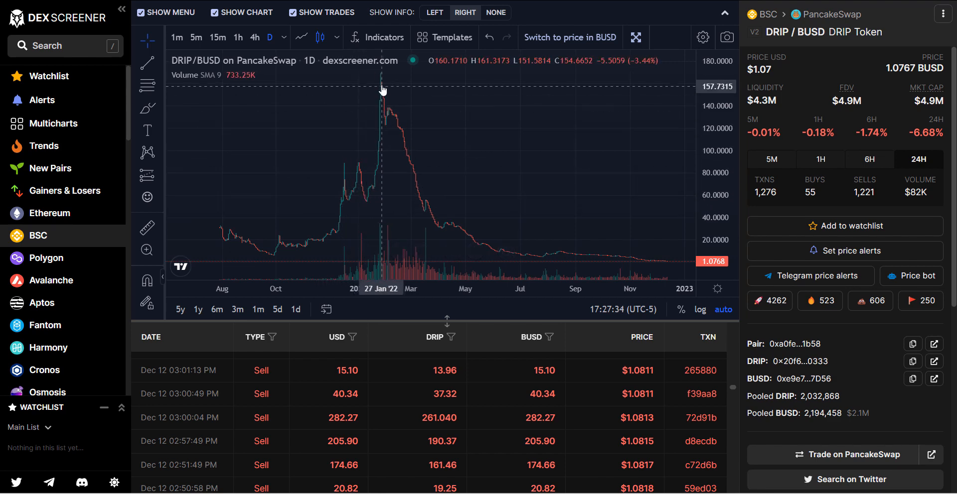
pyautogui.moveTo(387, 120)
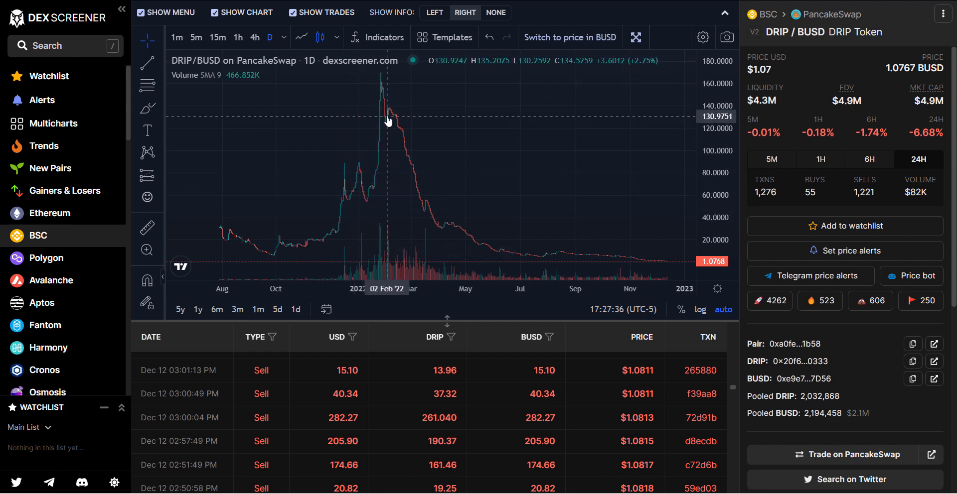
pyautogui.moveTo(379, 142)
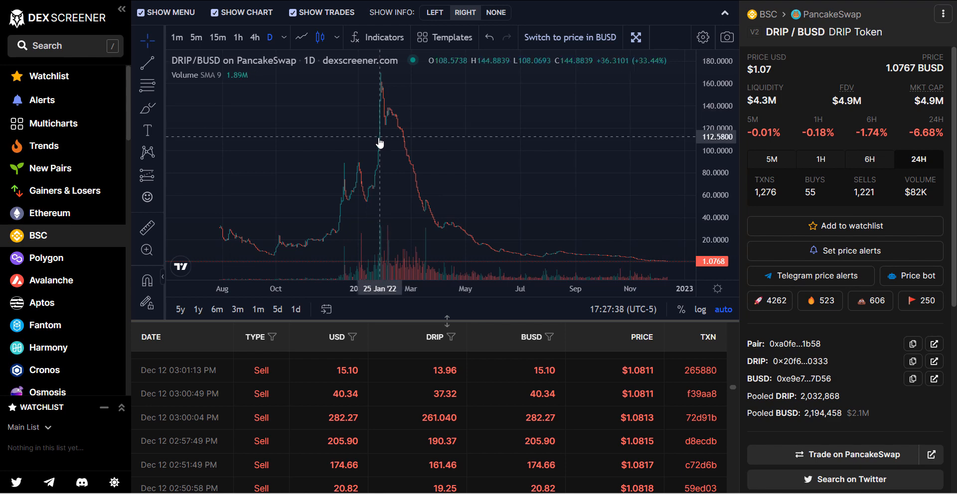
pyautogui.moveTo(373, 169)
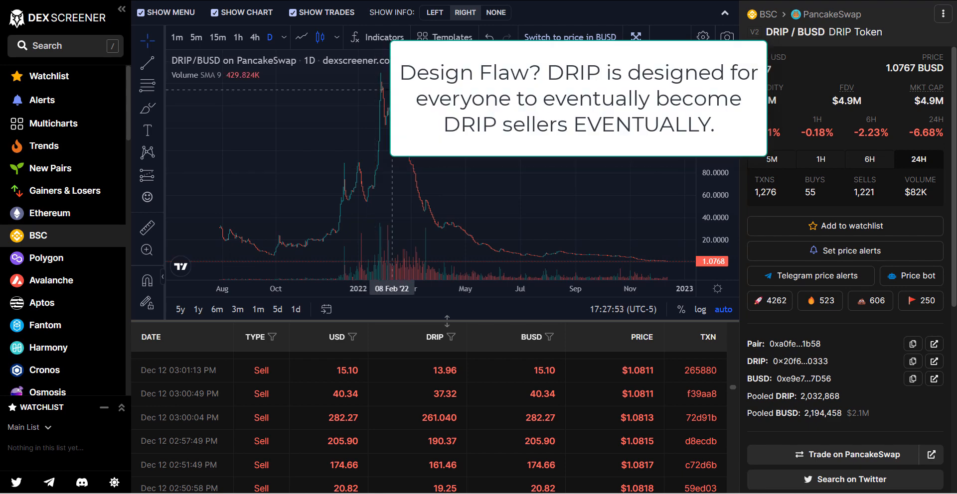
pyautogui.moveTo(318, 143)
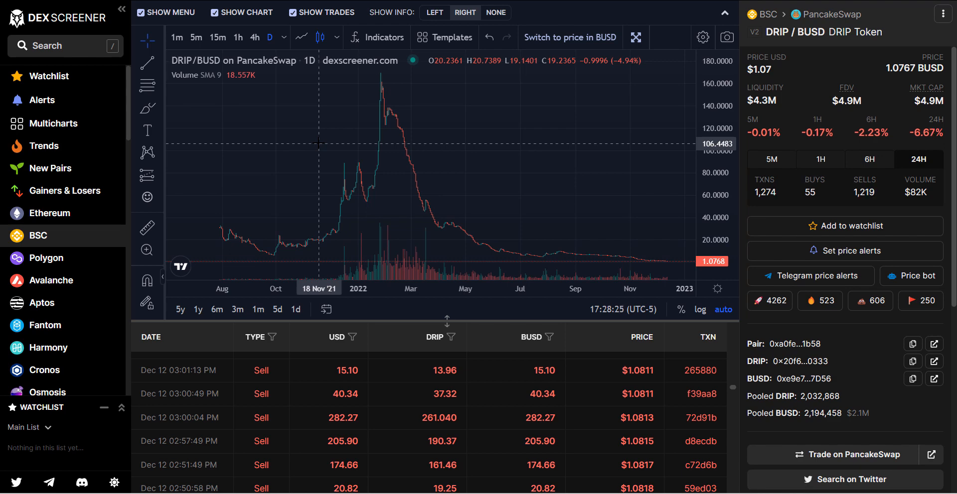
pyautogui.moveTo(418, 178)
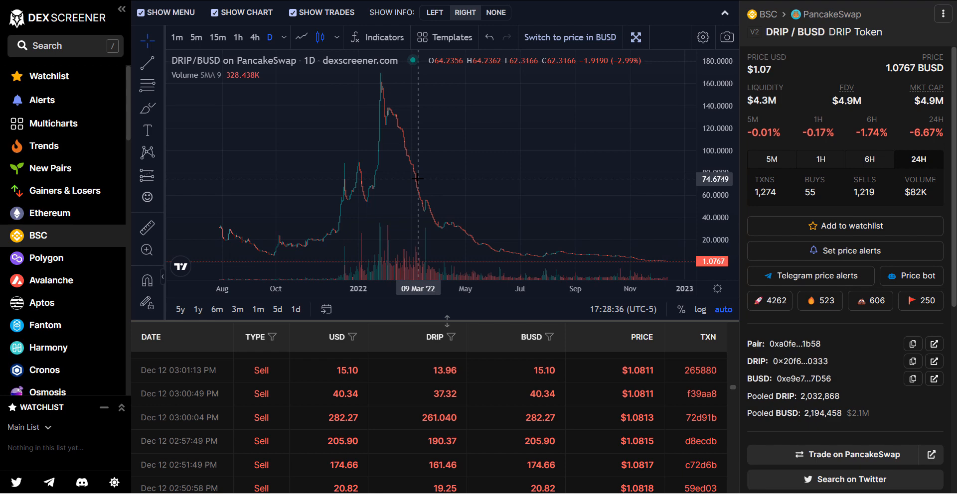
pyautogui.moveTo(306, 247)
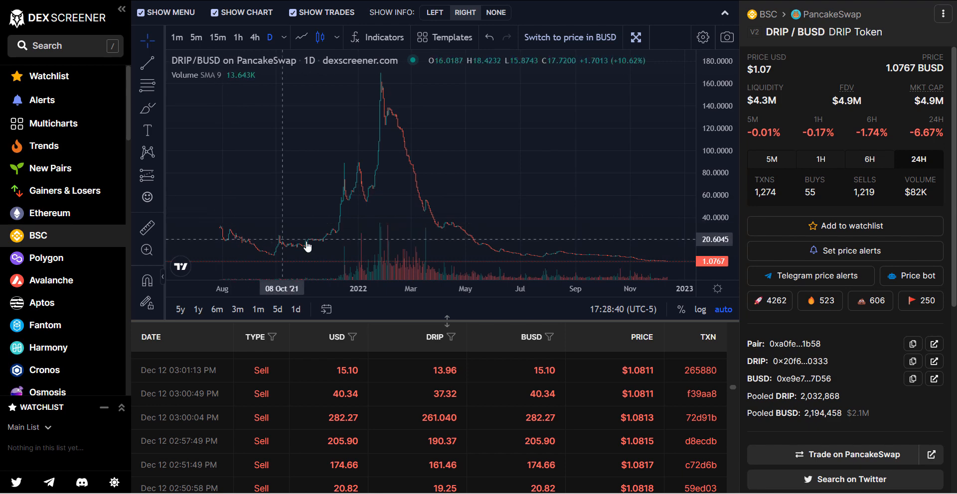
pyautogui.moveTo(371, 178)
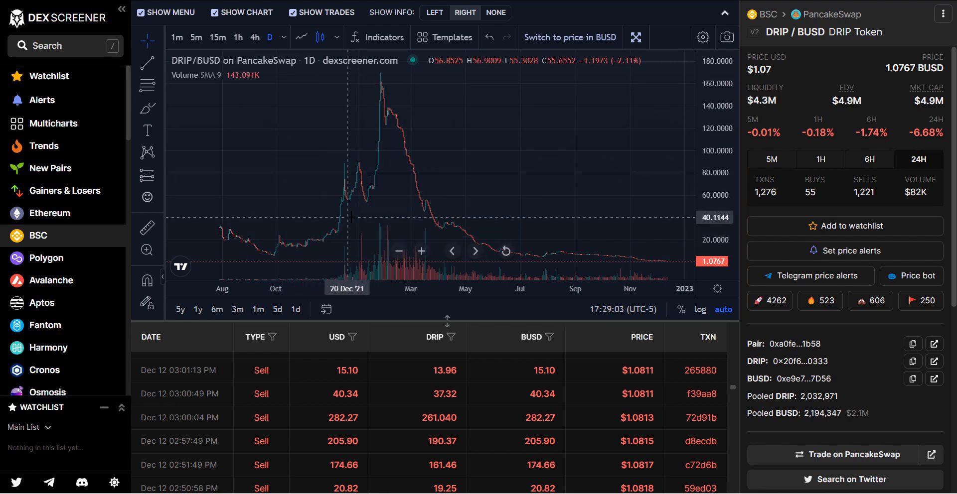
pyautogui.moveTo(339, 237)
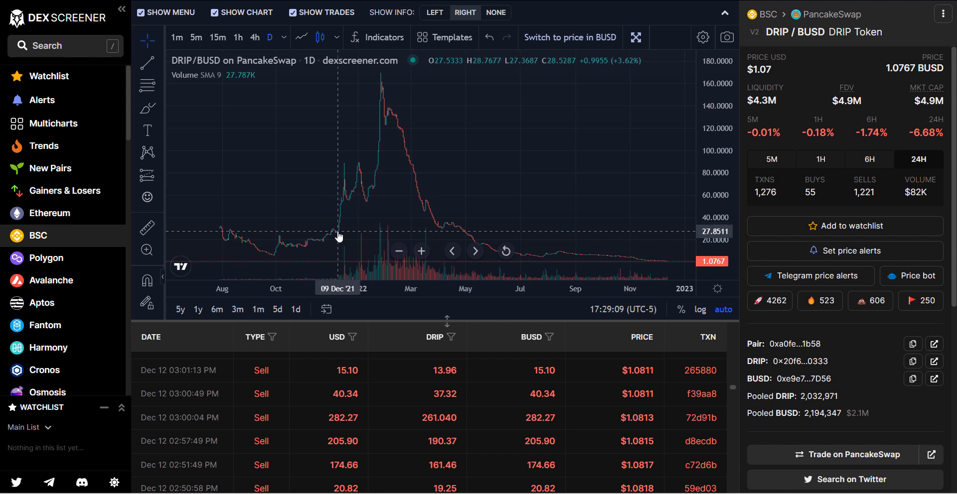
pyautogui.moveTo(336, 199)
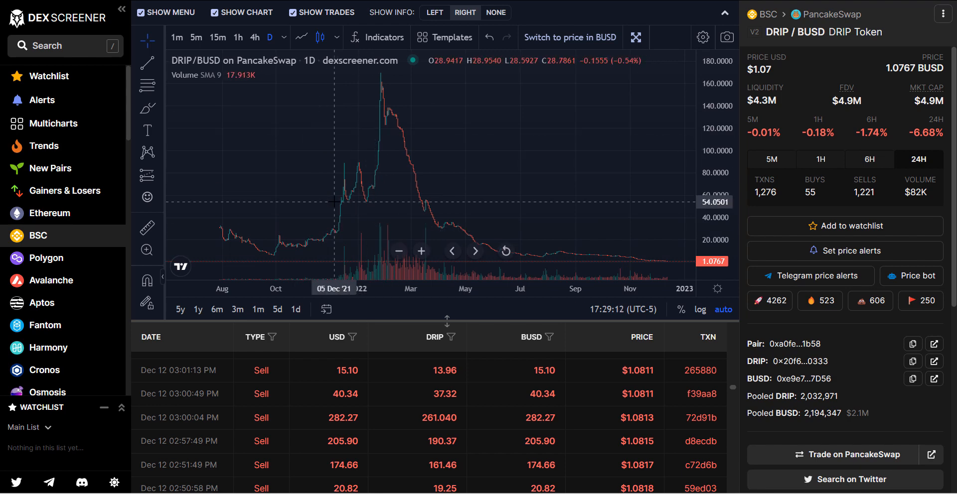
pyautogui.moveTo(340, 223)
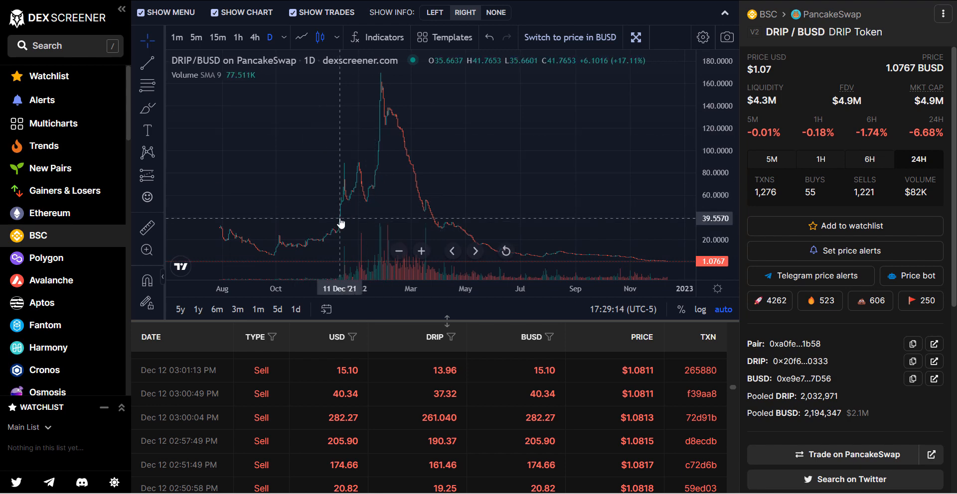
pyautogui.moveTo(361, 177)
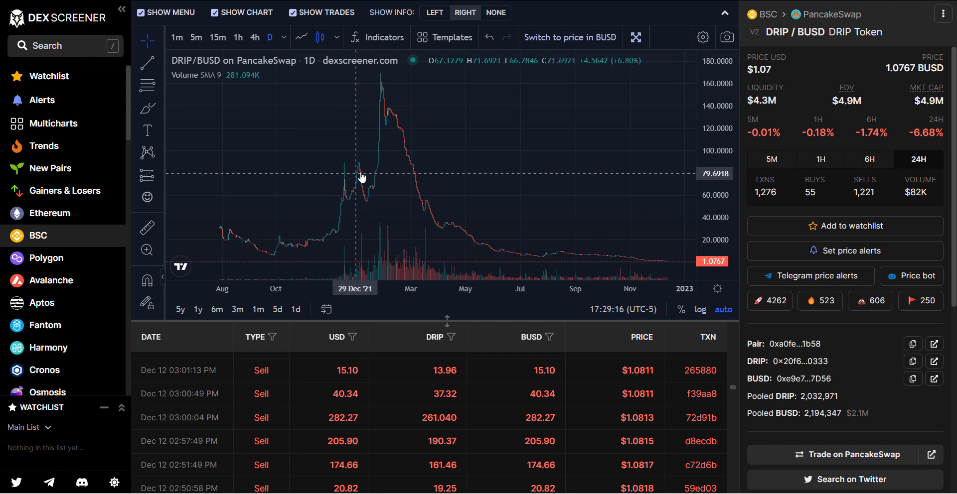
pyautogui.moveTo(382, 145)
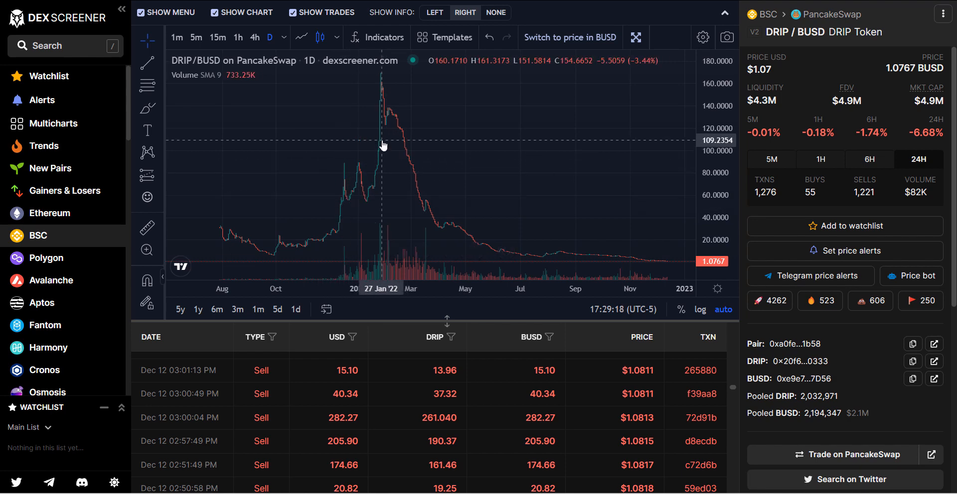
pyautogui.moveTo(366, 166)
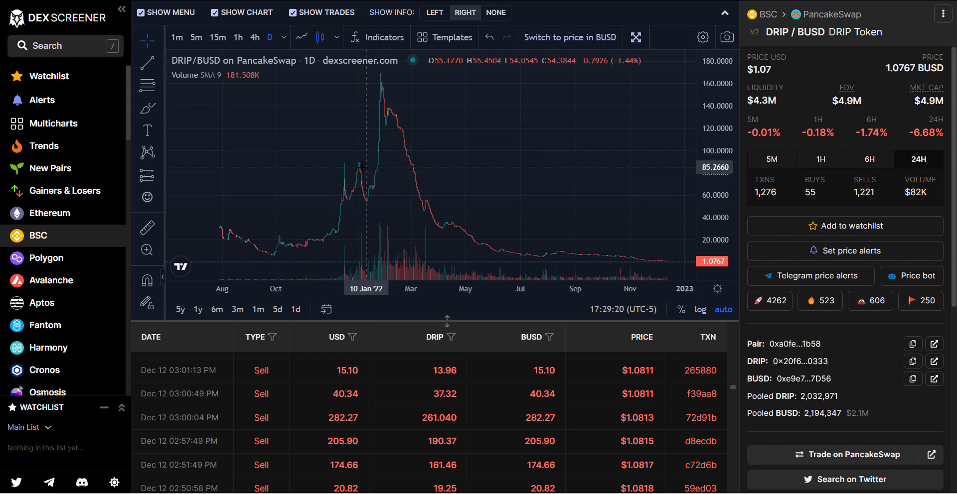
pyautogui.moveTo(360, 177)
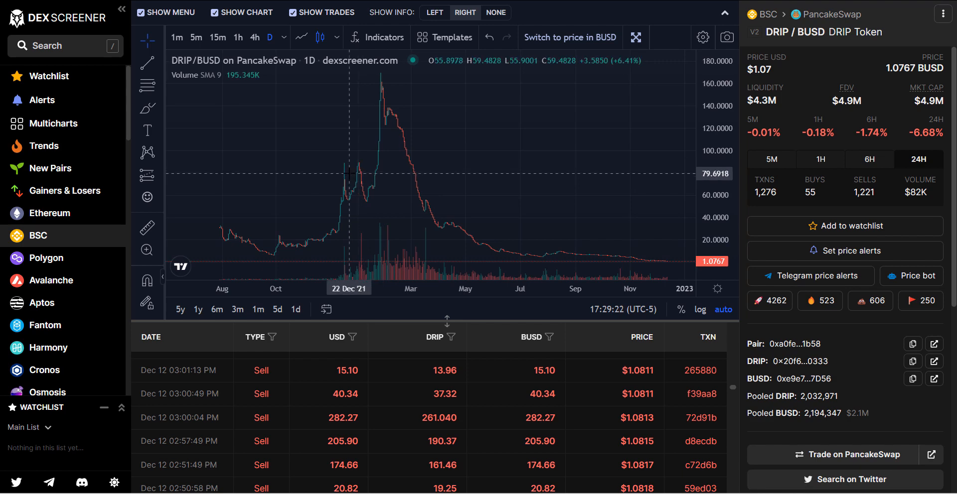
pyautogui.moveTo(350, 172)
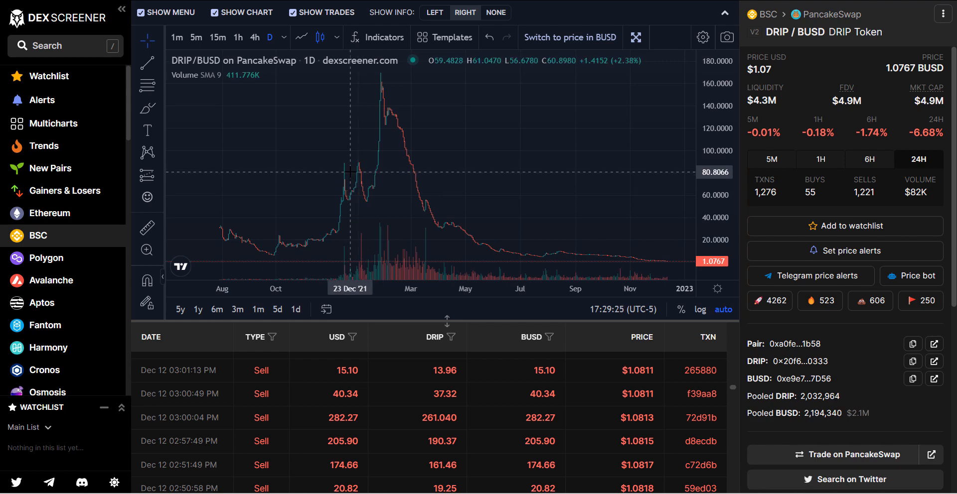
pyautogui.moveTo(377, 167)
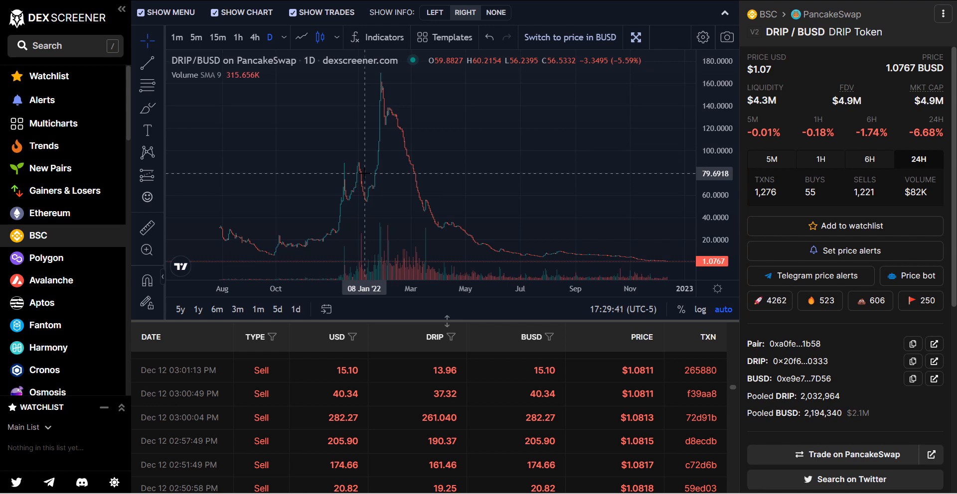
pyautogui.moveTo(383, 94)
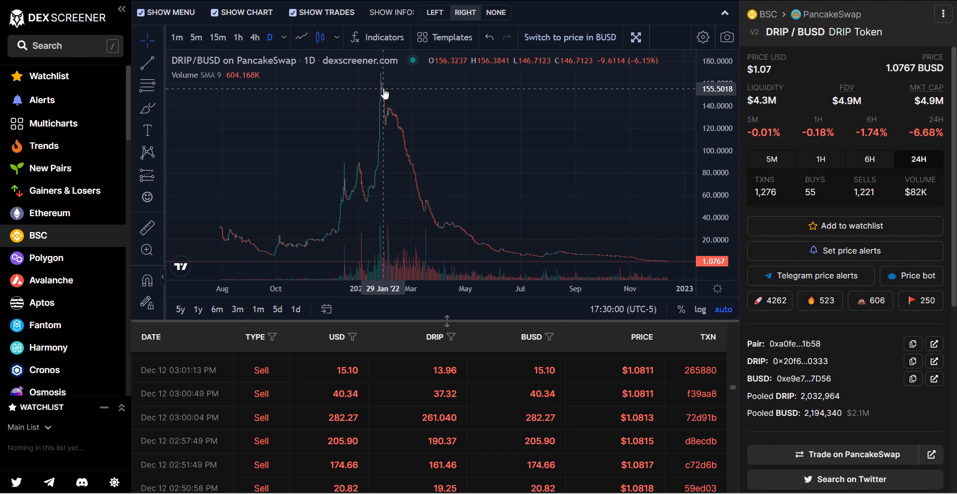
pyautogui.moveTo(407, 147)
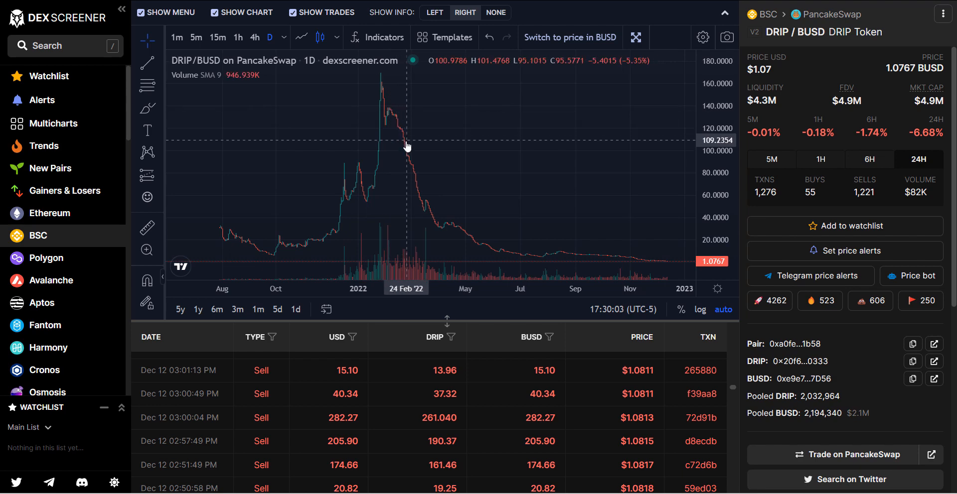
pyautogui.moveTo(412, 162)
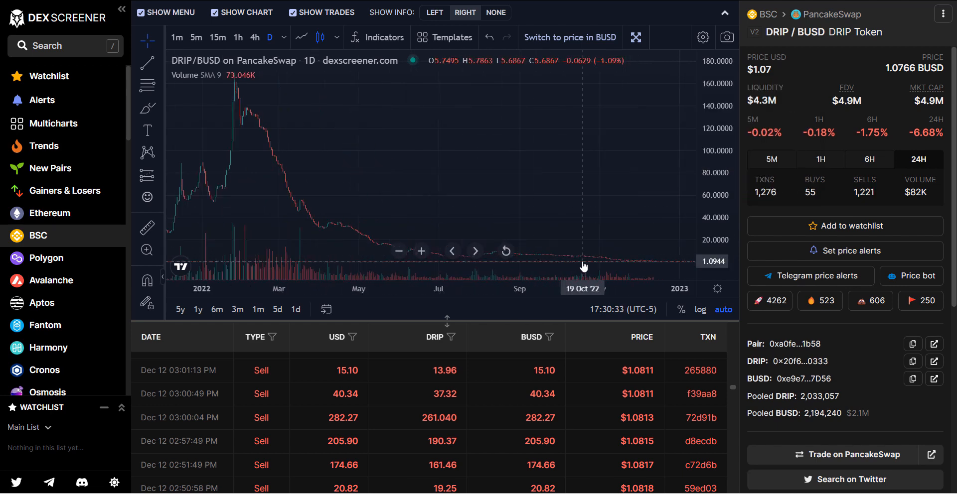
pyautogui.moveTo(529, 268)
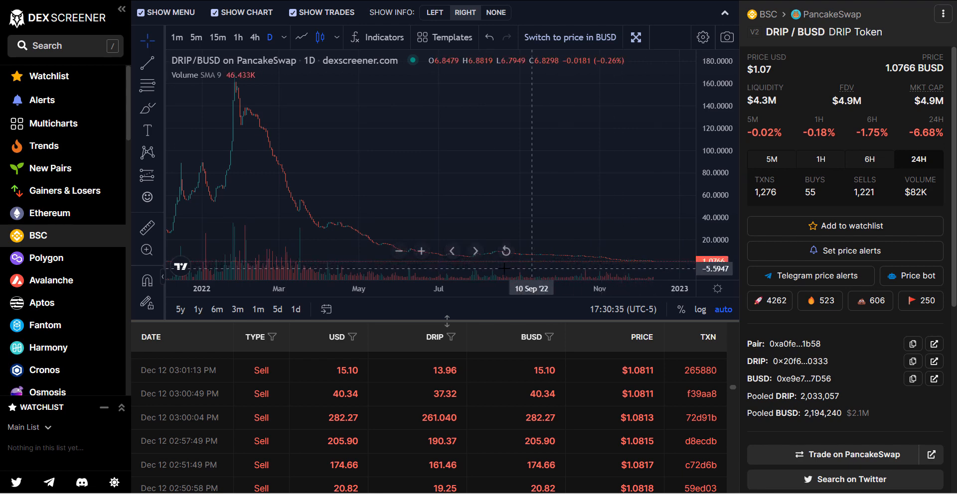
pyautogui.moveTo(583, 265)
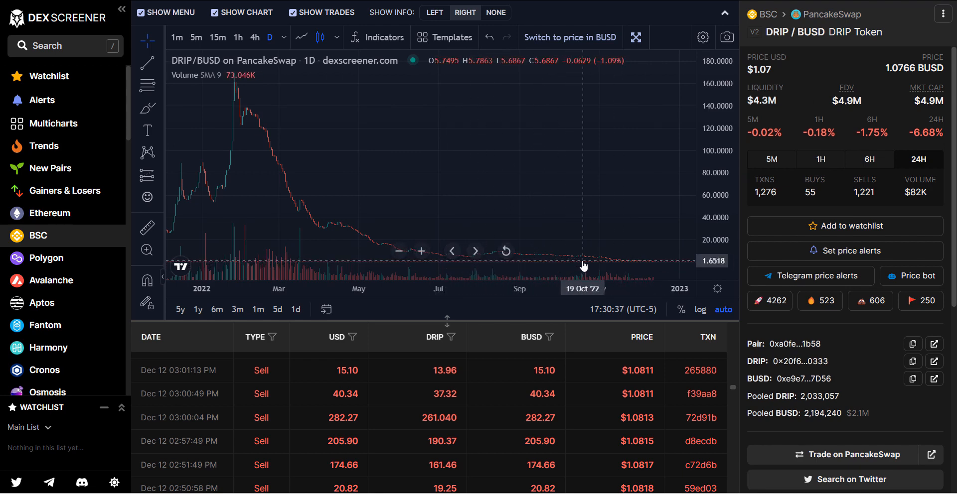
pyautogui.moveTo(476, 266)
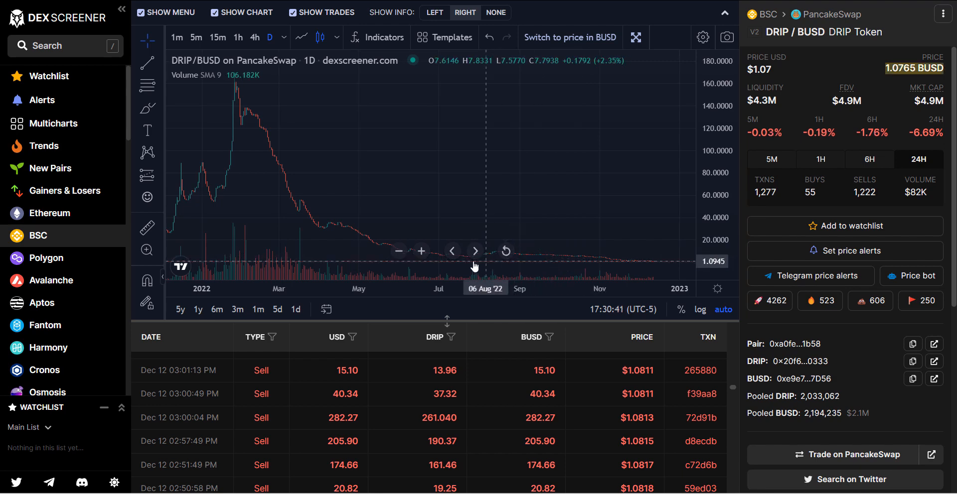
pyautogui.moveTo(466, 261)
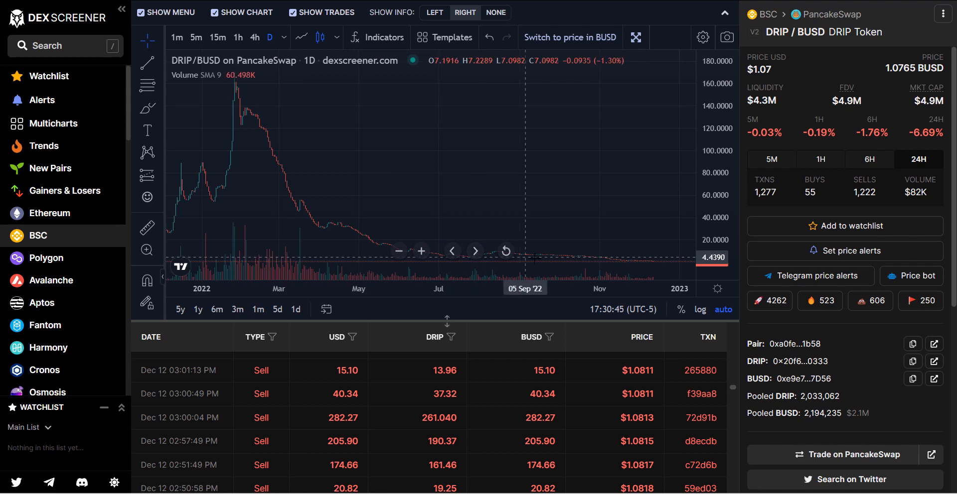
pyautogui.moveTo(546, 265)
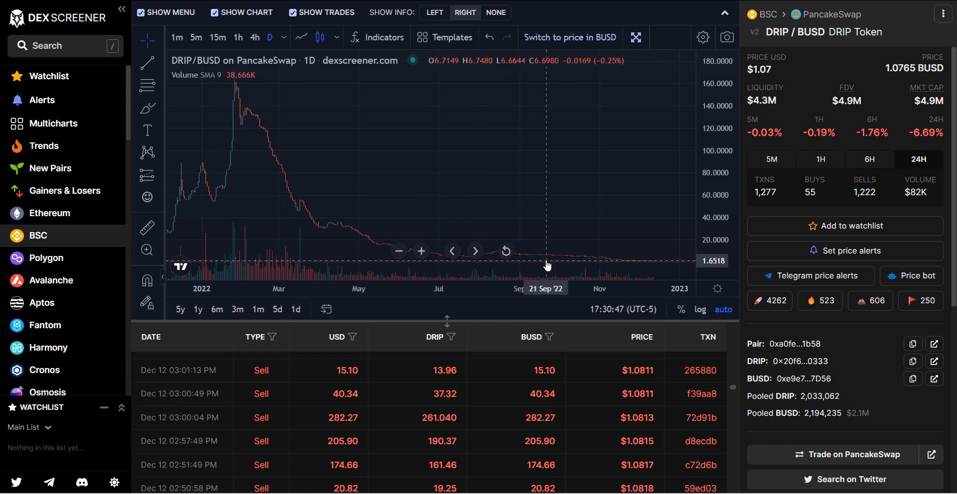
pyautogui.moveTo(573, 262)
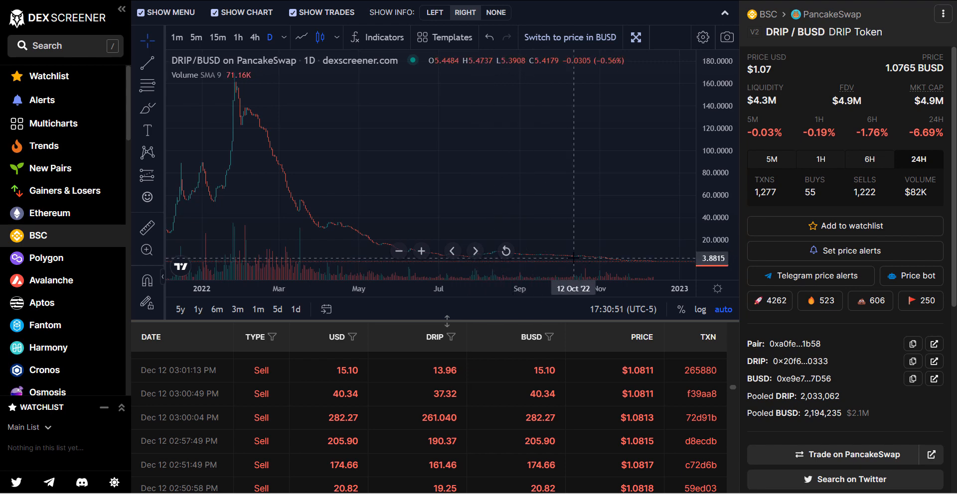
pyautogui.moveTo(457, 264)
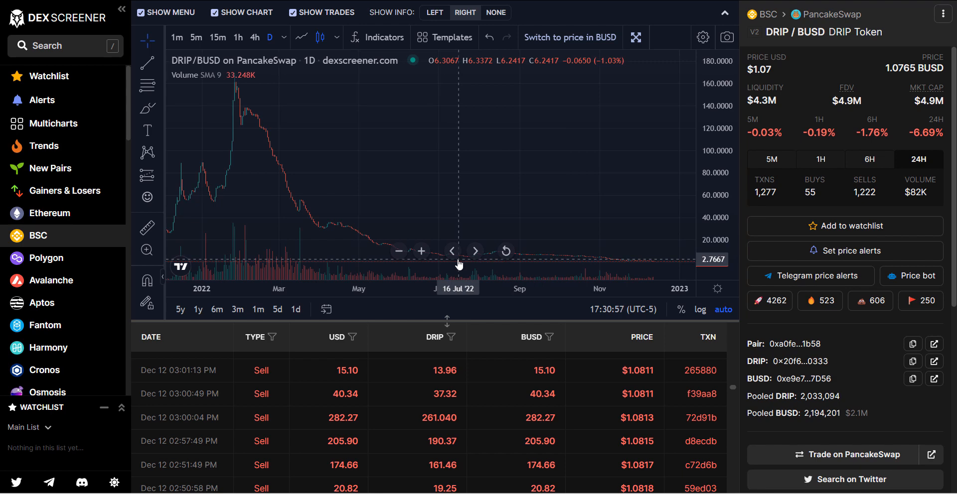
pyautogui.moveTo(394, 244)
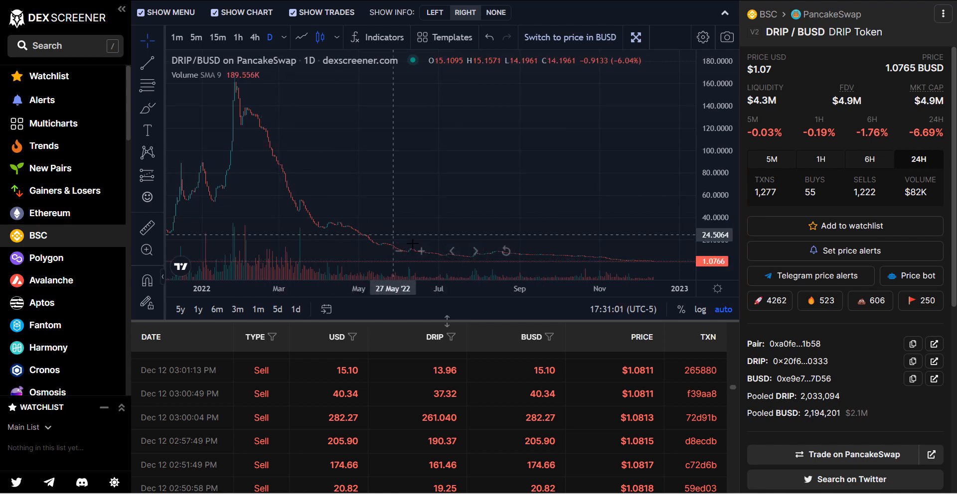
pyautogui.moveTo(273, 162)
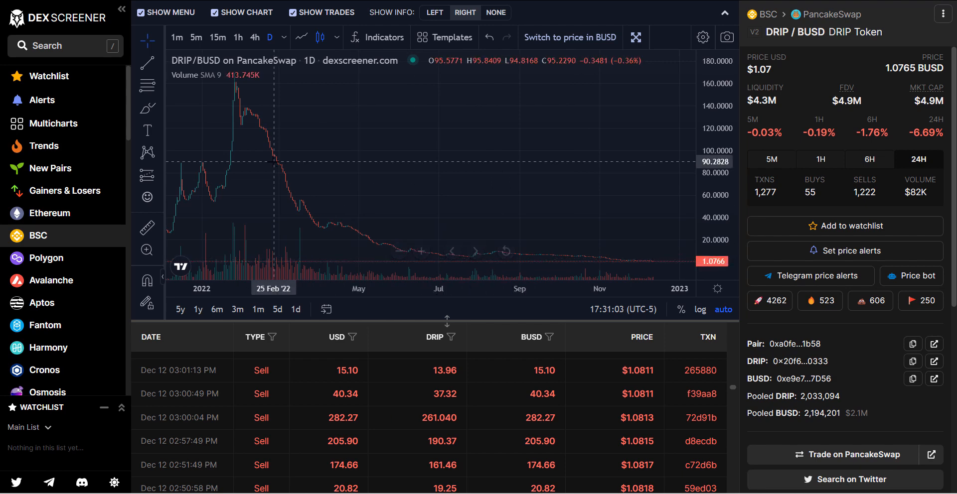
pyautogui.moveTo(488, 256)
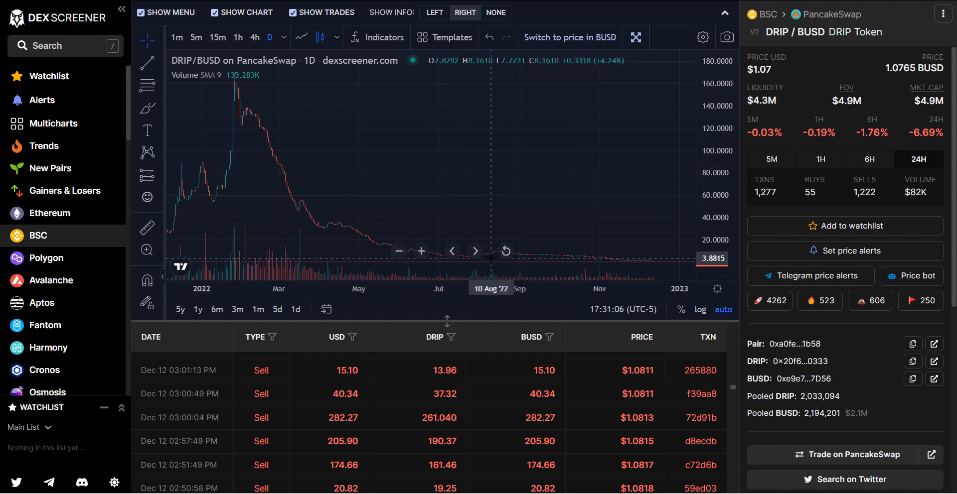
pyautogui.moveTo(546, 265)
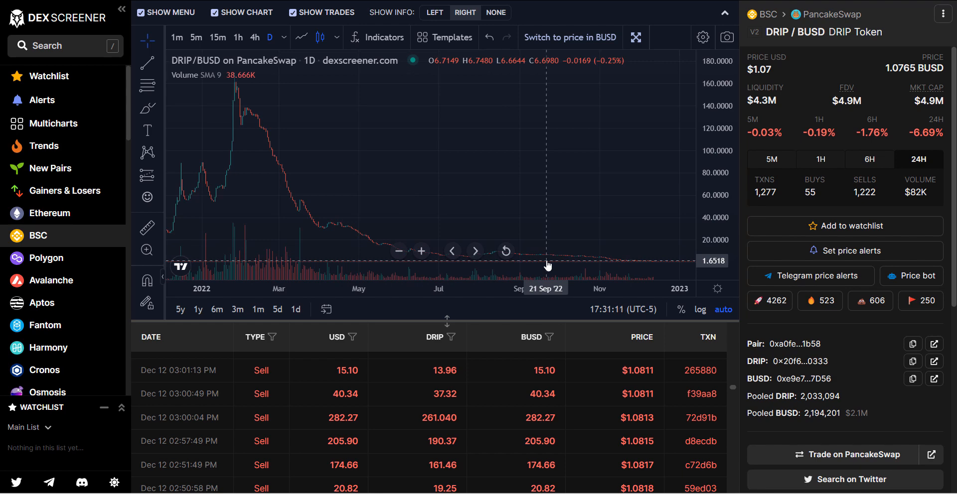
pyautogui.moveTo(520, 267)
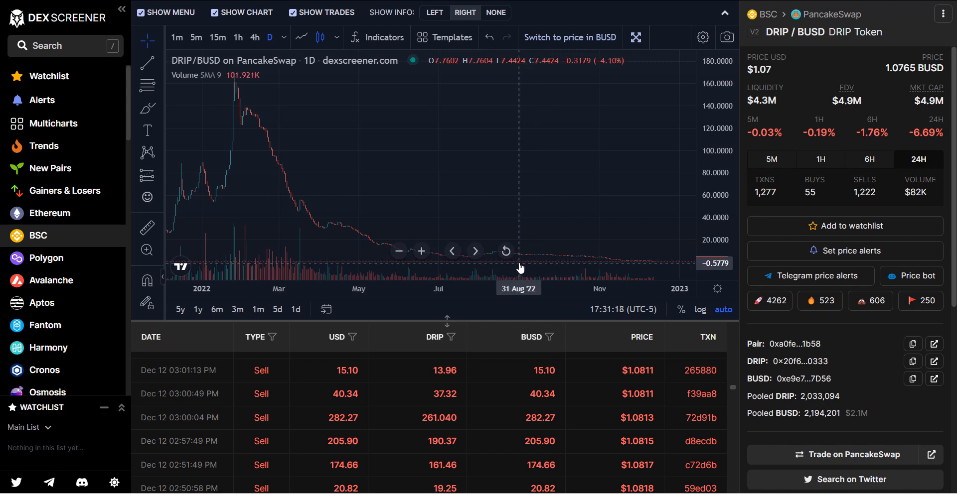
pyautogui.moveTo(537, 259)
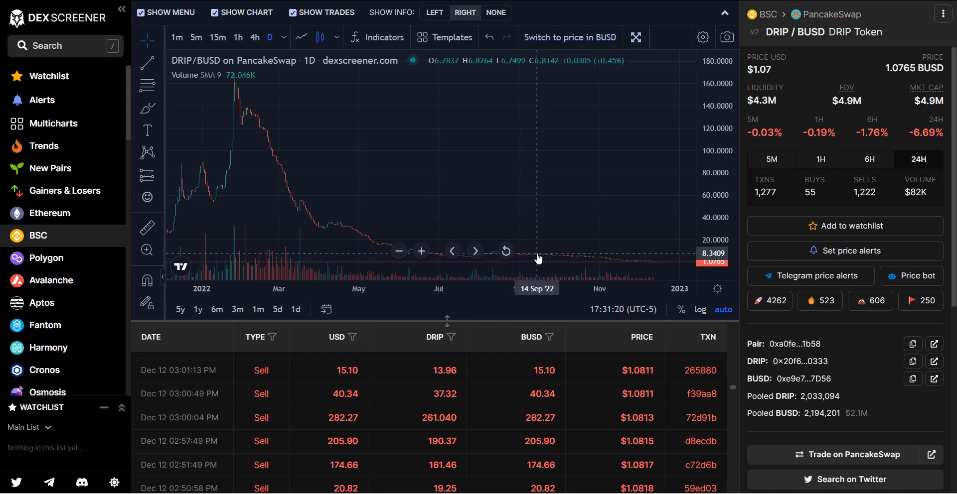
pyautogui.moveTo(539, 258)
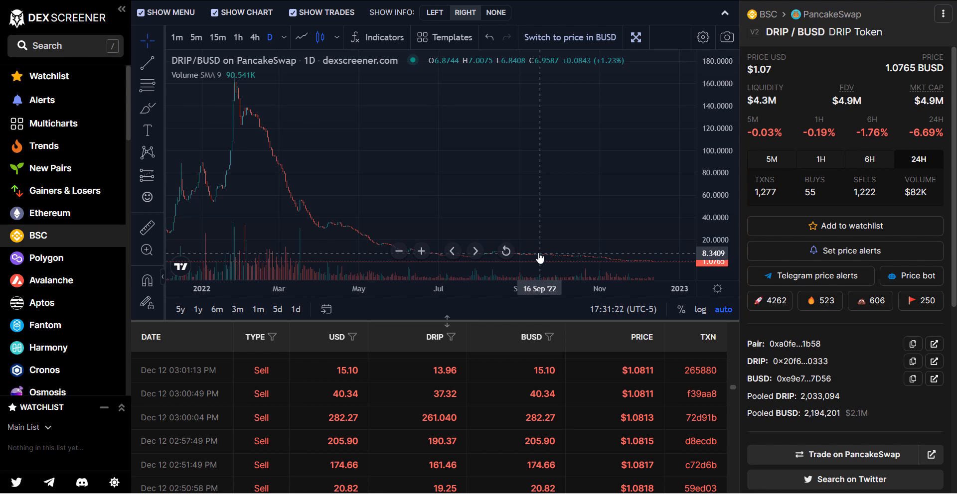
pyautogui.moveTo(630, 232)
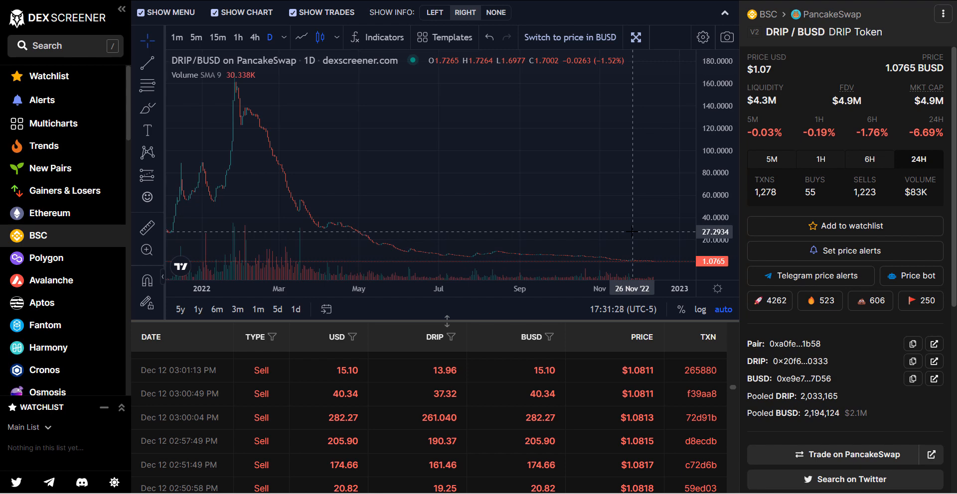
pyautogui.moveTo(661, 232)
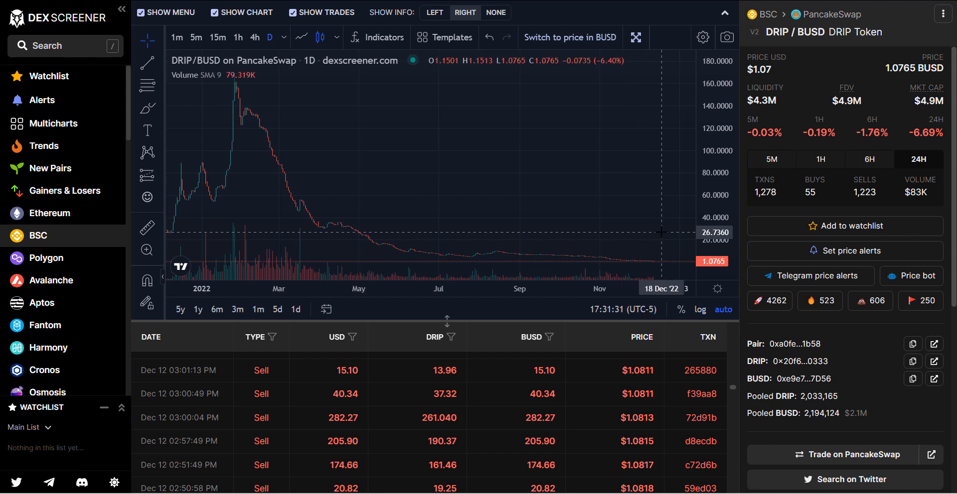
pyautogui.moveTo(590, 235)
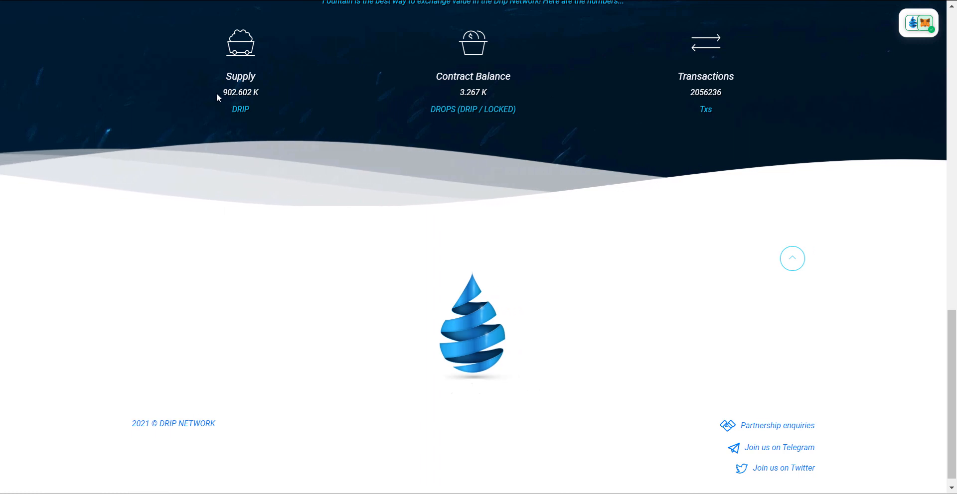
# Highlight the Fountain's 902.572K DRIP supply and 3.267K contract balance figures
pyautogui.doubleClick(240, 92)
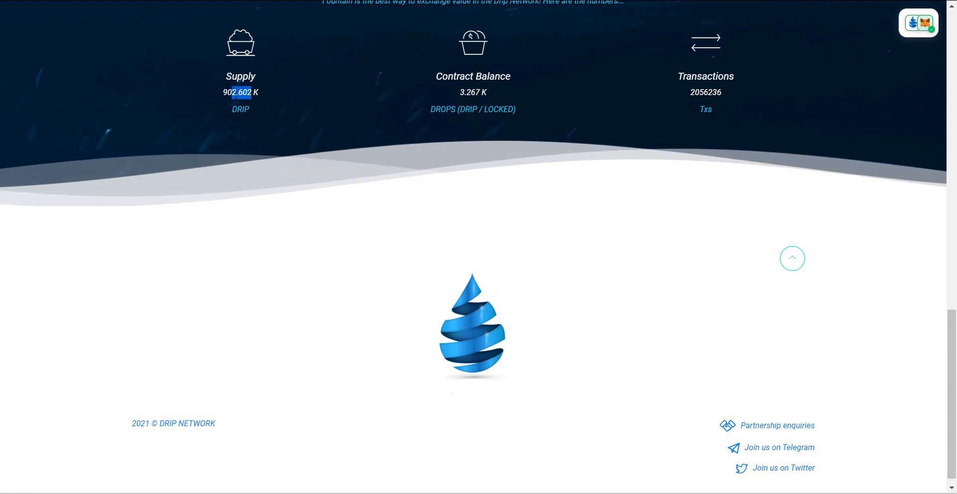
pyautogui.doubleClick(473, 92)
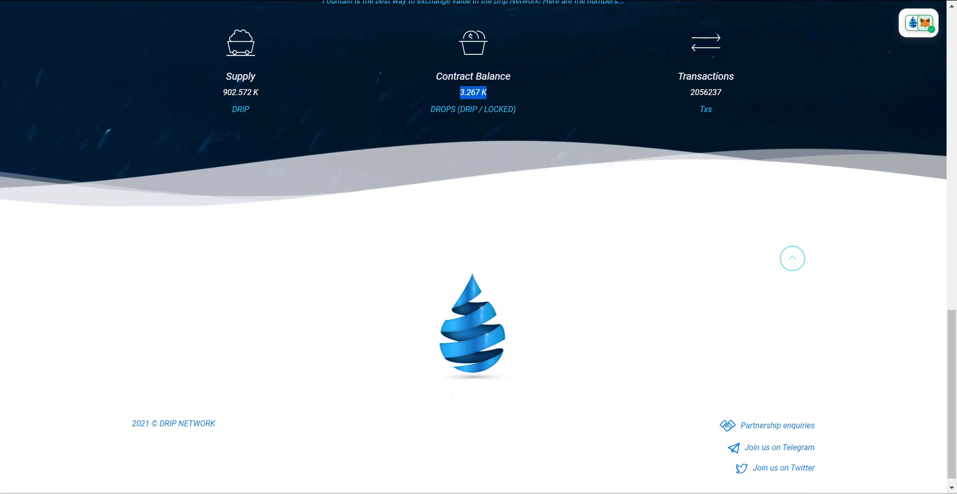
# Scroll the Fountain page up to its Buy DRIP and Sell DRIP panels
pyautogui.scroll(3)
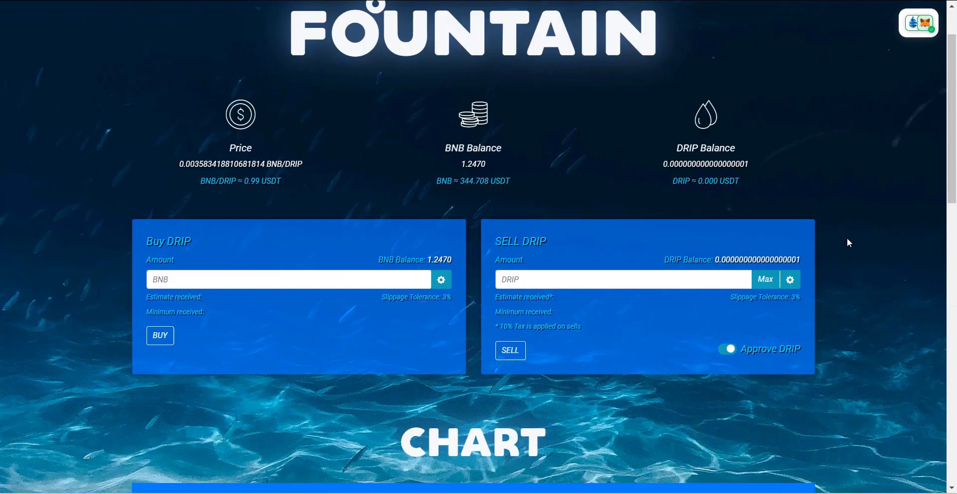
pyautogui.scroll(3)
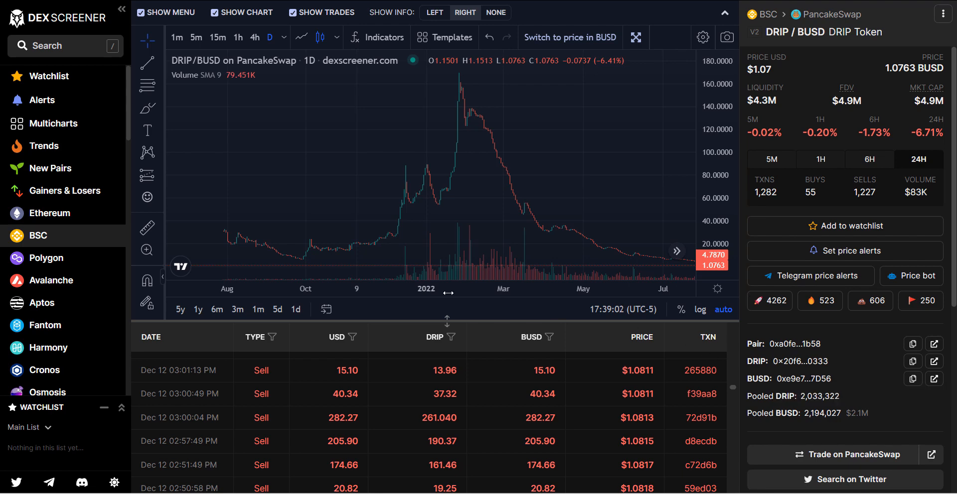
pyautogui.moveTo(305, 218)
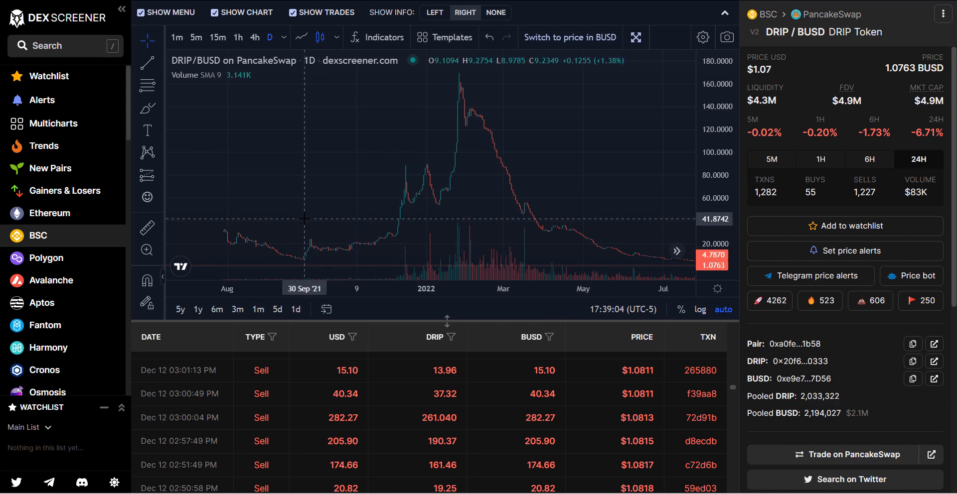
pyautogui.moveTo(320, 218)
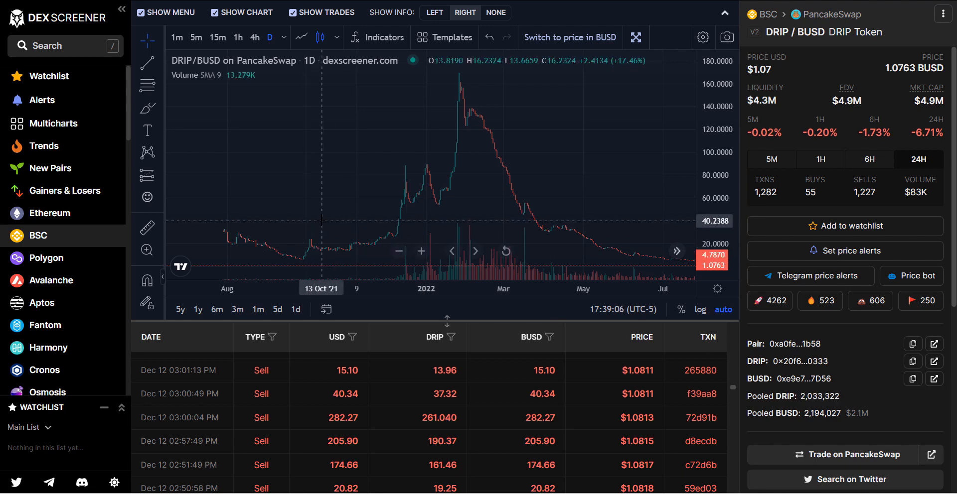
pyautogui.moveTo(323, 219)
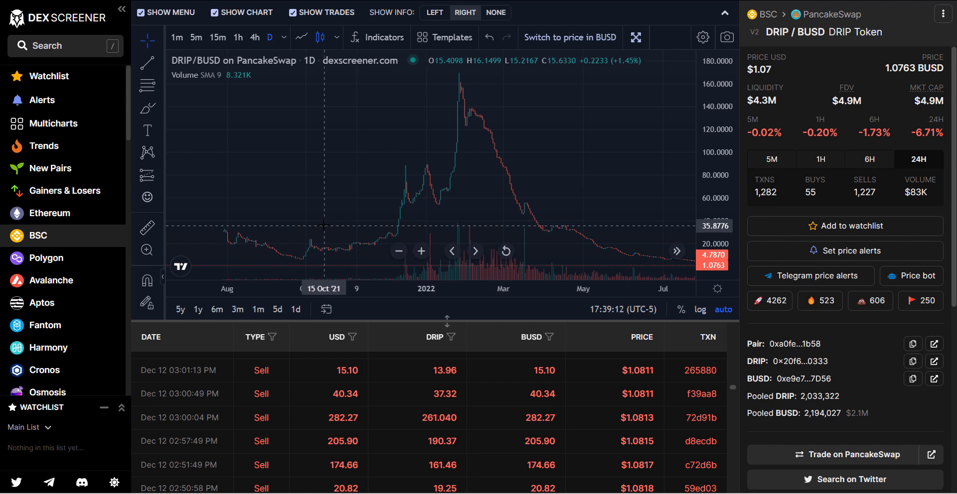
pyautogui.moveTo(381, 244)
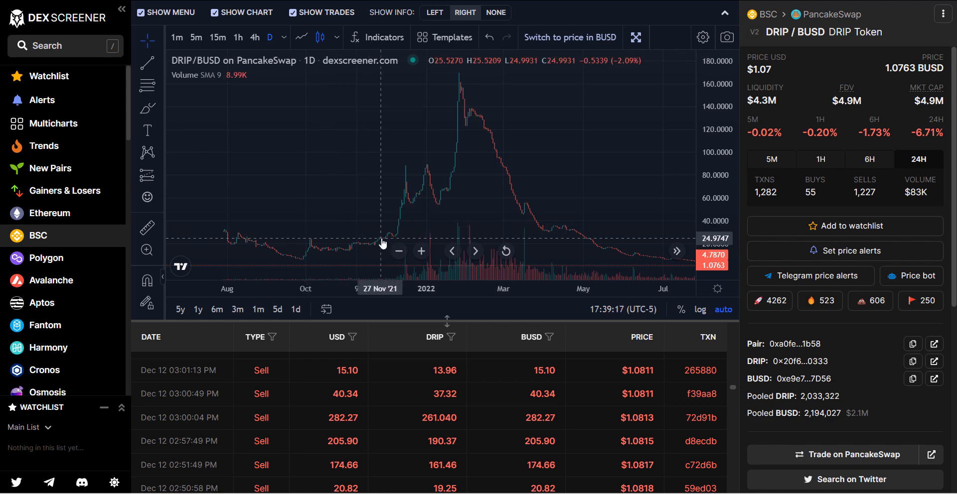
pyautogui.moveTo(400, 225)
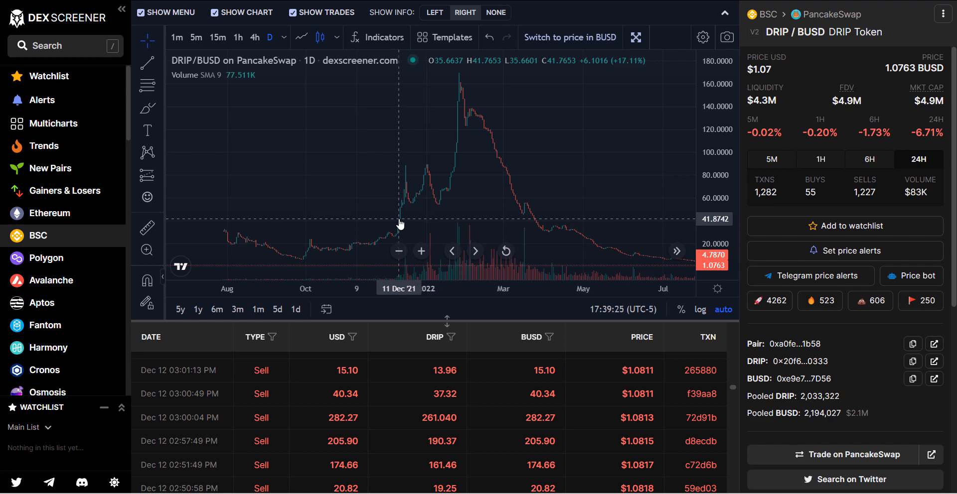
pyautogui.moveTo(235, 243)
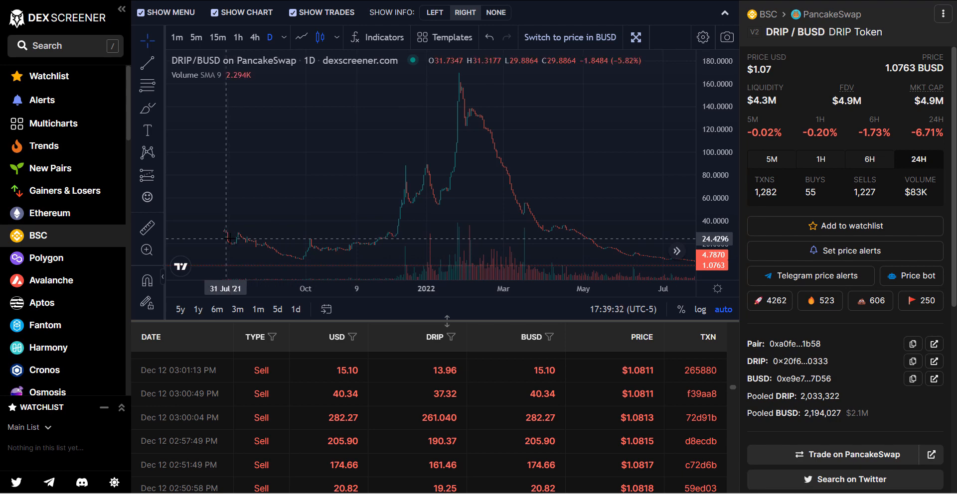
pyautogui.moveTo(237, 241)
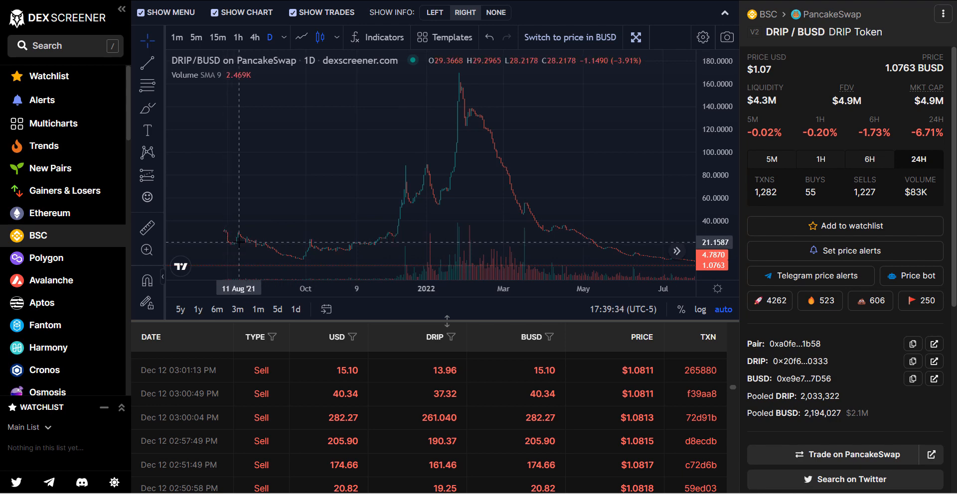
pyautogui.moveTo(281, 256)
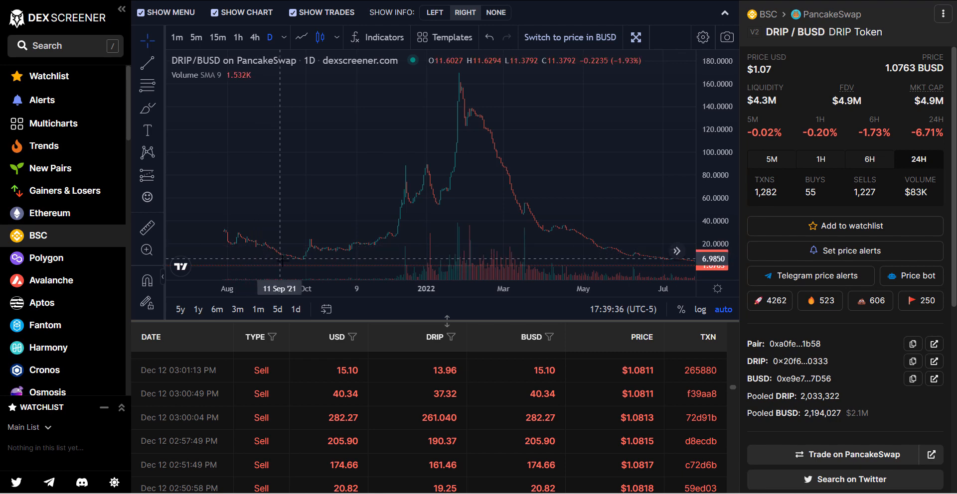
pyautogui.moveTo(300, 267)
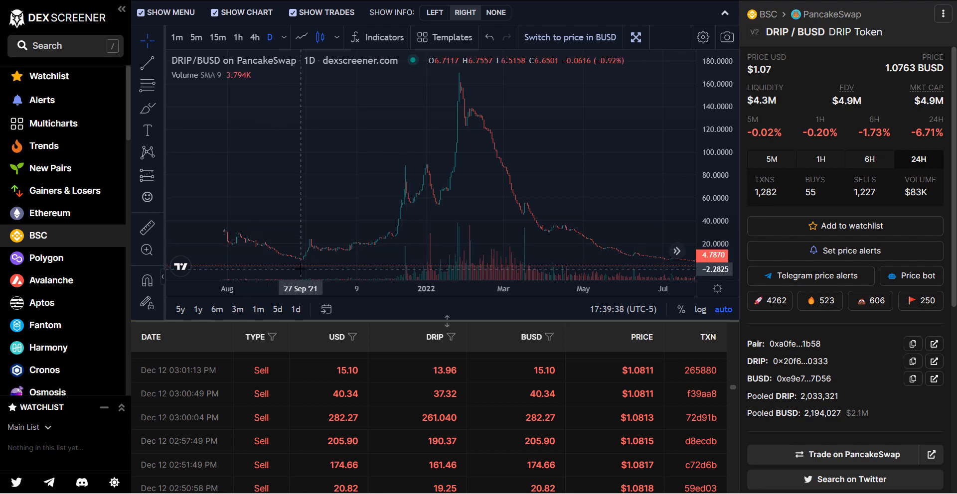
pyautogui.moveTo(358, 256)
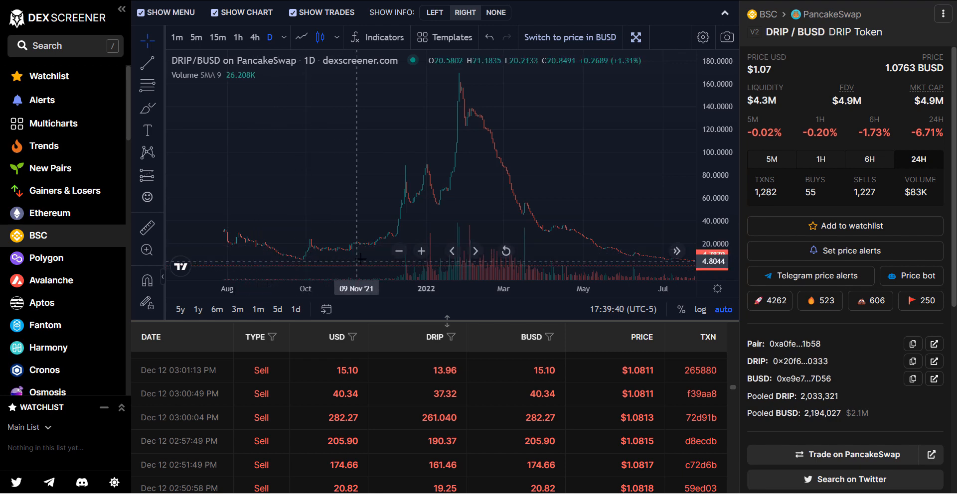
pyautogui.moveTo(456, 150)
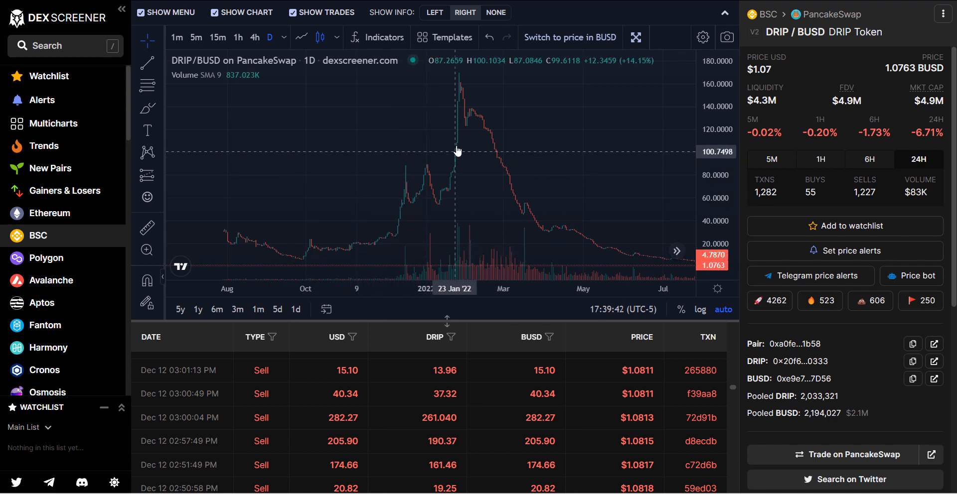
pyautogui.moveTo(322, 253)
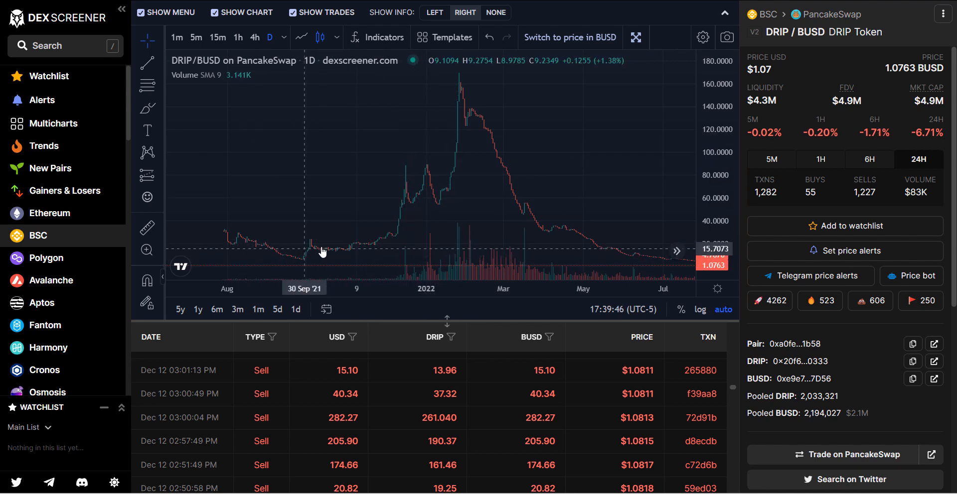
pyautogui.moveTo(330, 200)
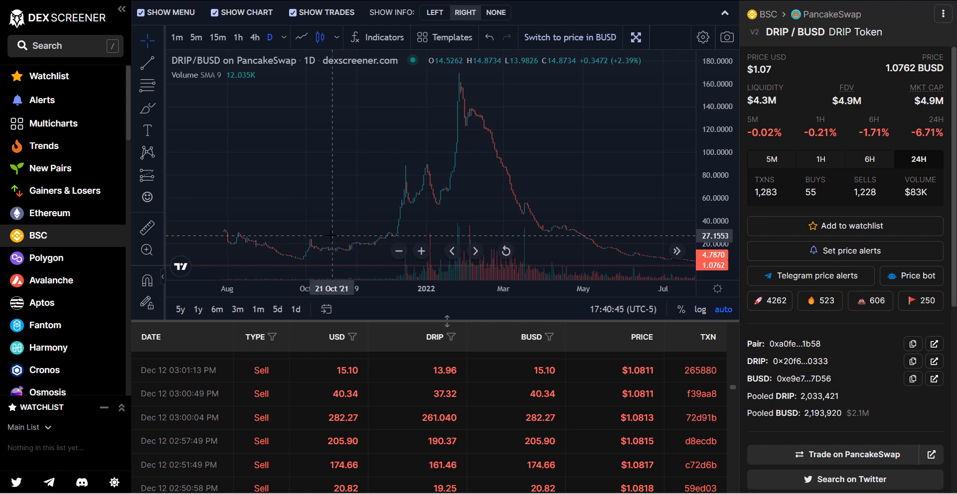
pyautogui.moveTo(368, 230)
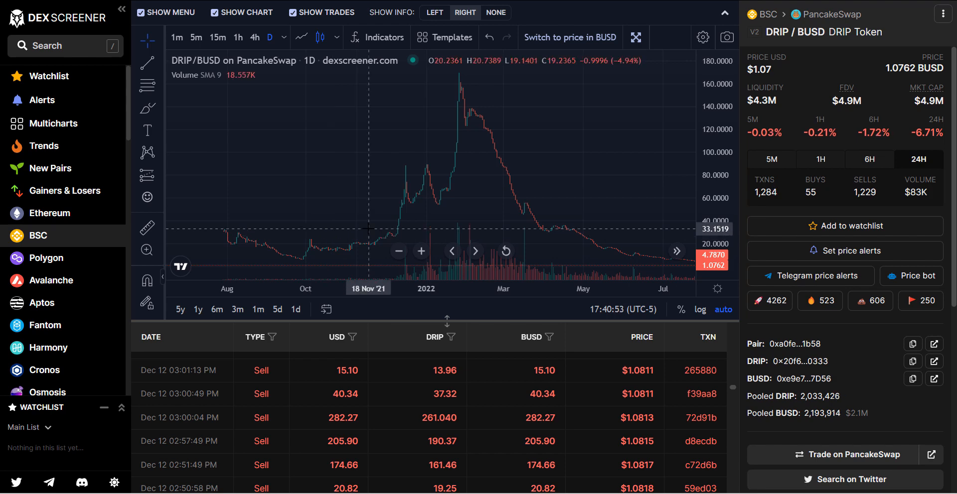
pyautogui.moveTo(382, 229)
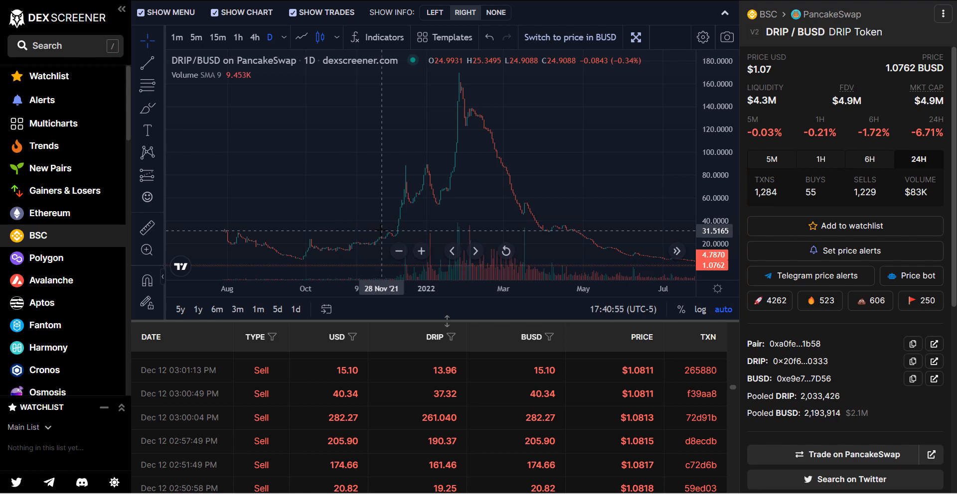
pyautogui.moveTo(359, 232)
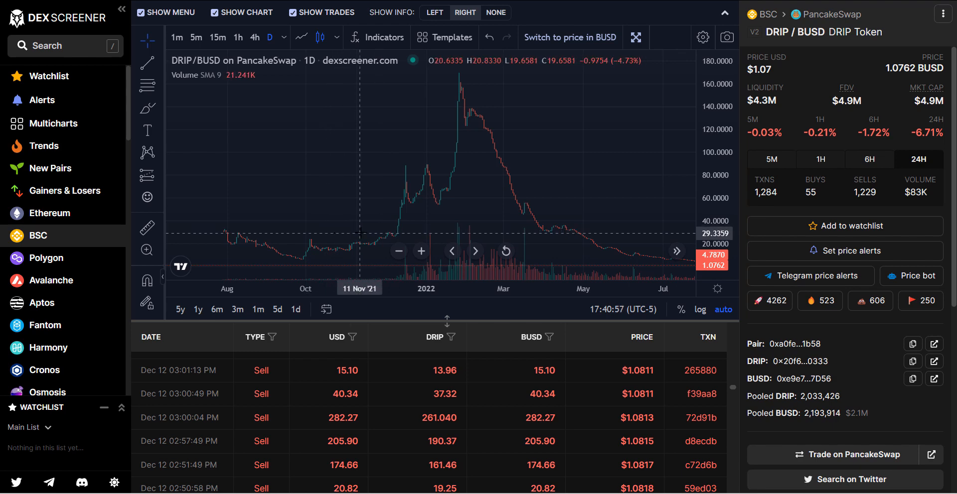
pyautogui.moveTo(402, 204)
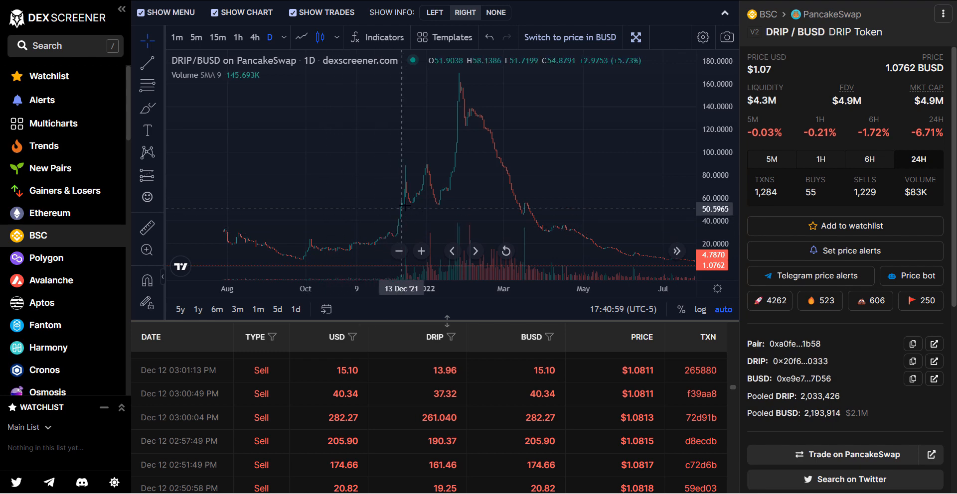
pyautogui.moveTo(387, 229)
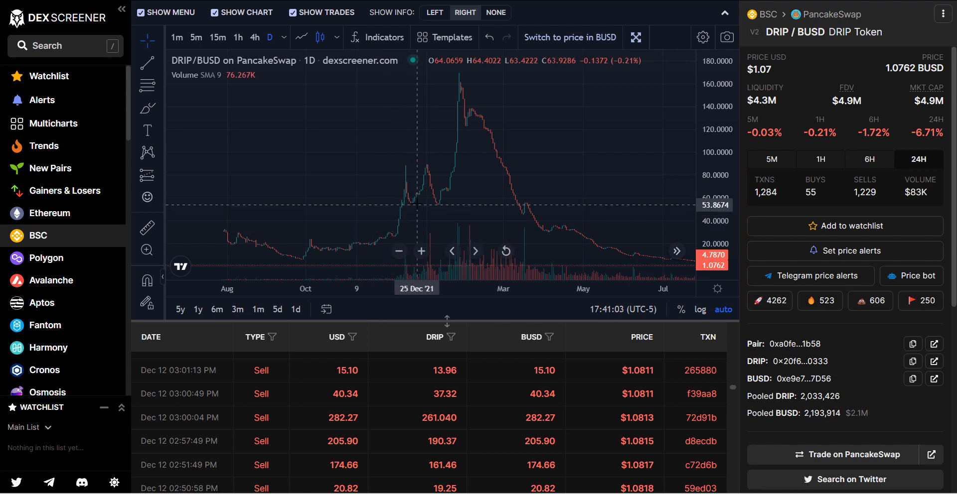
pyautogui.moveTo(449, 191)
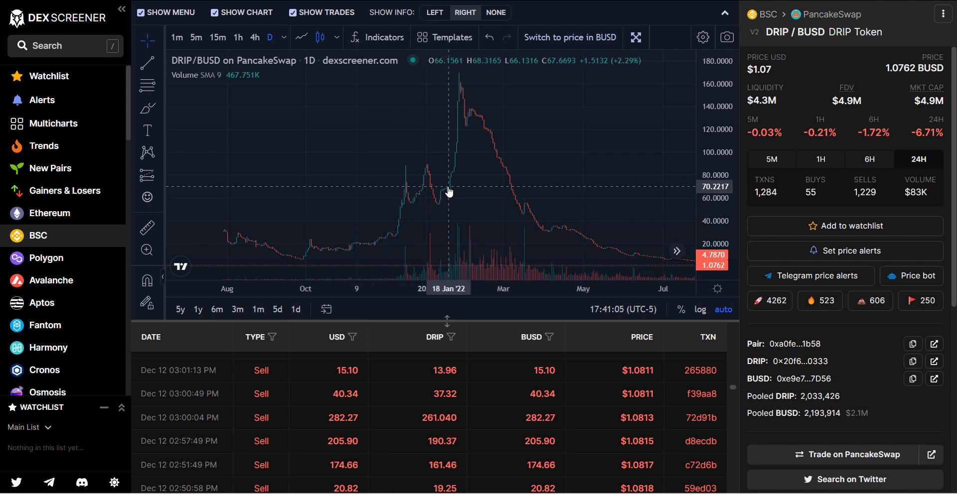
pyautogui.moveTo(454, 182)
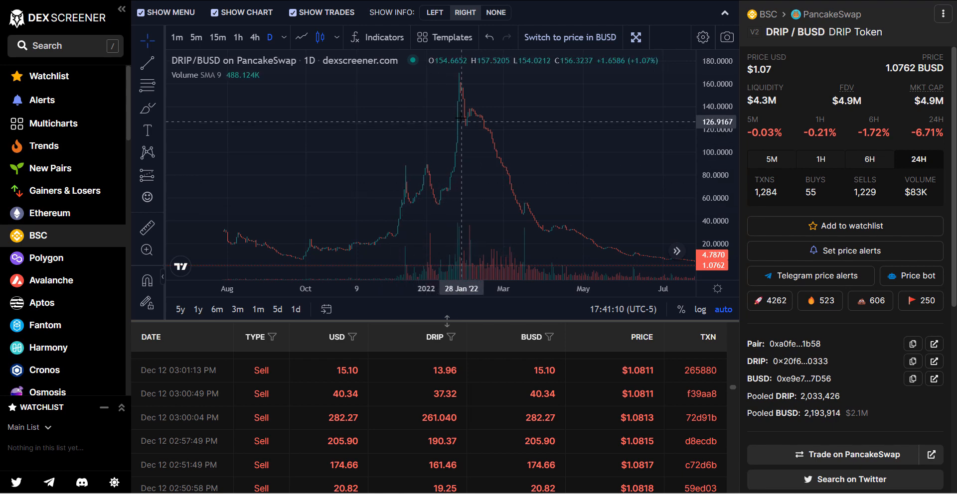
pyautogui.moveTo(461, 88)
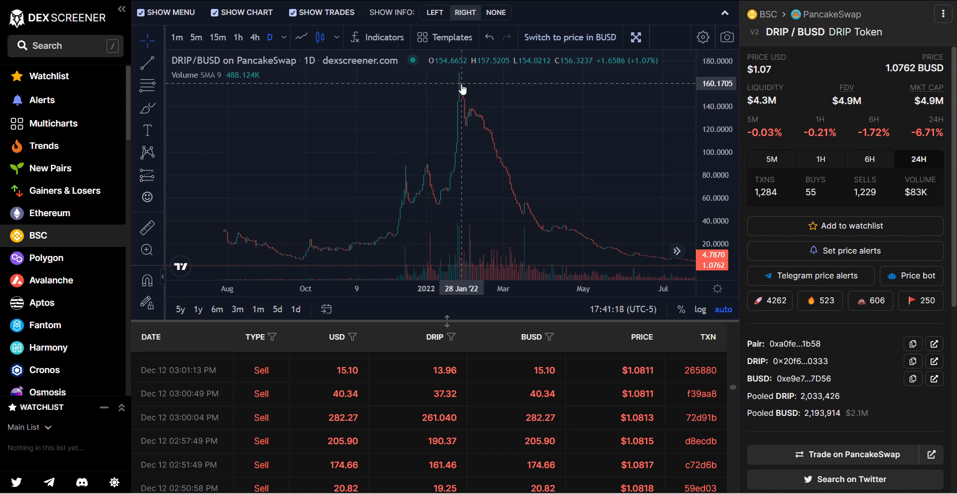
pyautogui.moveTo(451, 84)
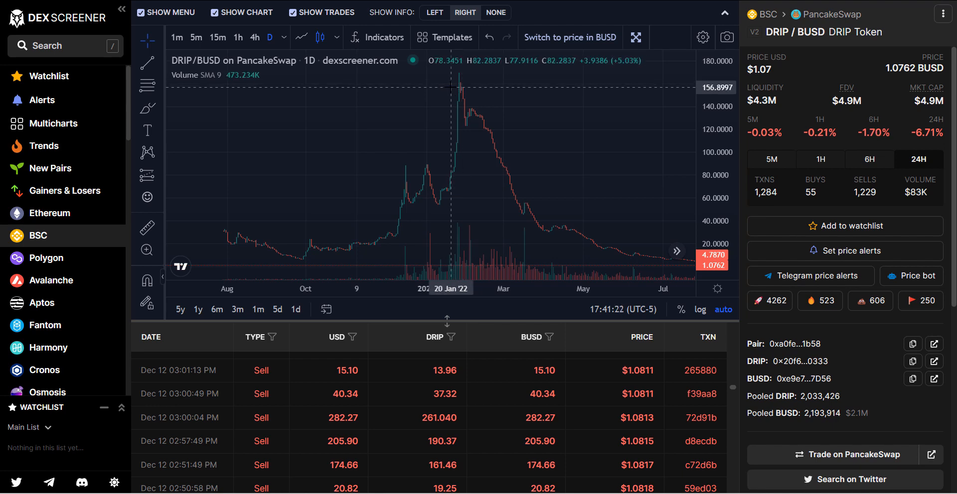
pyautogui.moveTo(461, 93)
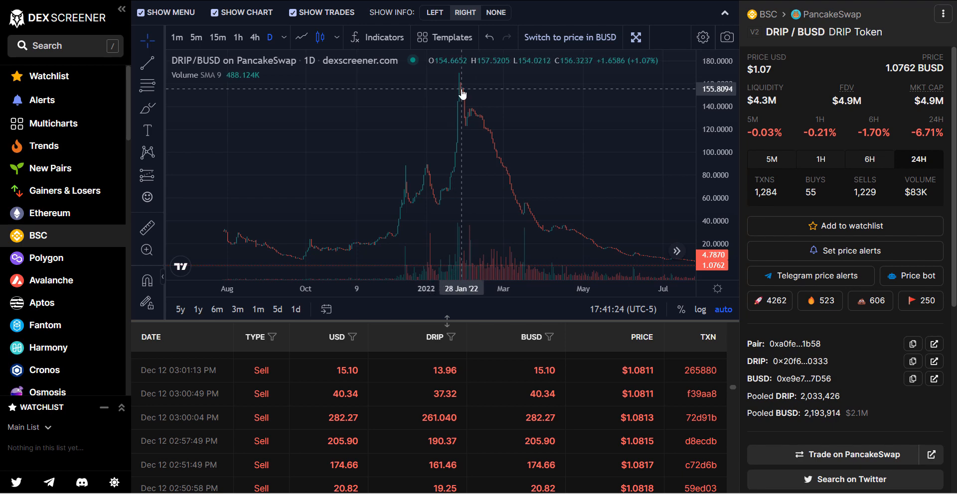
pyautogui.moveTo(456, 91)
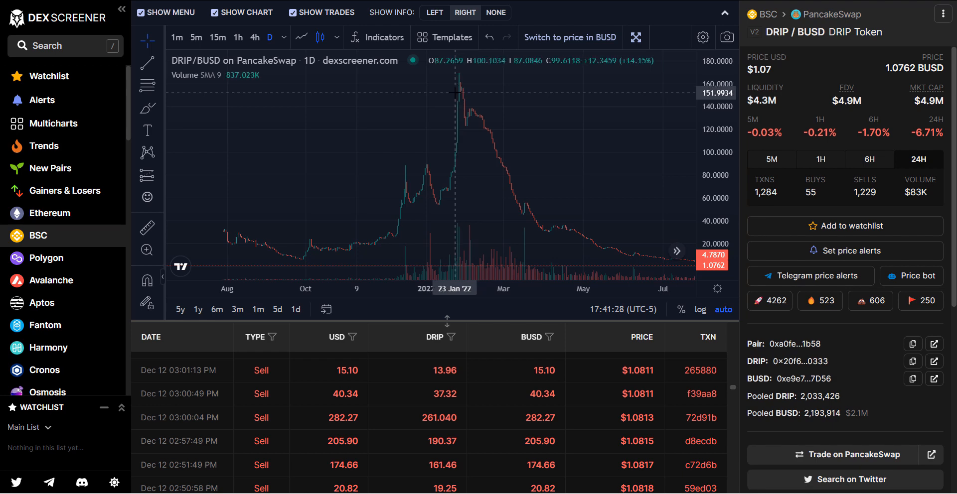
pyautogui.moveTo(461, 96)
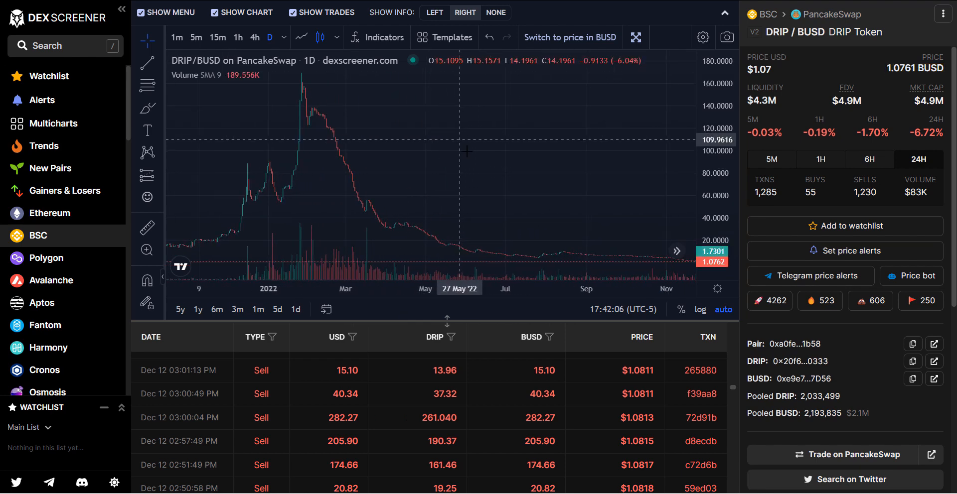
pyautogui.moveTo(322, 114)
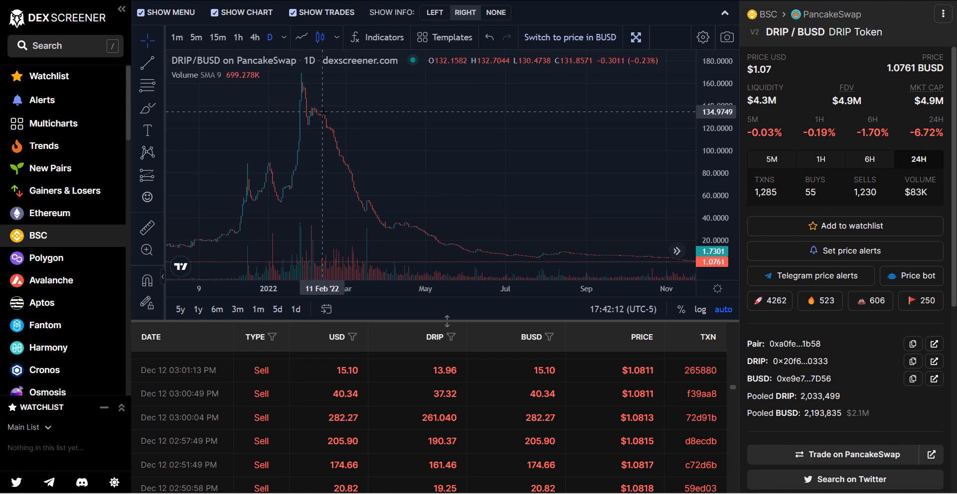
pyautogui.moveTo(446, 238)
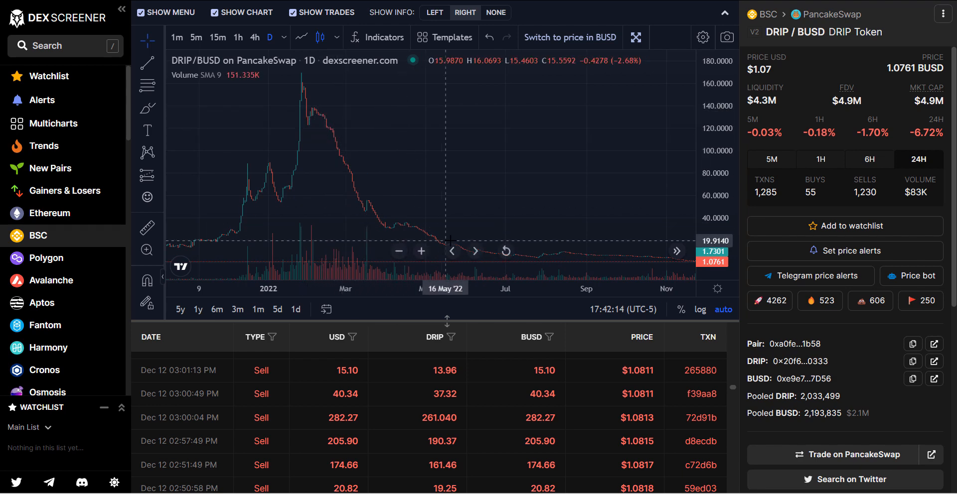
pyautogui.moveTo(596, 256)
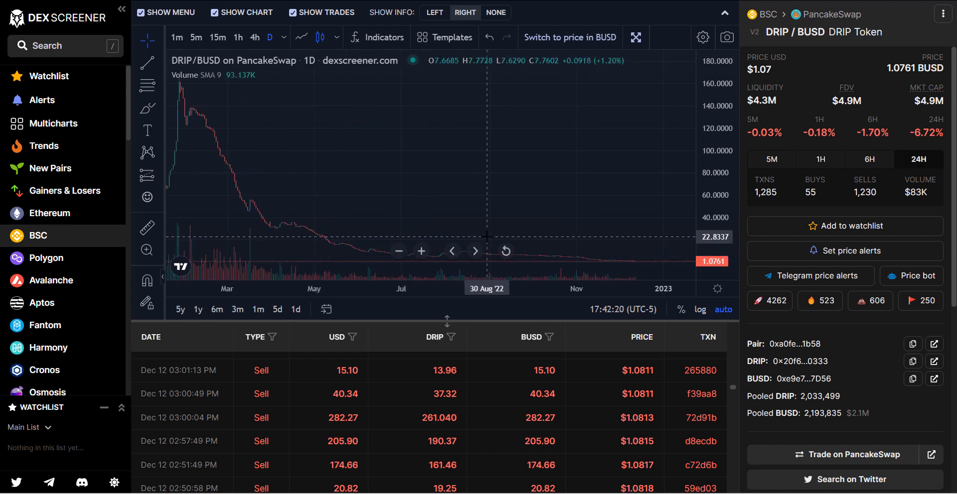
pyautogui.moveTo(552, 243)
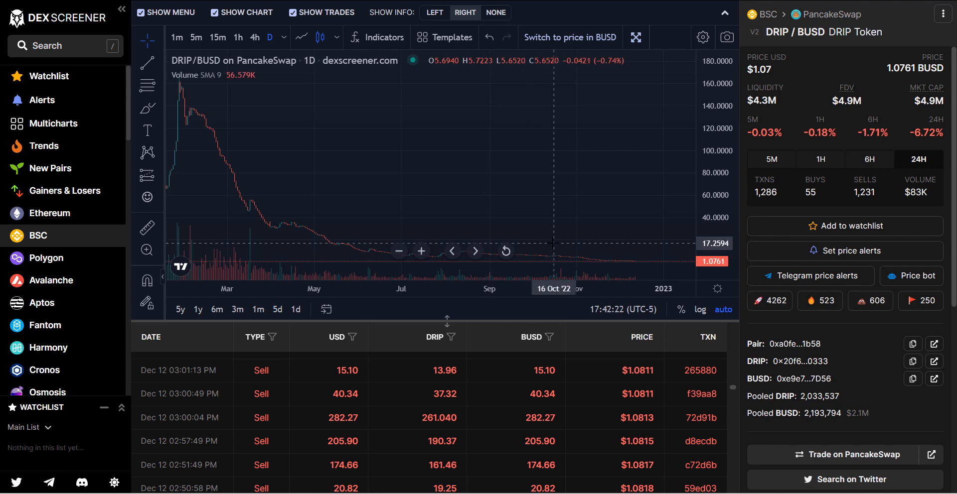
pyautogui.moveTo(496, 250)
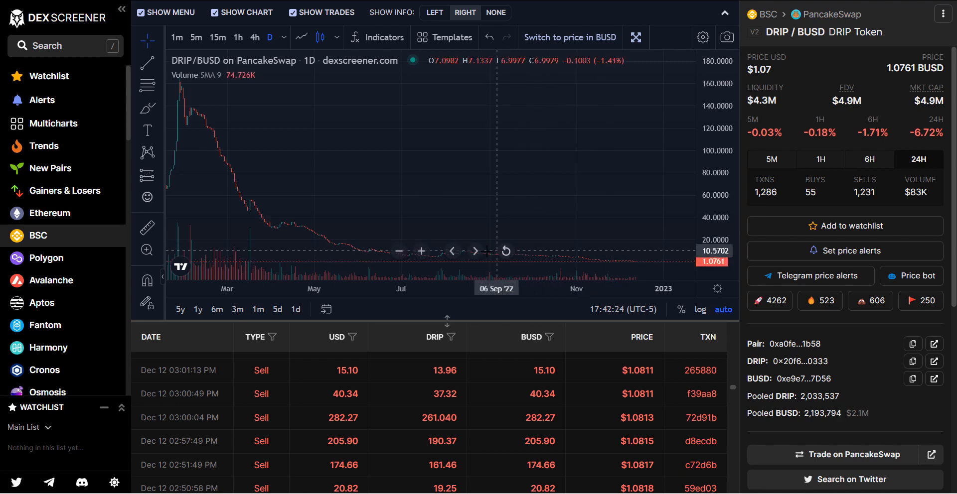
pyautogui.moveTo(540, 259)
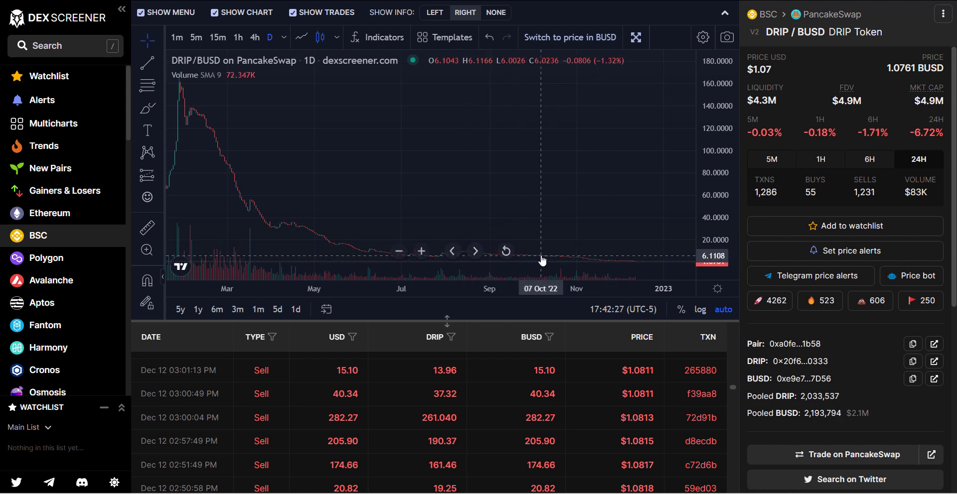
pyautogui.moveTo(492, 259)
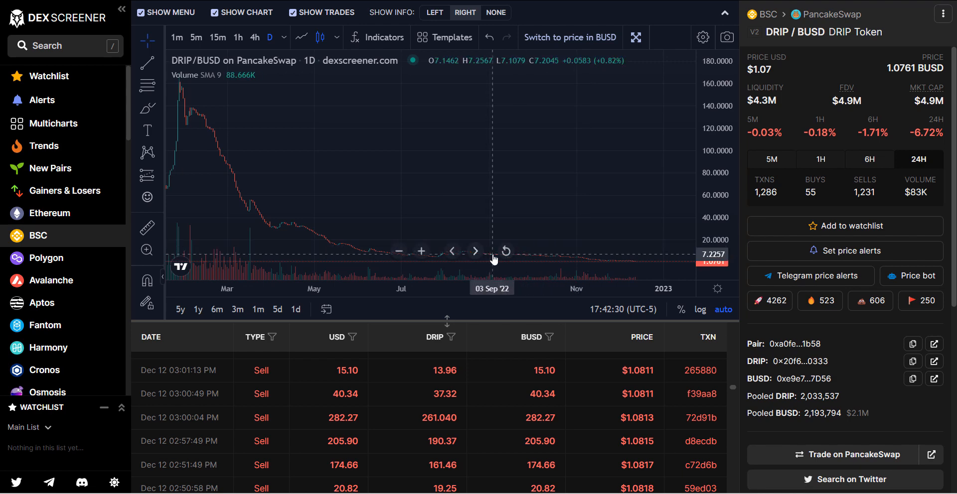
pyautogui.moveTo(533, 227)
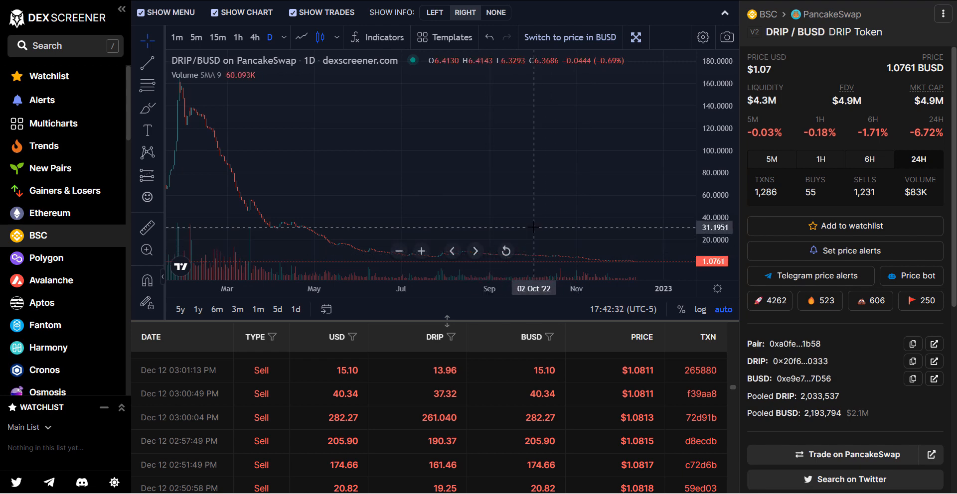
pyautogui.moveTo(241, 140)
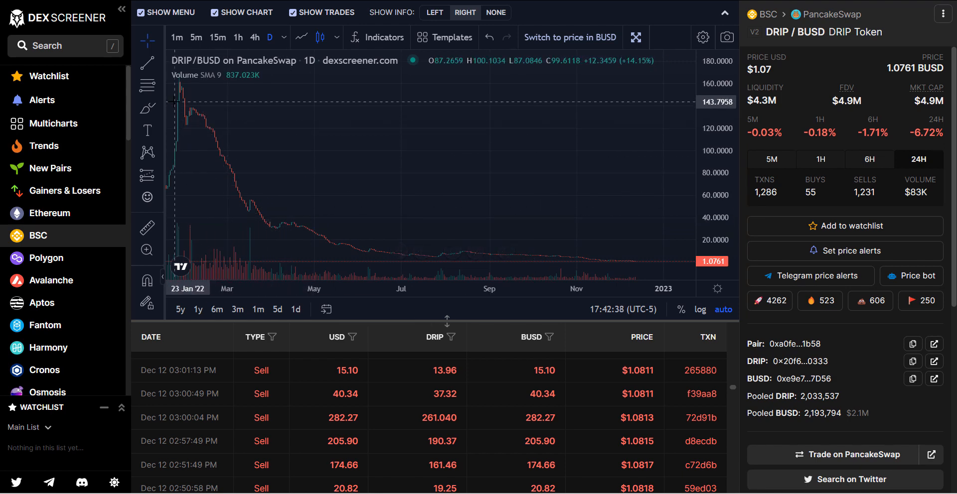
pyautogui.moveTo(198, 140)
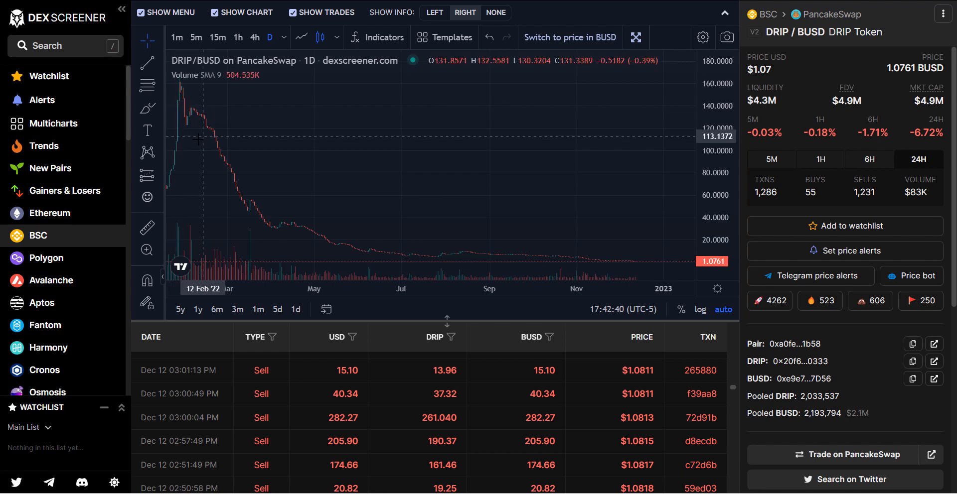
pyautogui.moveTo(222, 138)
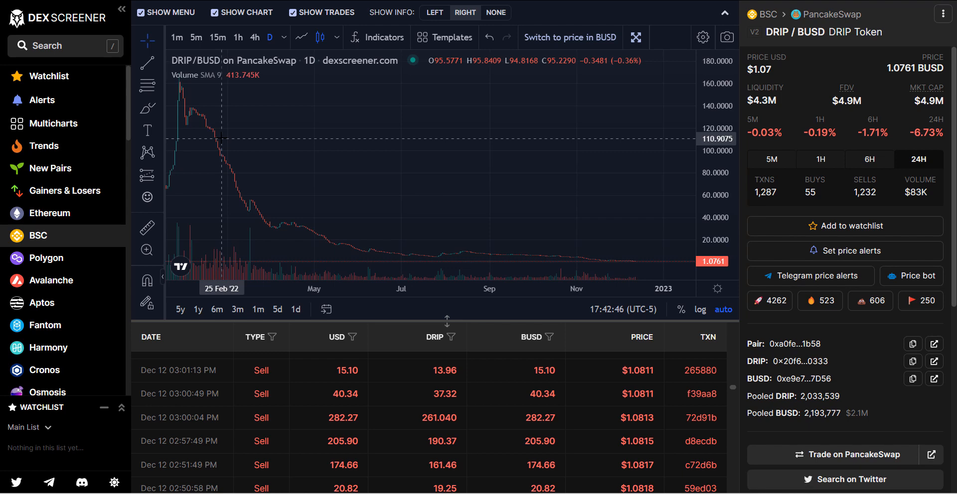
pyautogui.moveTo(222, 152)
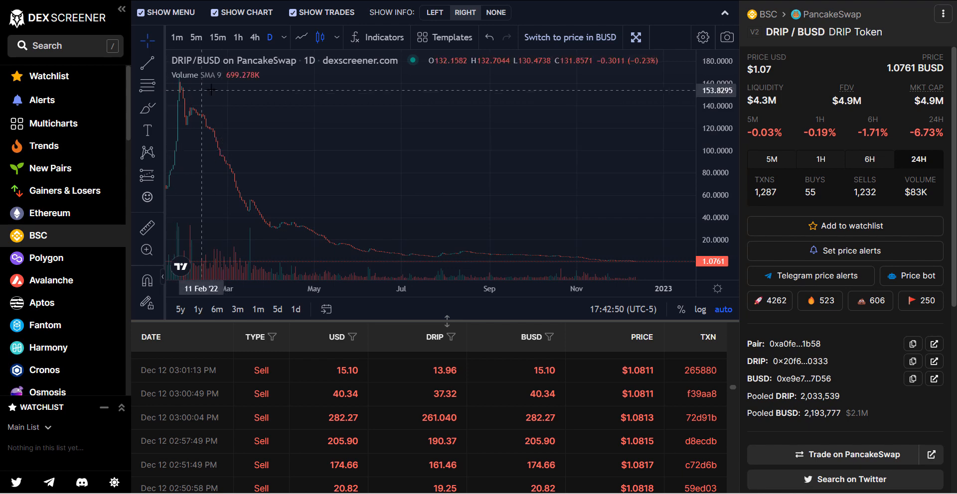
pyautogui.moveTo(216, 155)
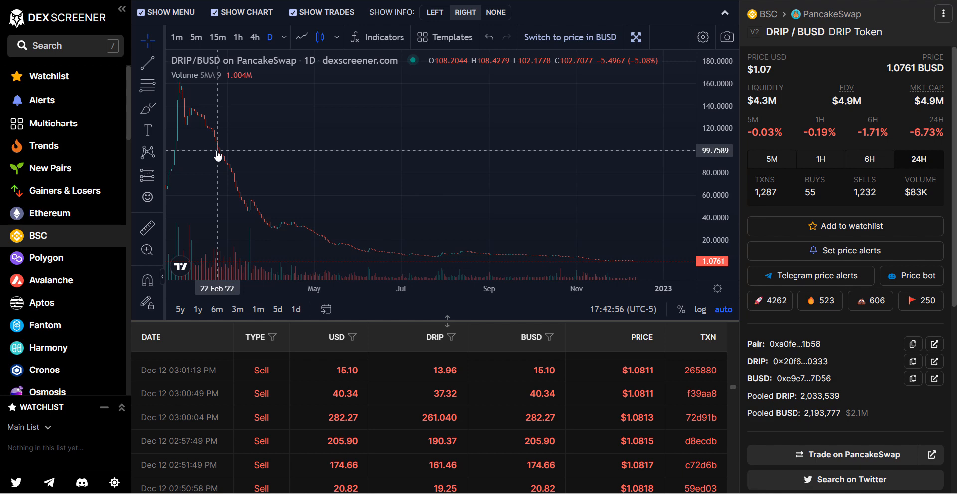
pyautogui.moveTo(443, 185)
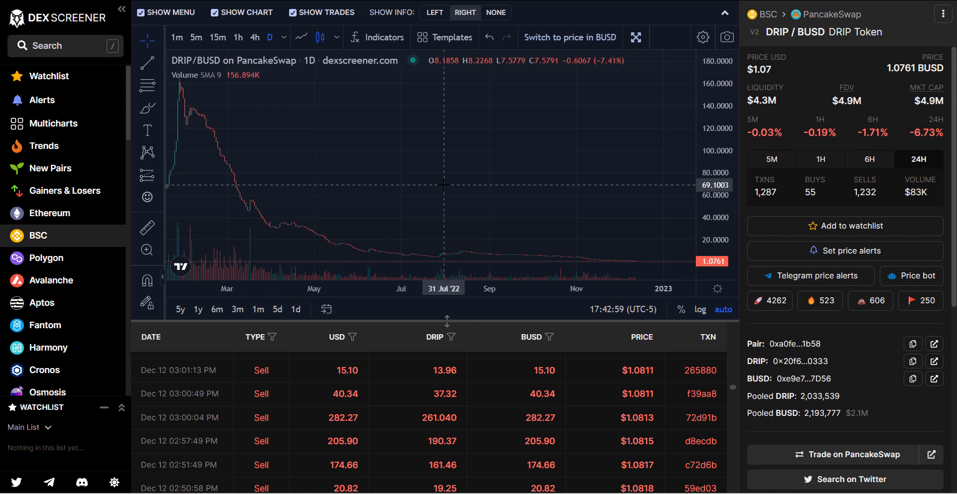
pyautogui.moveTo(645, 267)
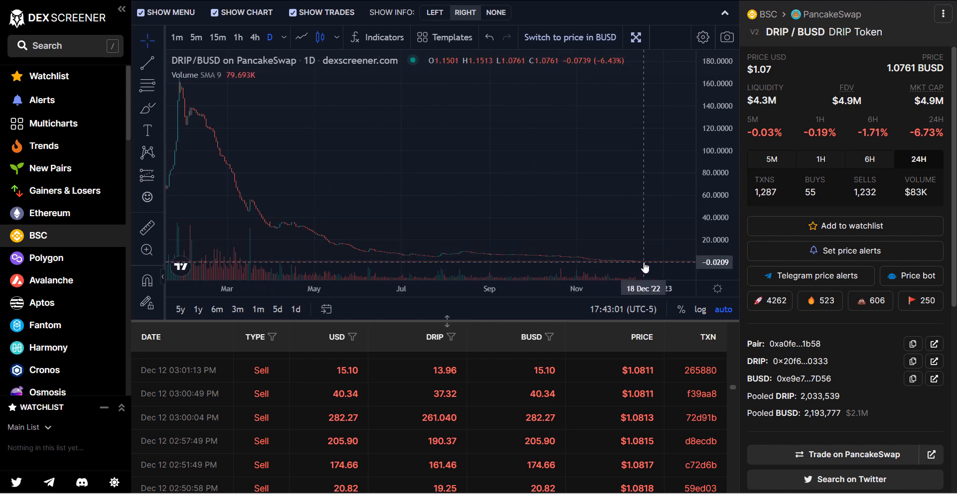
pyautogui.moveTo(645, 267)
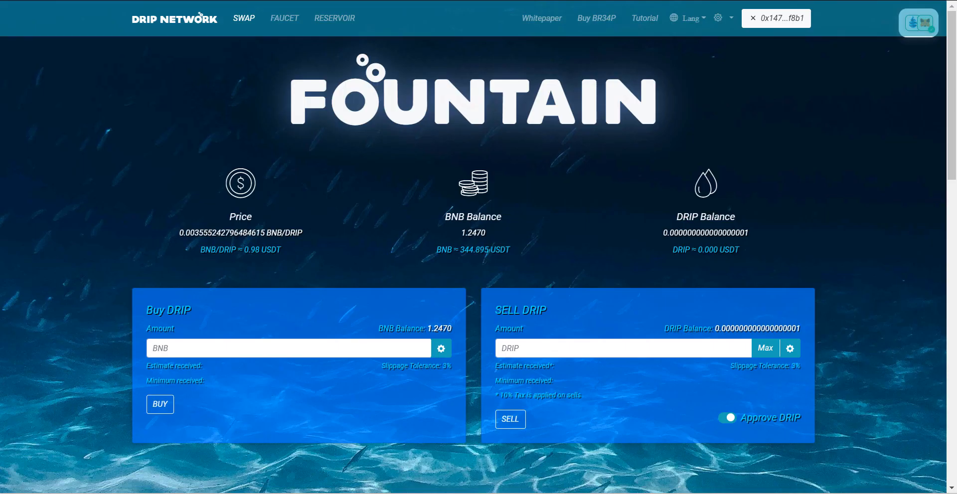
pyautogui.scroll(-3)
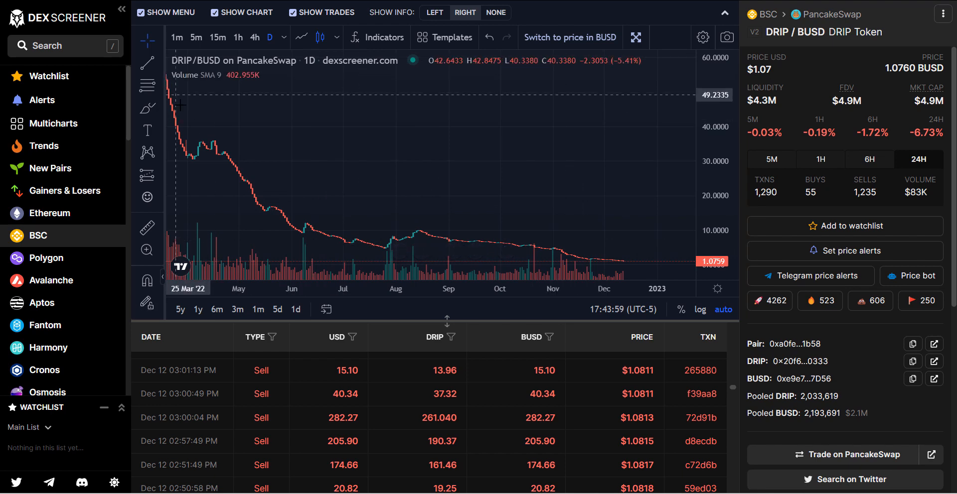
pyautogui.moveTo(224, 132)
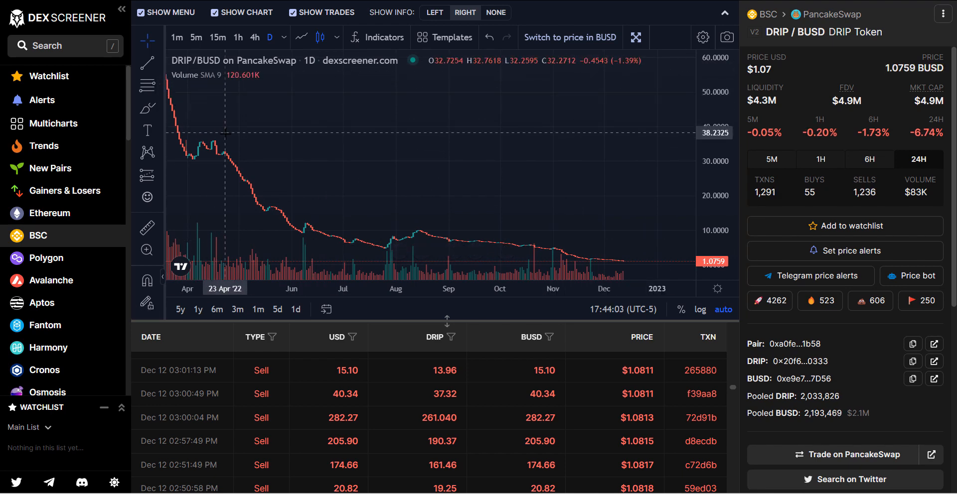
pyautogui.moveTo(232, 145)
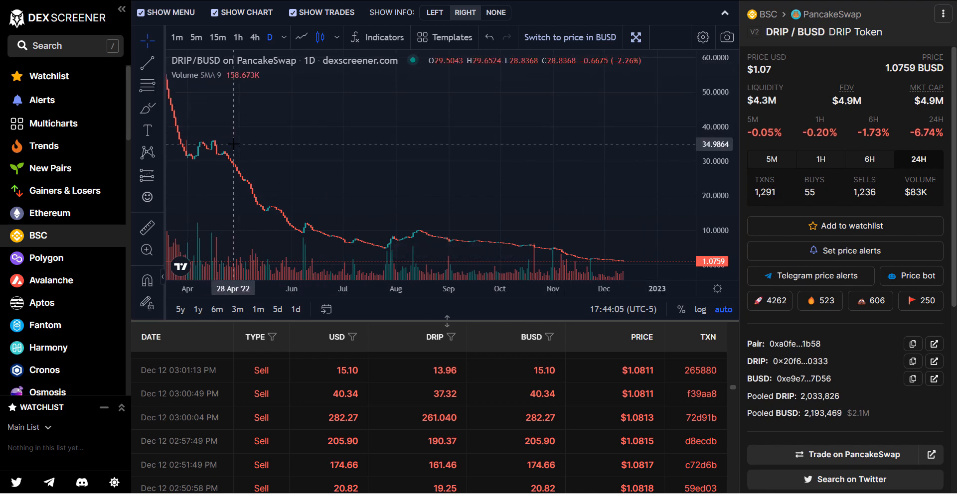
pyautogui.moveTo(247, 146)
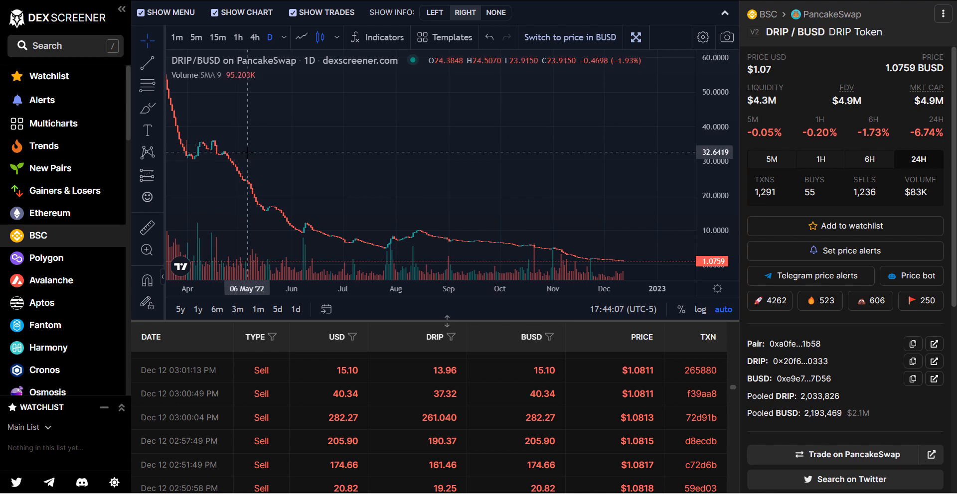
pyautogui.moveTo(329, 222)
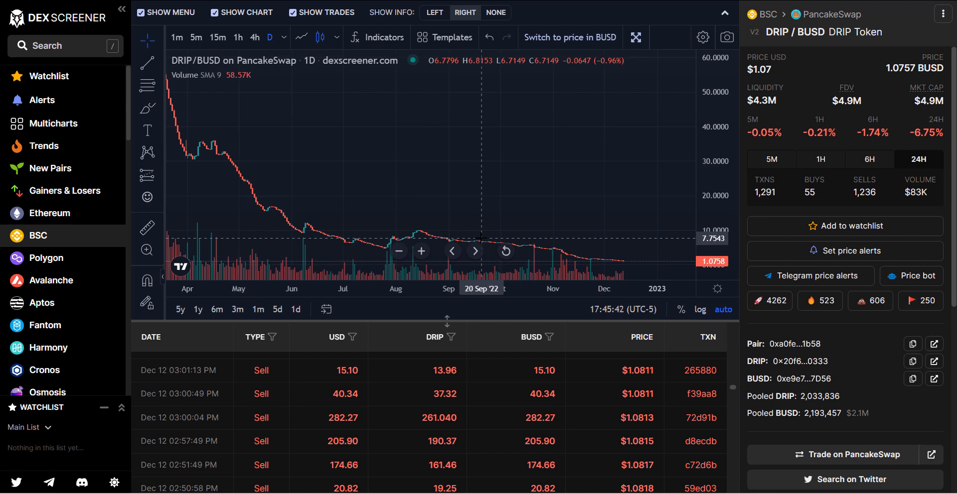
pyautogui.moveTo(671, 436)
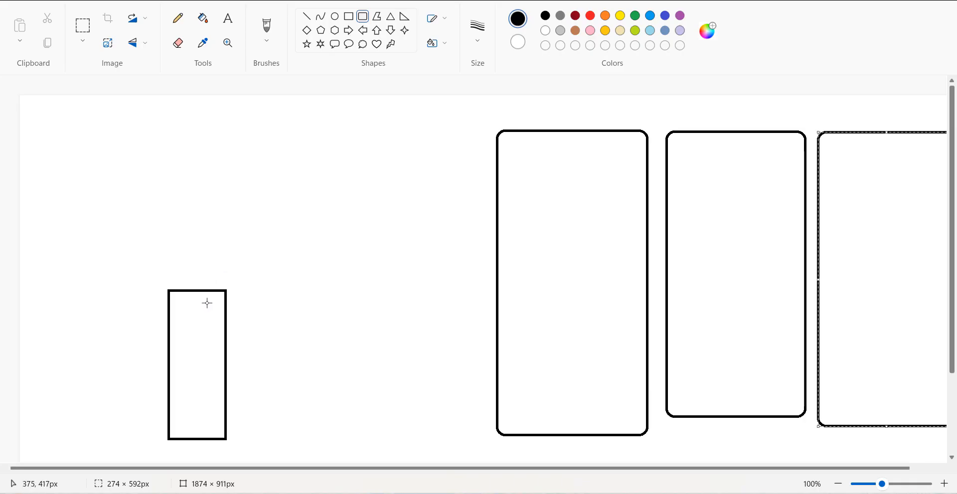
pyautogui.moveTo(156, 269)
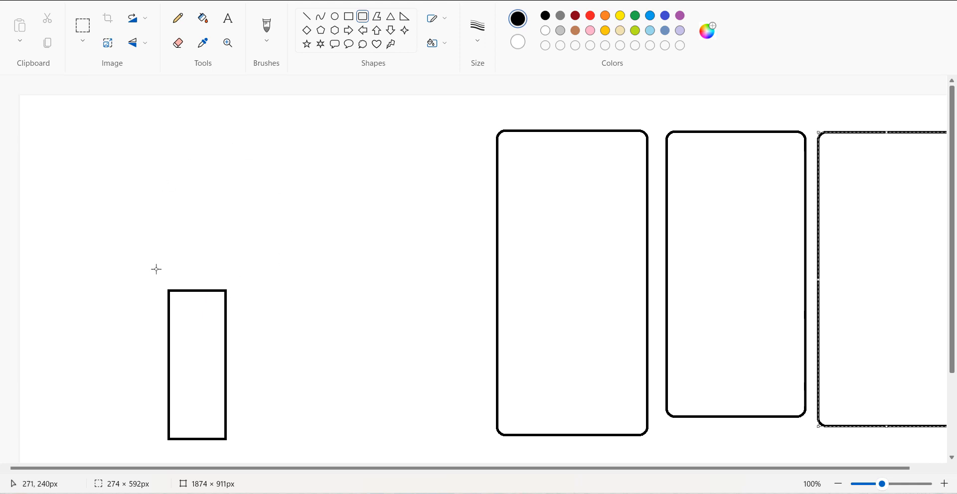
pyautogui.moveTo(203, 269)
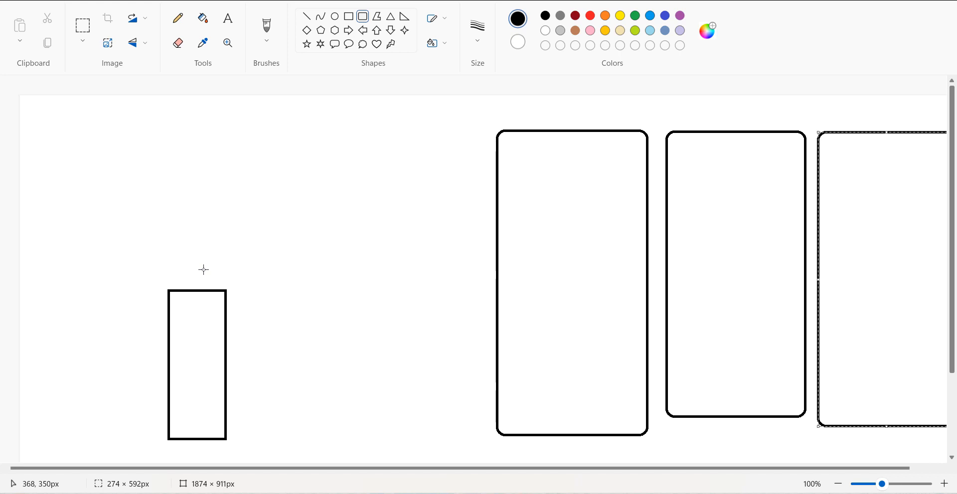
pyautogui.moveTo(158, 292)
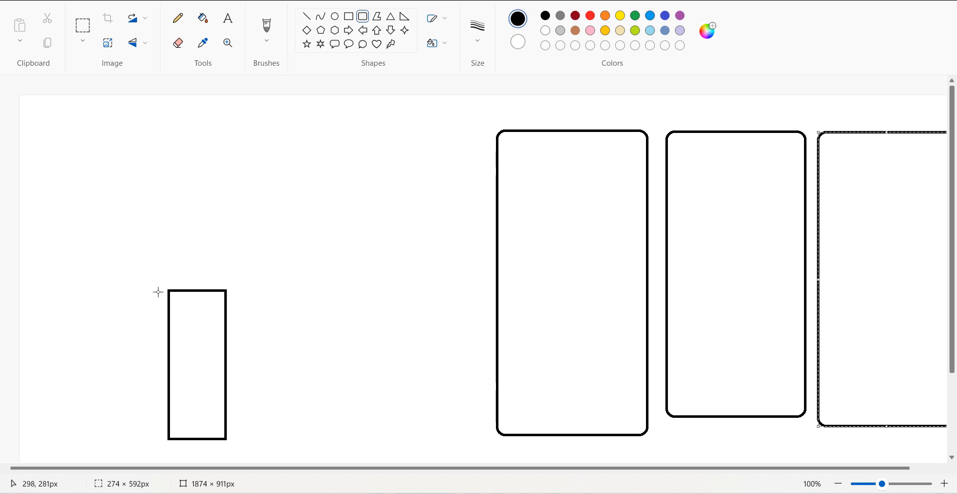
pyautogui.moveTo(196, 303)
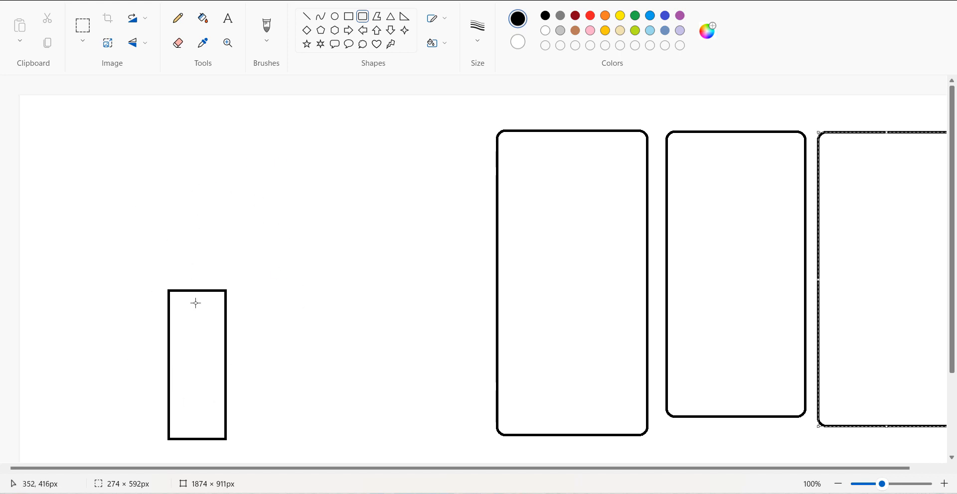
pyautogui.moveTo(202, 306)
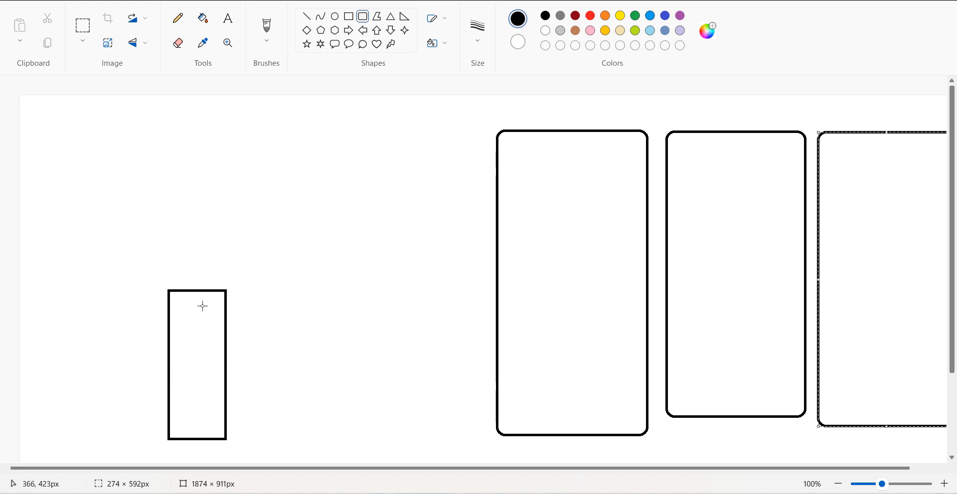
pyautogui.moveTo(197, 311)
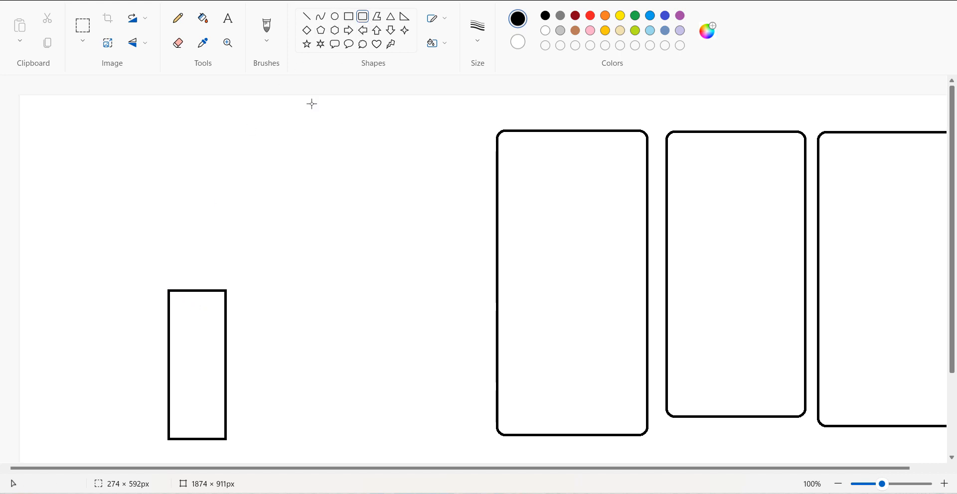
pyautogui.moveTo(177, 378)
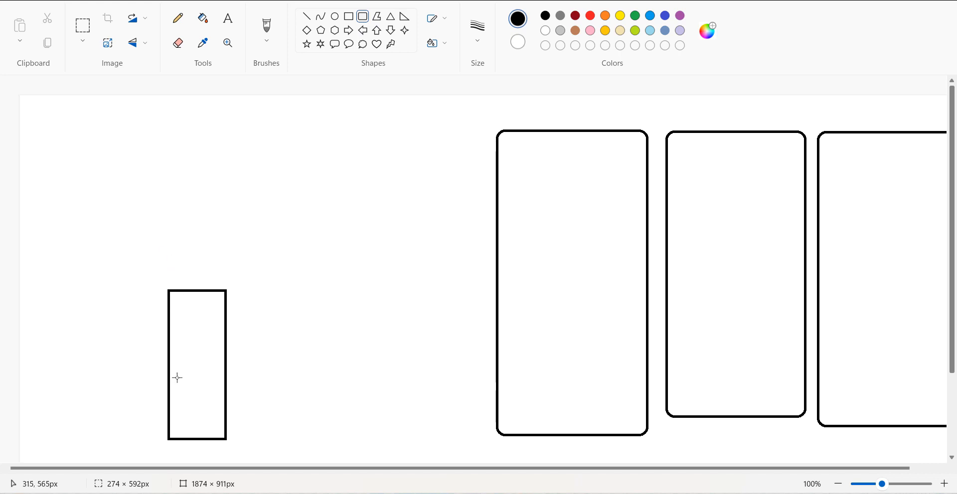
pyautogui.moveTo(173, 290)
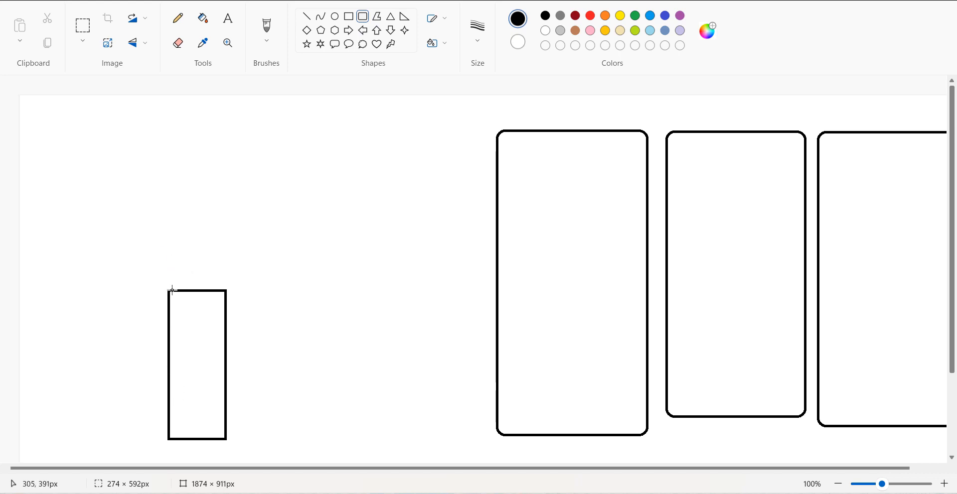
# Draw a rounded-rectangle outline stacked directly atop the narrow tall rectangle
pyautogui.moveTo(140, 229); pyautogui.dragTo(173, 292)
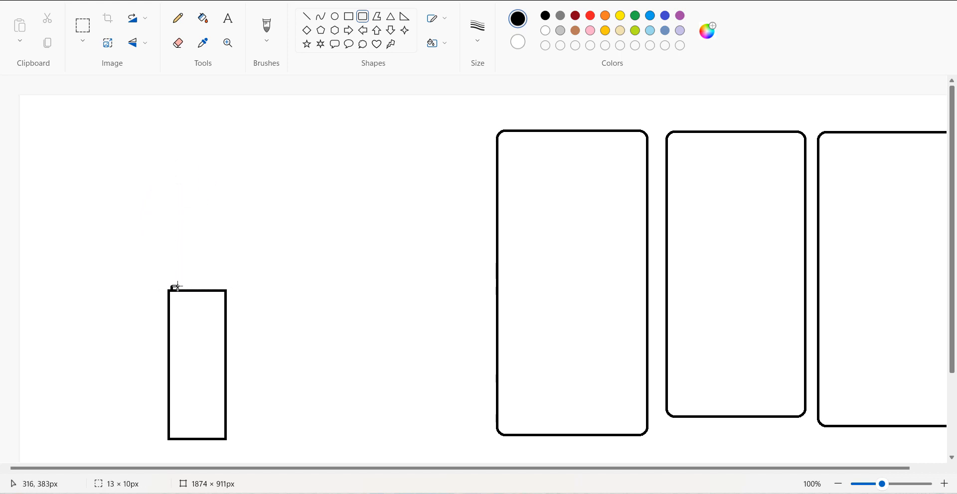
pyautogui.moveTo(169, 287); pyautogui.dragTo(222, 285)
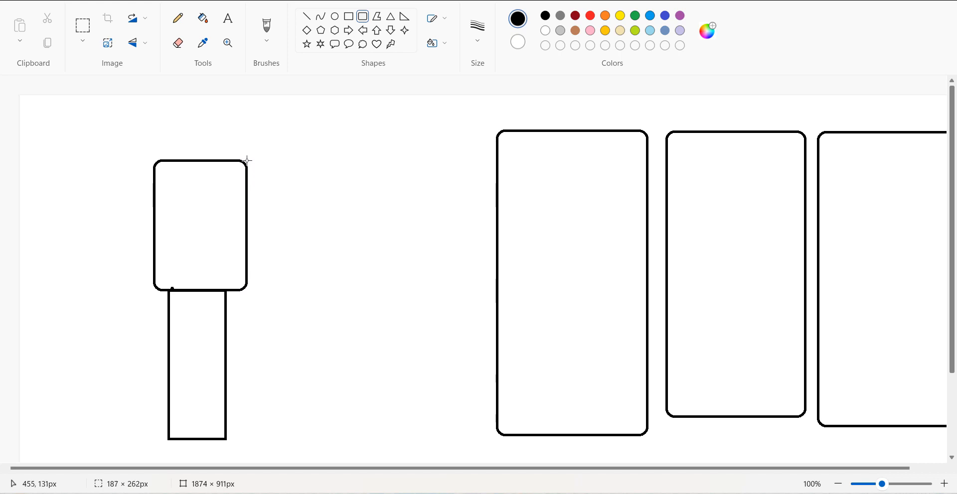
pyautogui.click(199, 226)
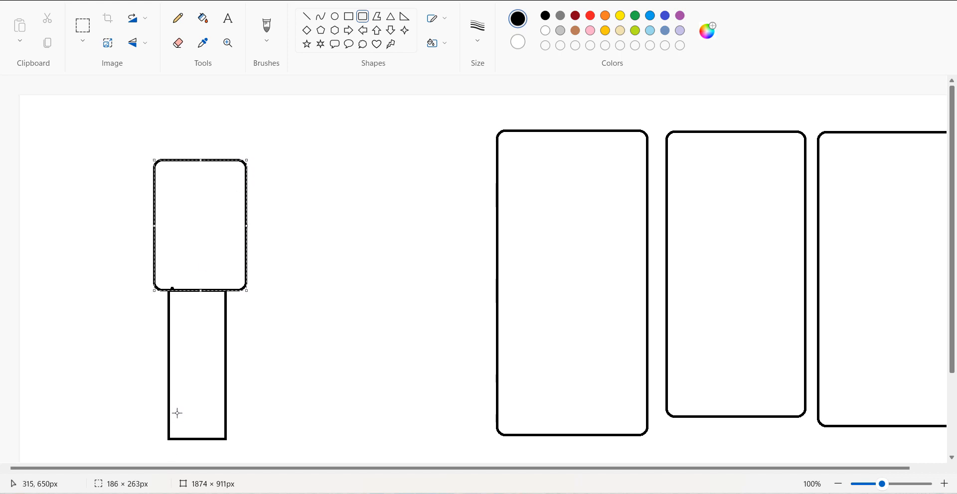
pyautogui.moveTo(179, 327)
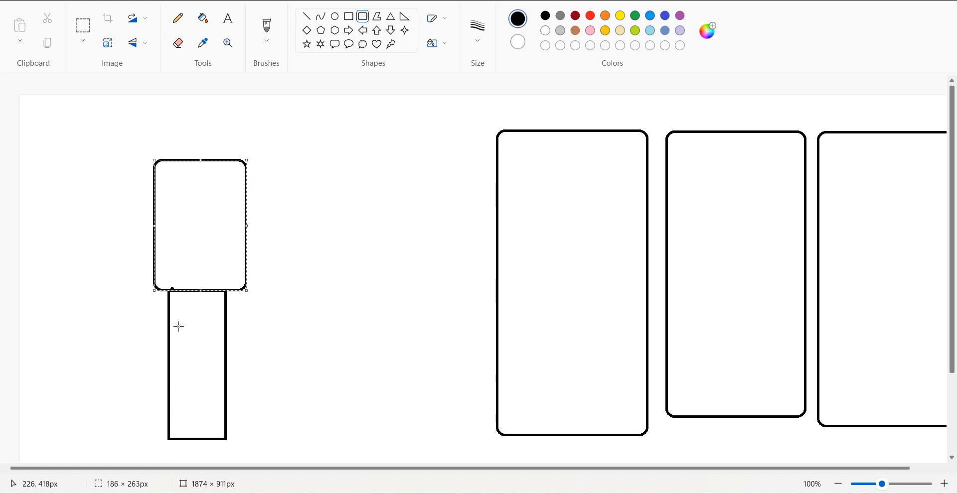
pyautogui.moveTo(207, 360)
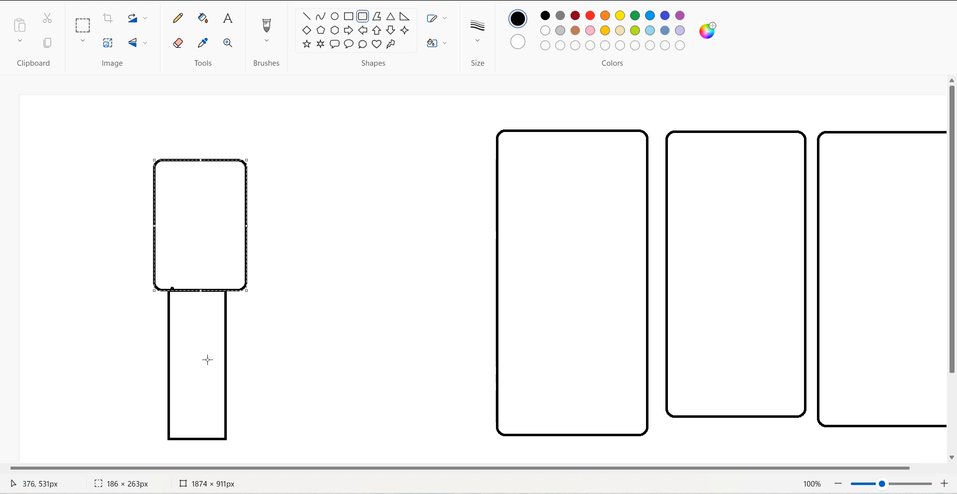
pyautogui.moveTo(175, 352)
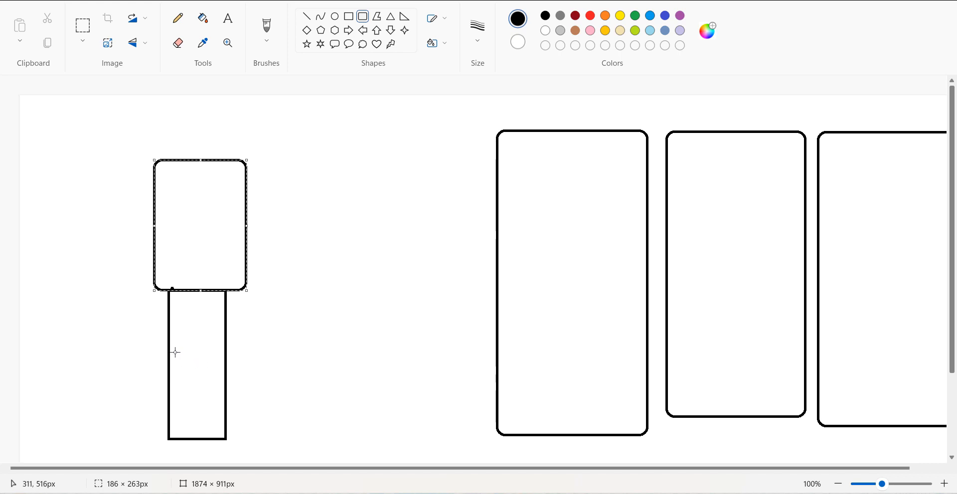
pyautogui.moveTo(189, 372)
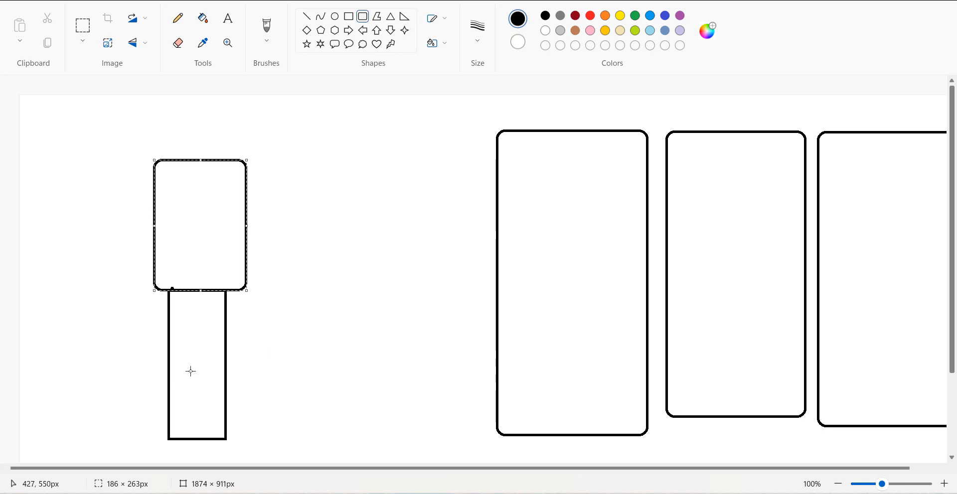
pyautogui.moveTo(312, 239)
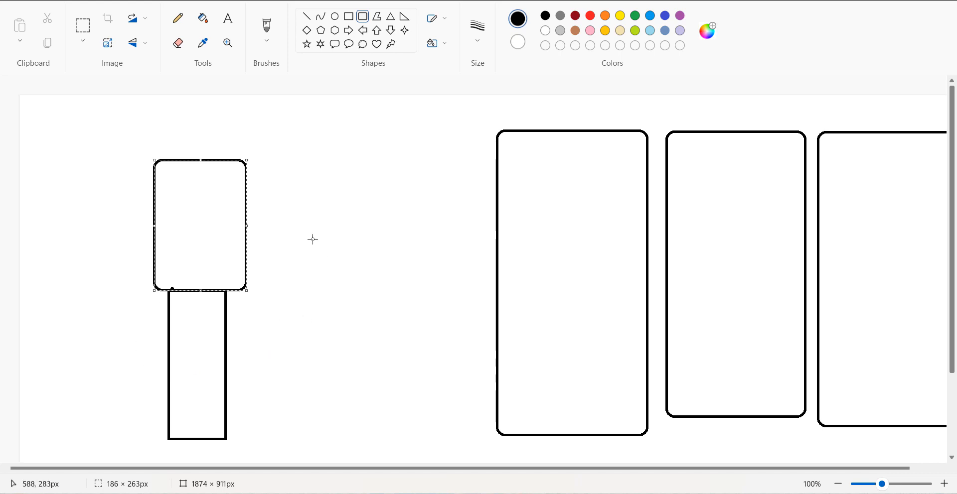
pyautogui.click(307, 17)
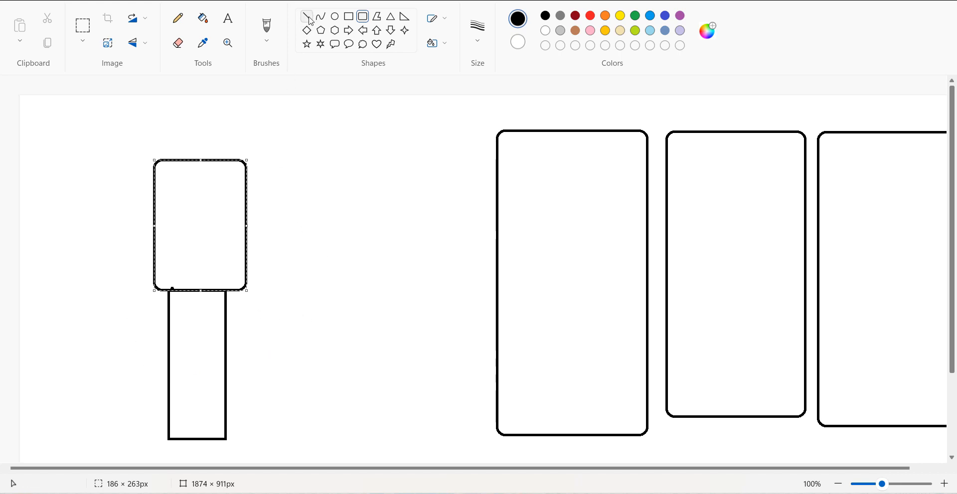
pyautogui.moveTo(261, 237); pyautogui.dragTo(470, 212)
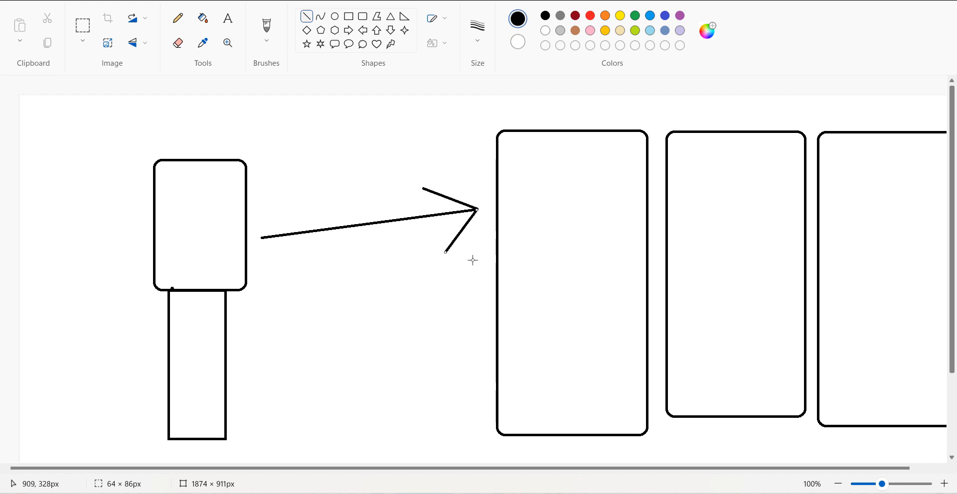
pyautogui.moveTo(561, 206)
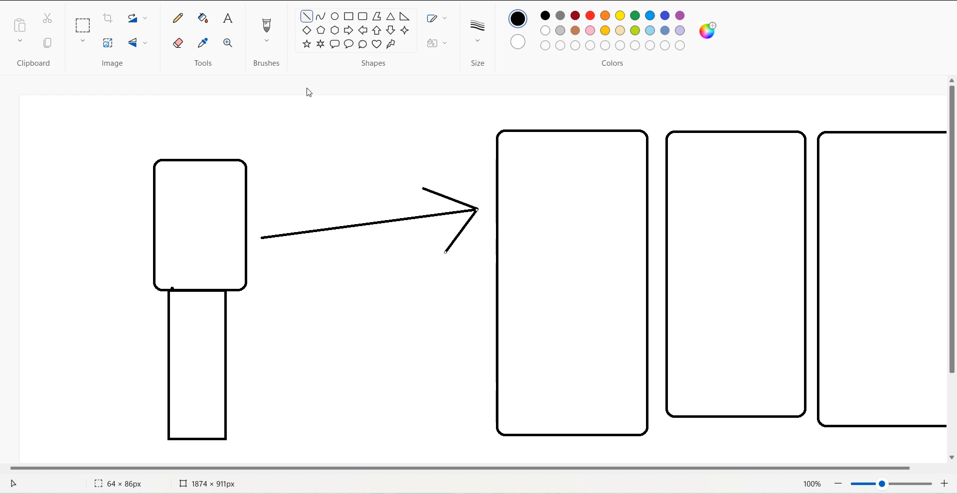
pyautogui.moveTo(535, 280)
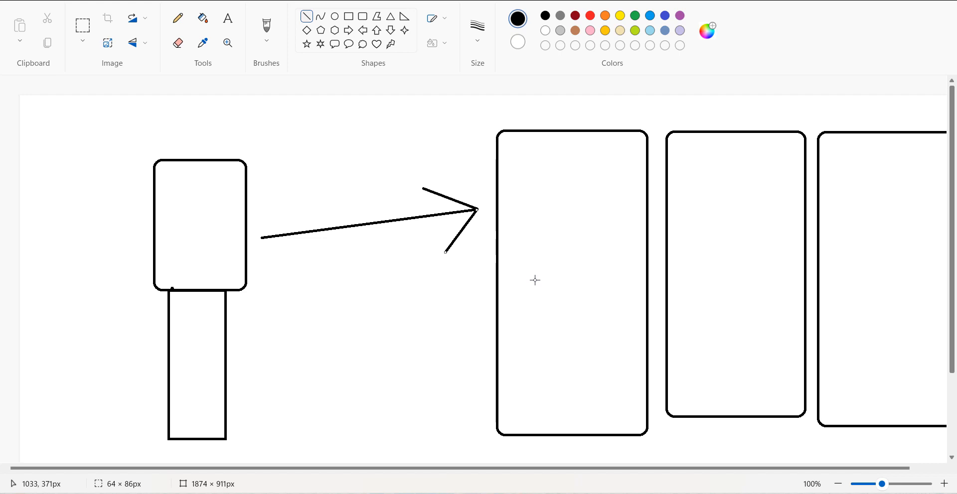
pyautogui.moveTo(529, 189)
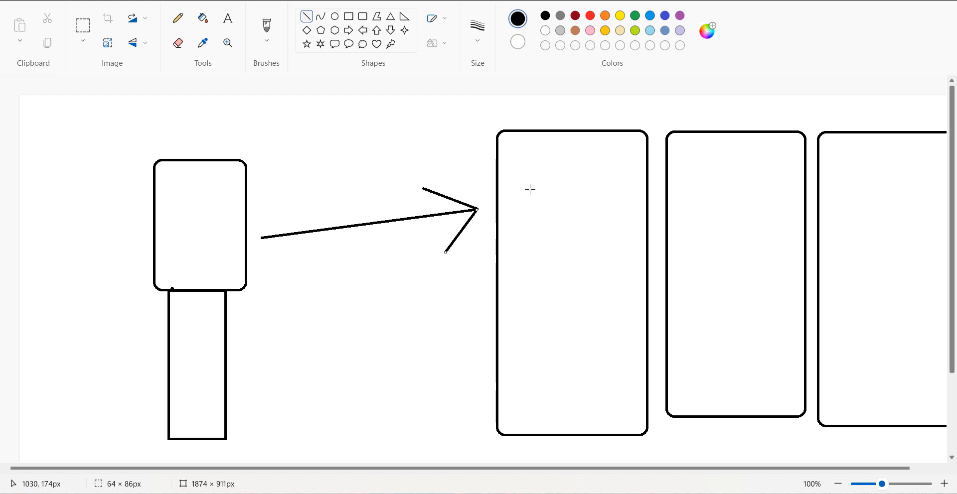
pyautogui.moveTo(640, 235)
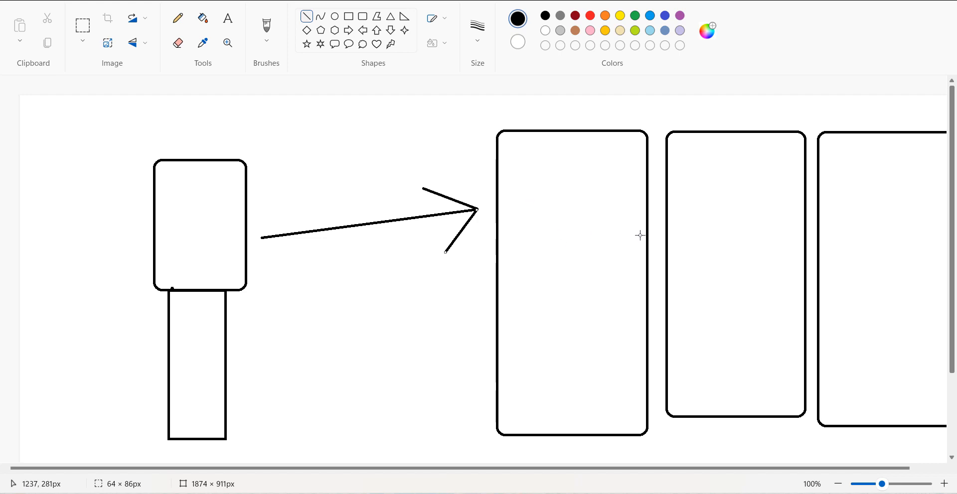
pyautogui.moveTo(604, 226)
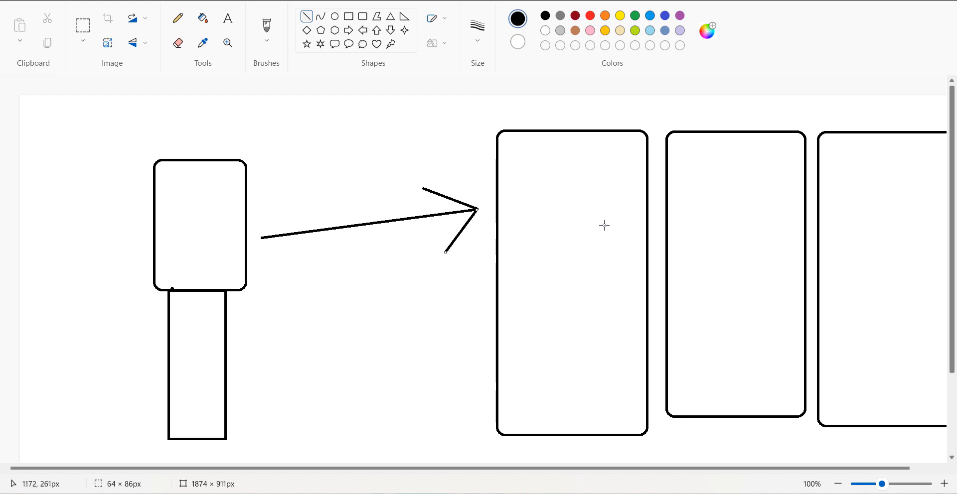
pyautogui.moveTo(556, 221)
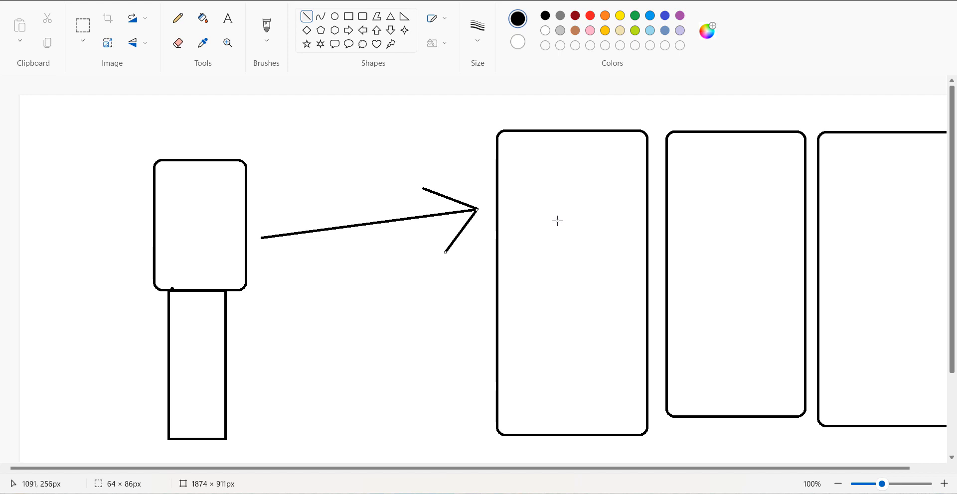
pyautogui.moveTo(534, 220)
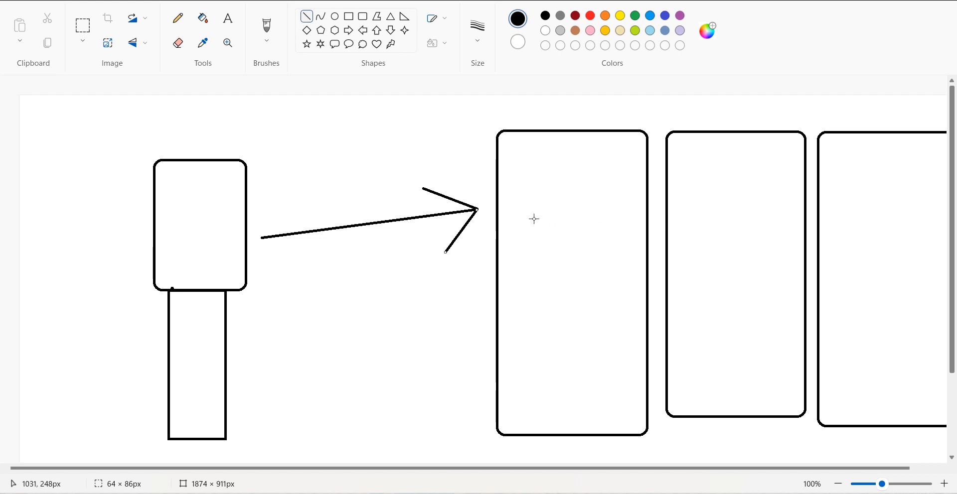
pyautogui.moveTo(550, 270)
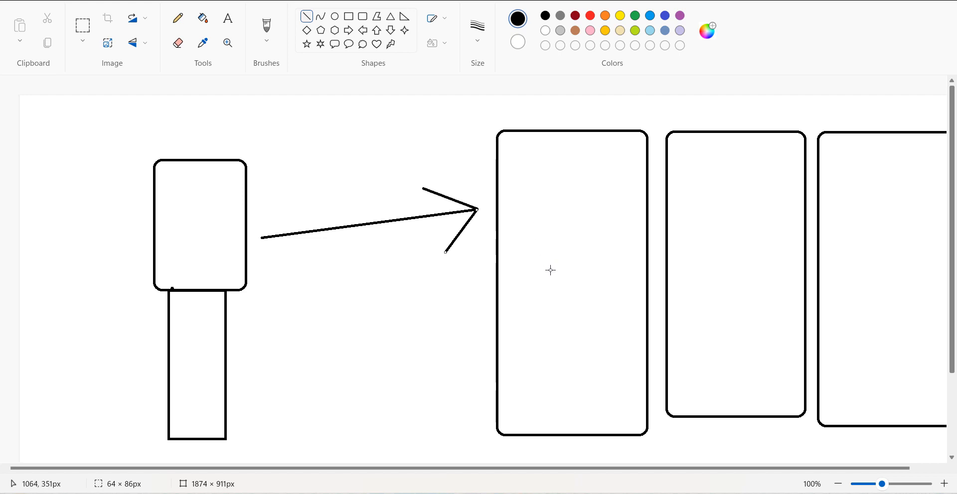
pyautogui.moveTo(550, 254)
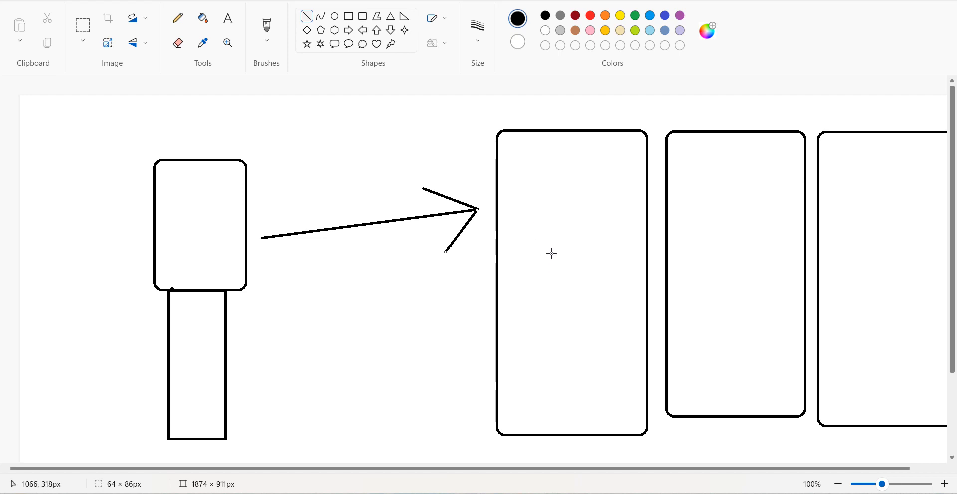
pyautogui.moveTo(555, 247)
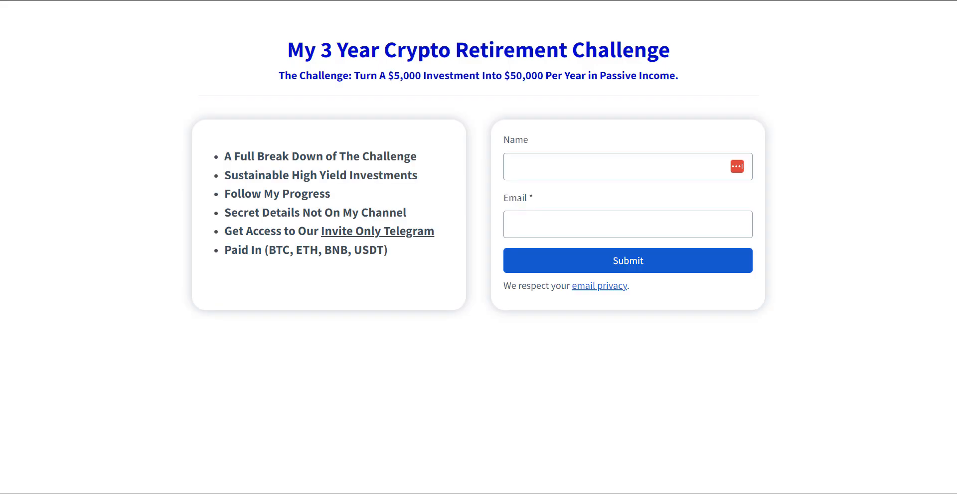
pyautogui.moveTo(286, 70)
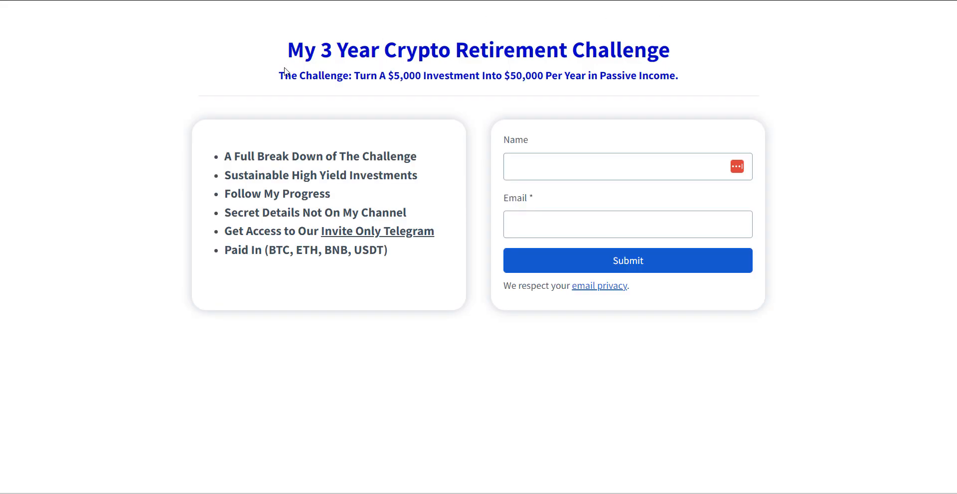
pyautogui.moveTo(416, 71)
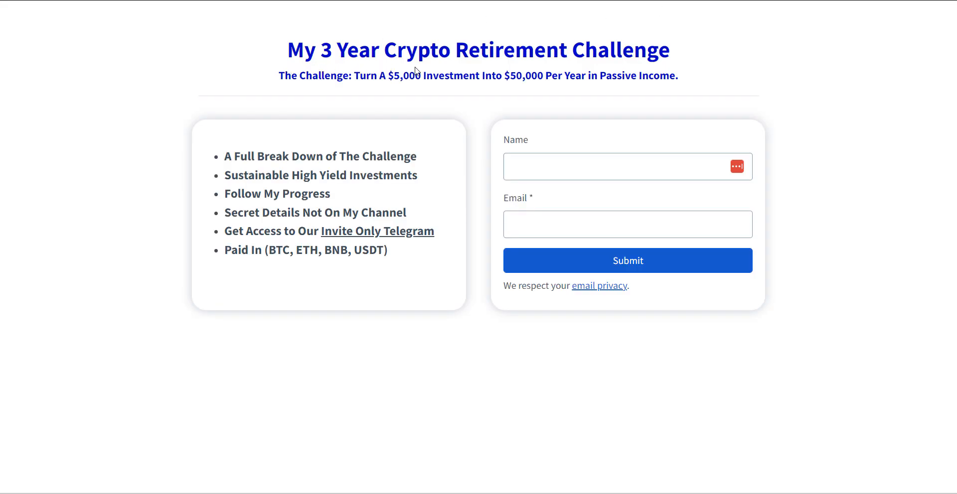
pyautogui.moveTo(429, 88)
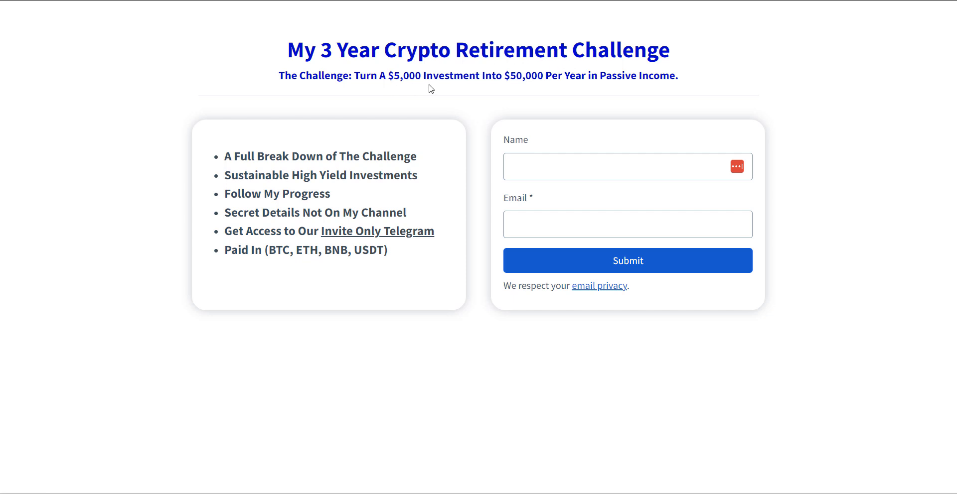
pyautogui.moveTo(387, 87)
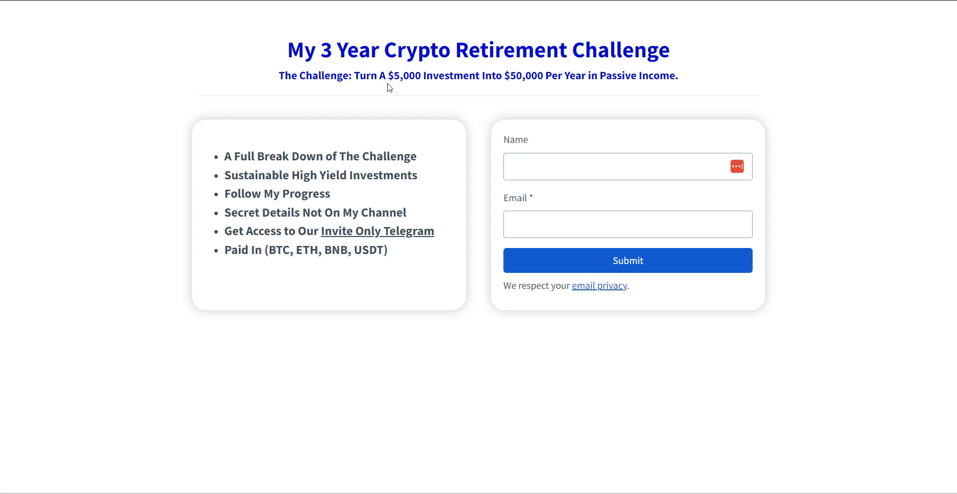
pyautogui.moveTo(469, 88)
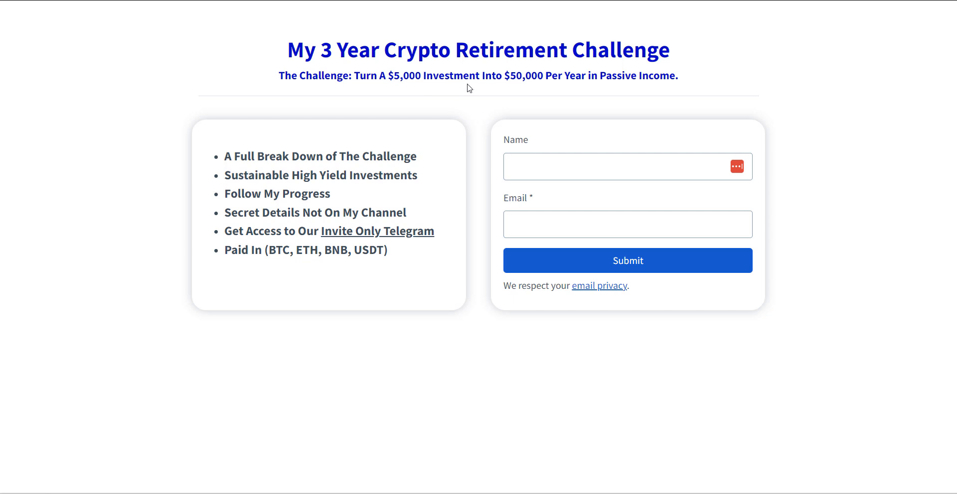
pyautogui.moveTo(505, 90)
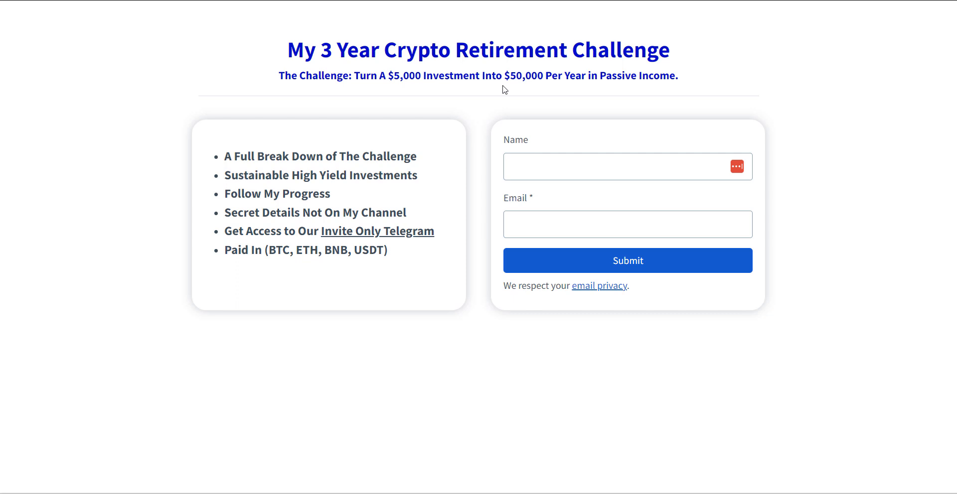
pyautogui.moveTo(539, 91)
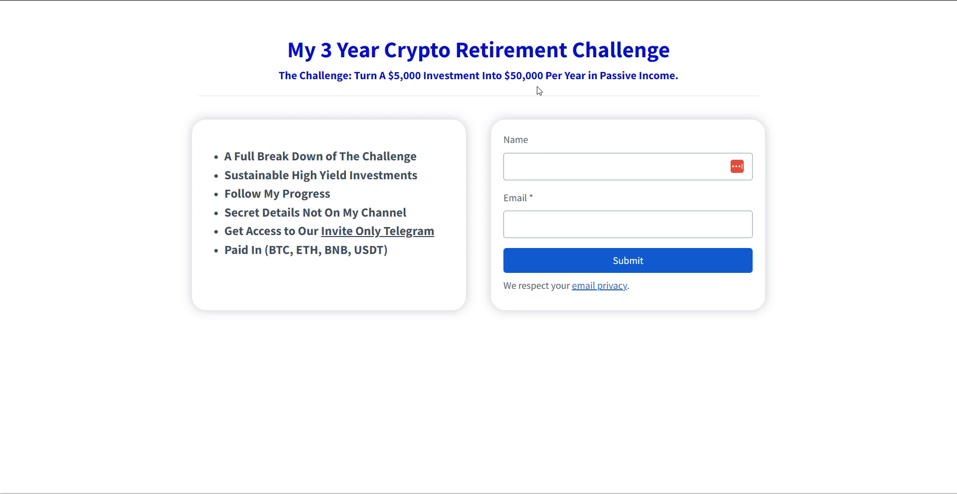
pyautogui.moveTo(225, 159)
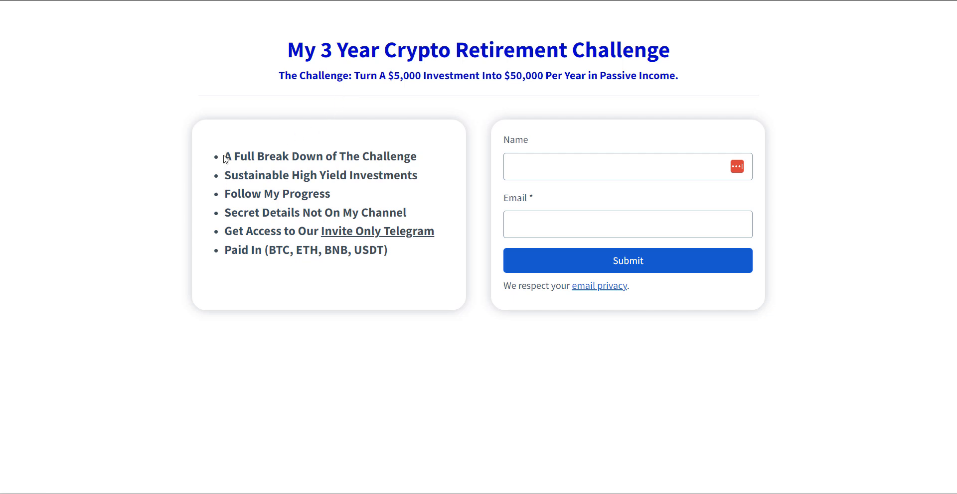
pyautogui.moveTo(224, 156); pyautogui.dragTo(417, 176)
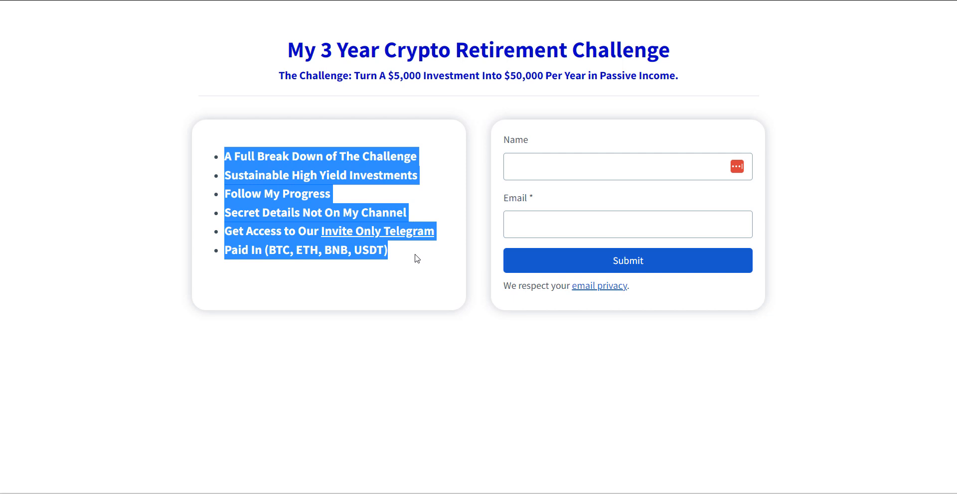
pyautogui.moveTo(418, 252)
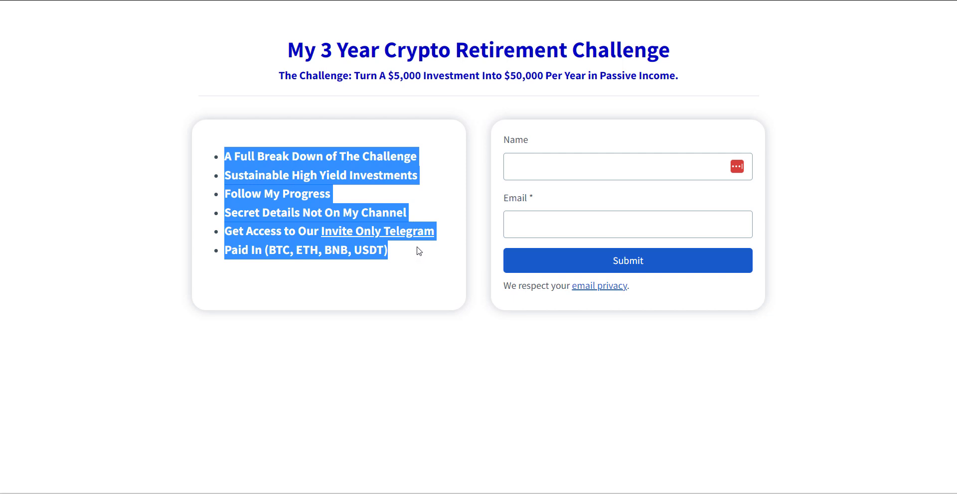
pyautogui.click(460, 202)
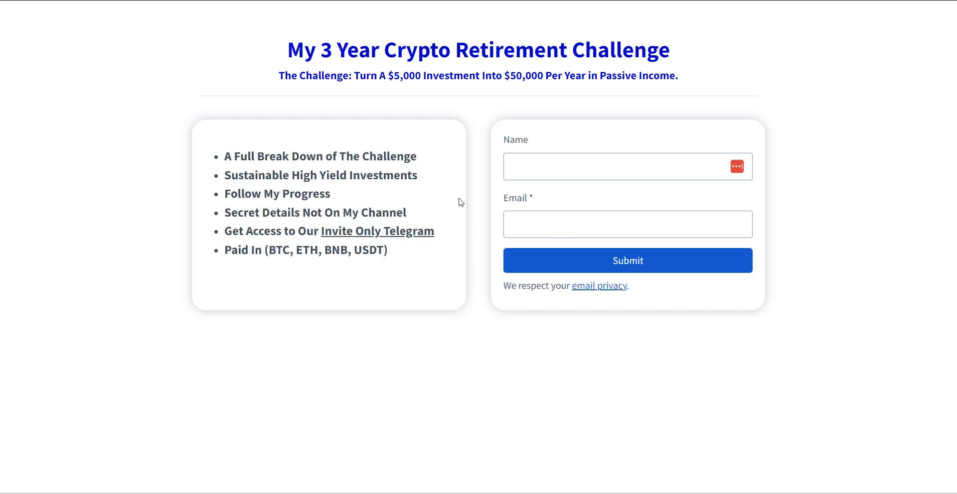